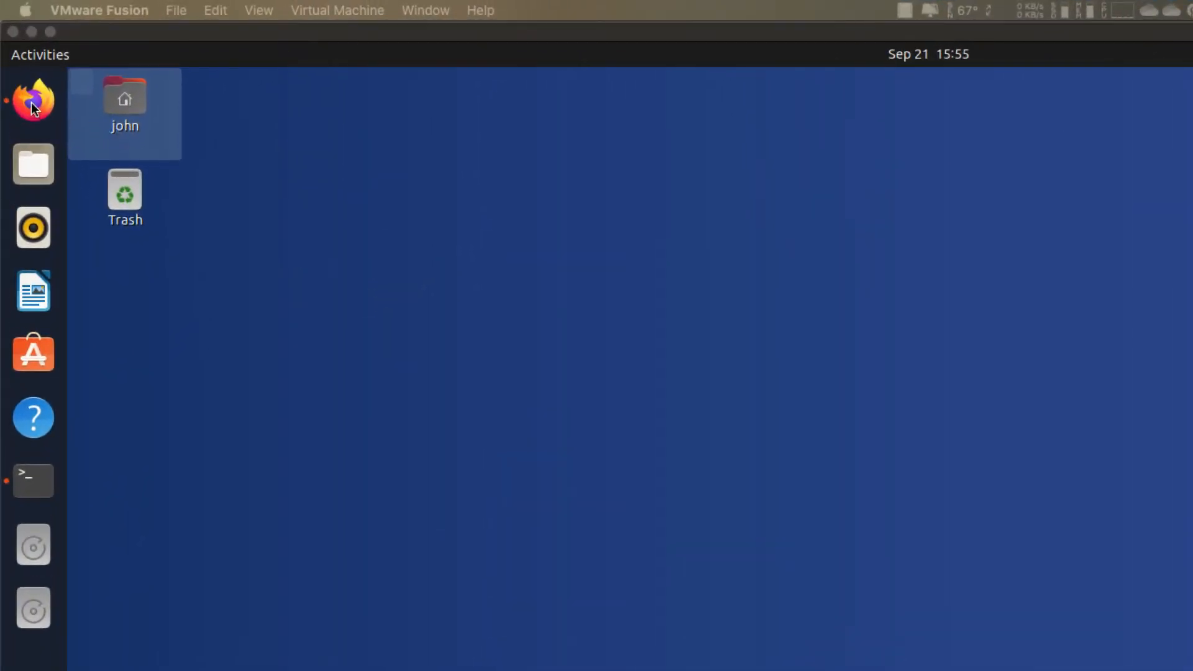
Launch Firefox and open TechNexion's tn-imx-yocto-manifest repository on GitHub
left_click(33, 100)
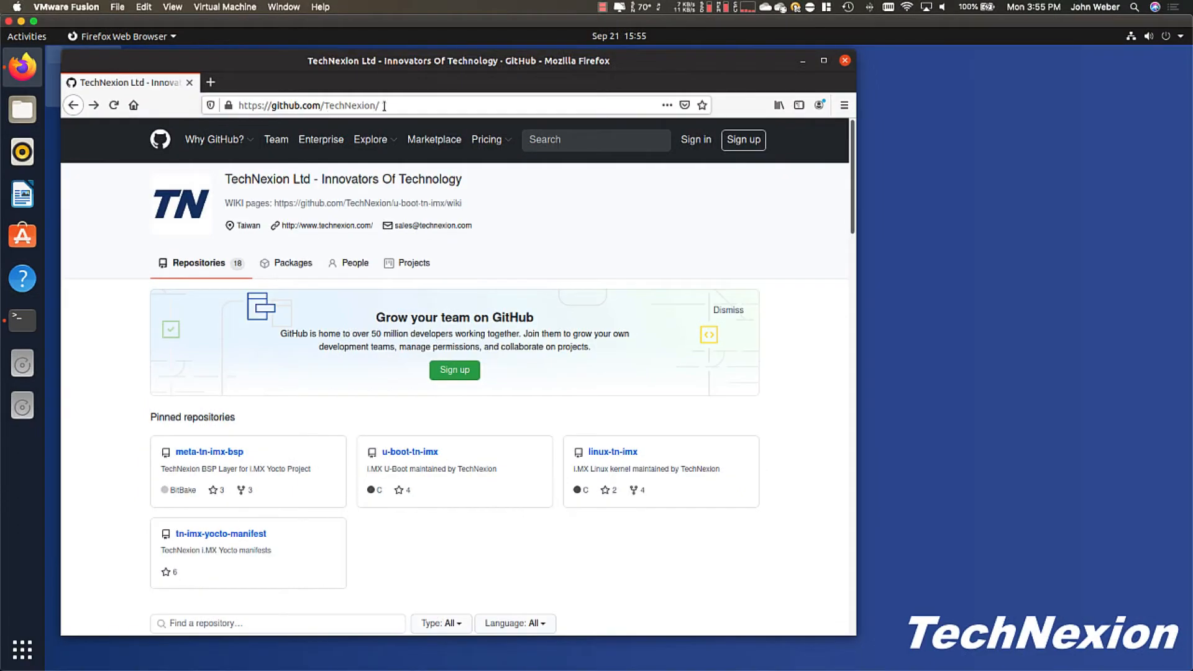
mouse_move(221, 533)
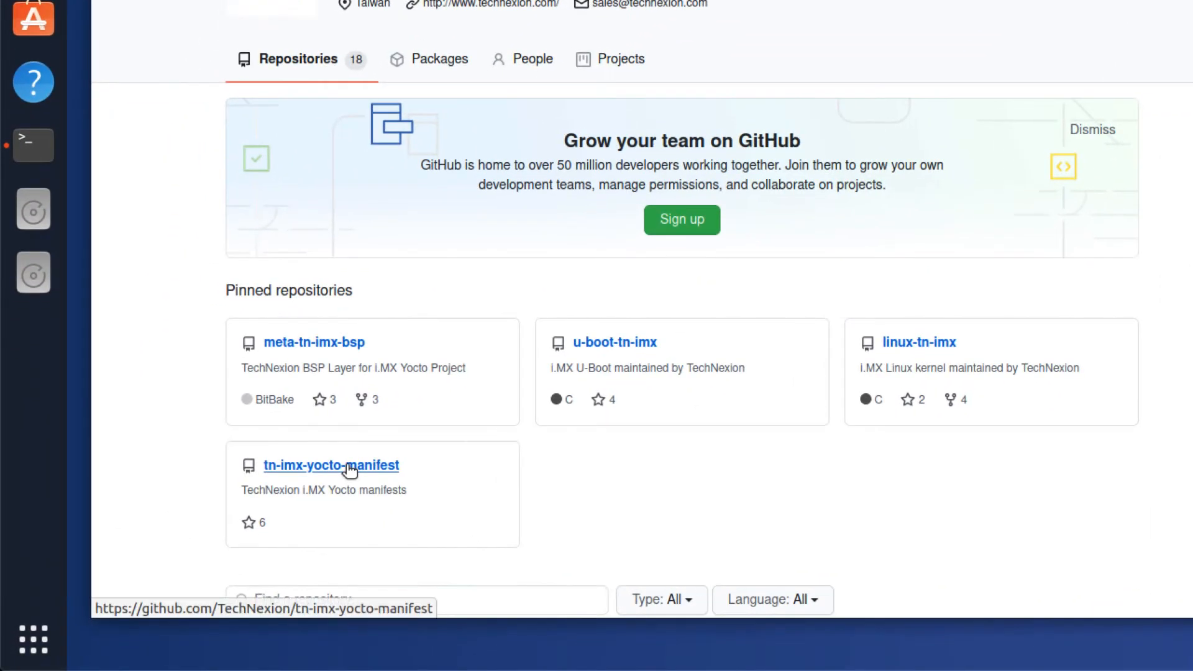
left_click(330, 465)
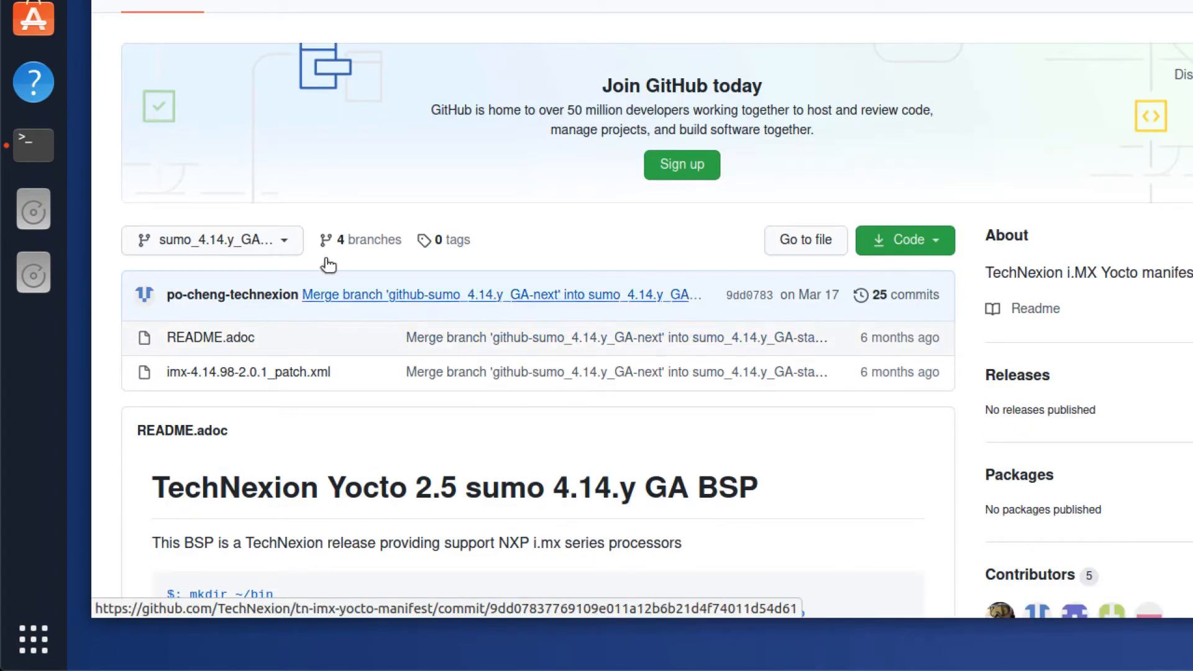
scroll("up", 3)
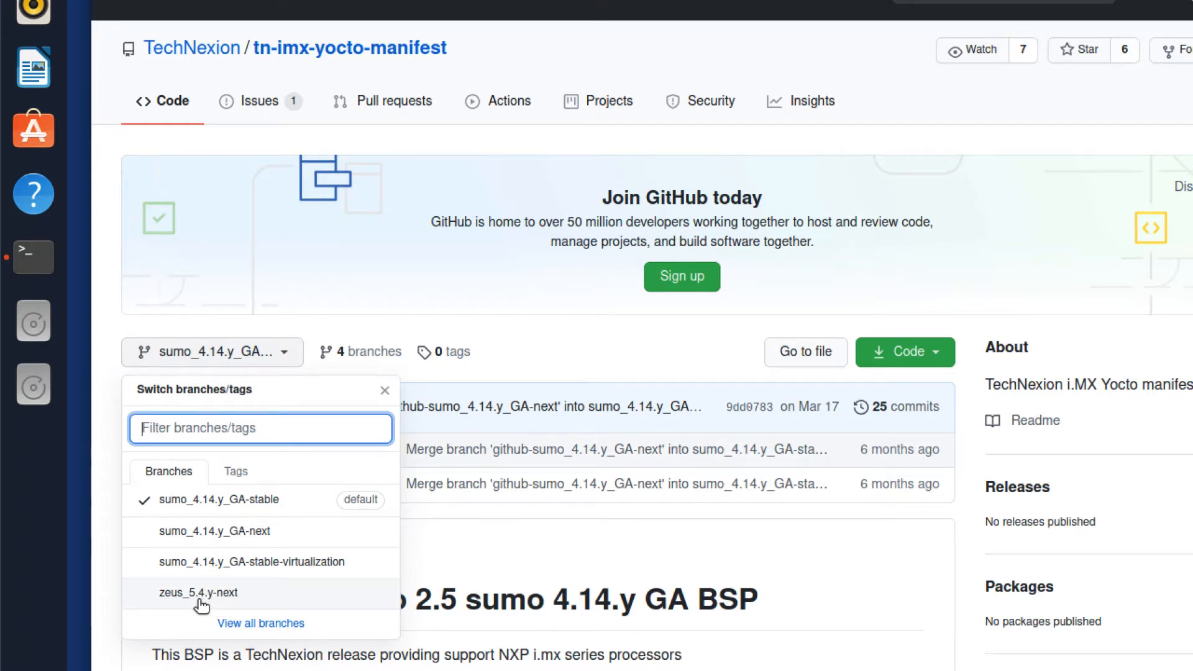
mouse_move(169, 608)
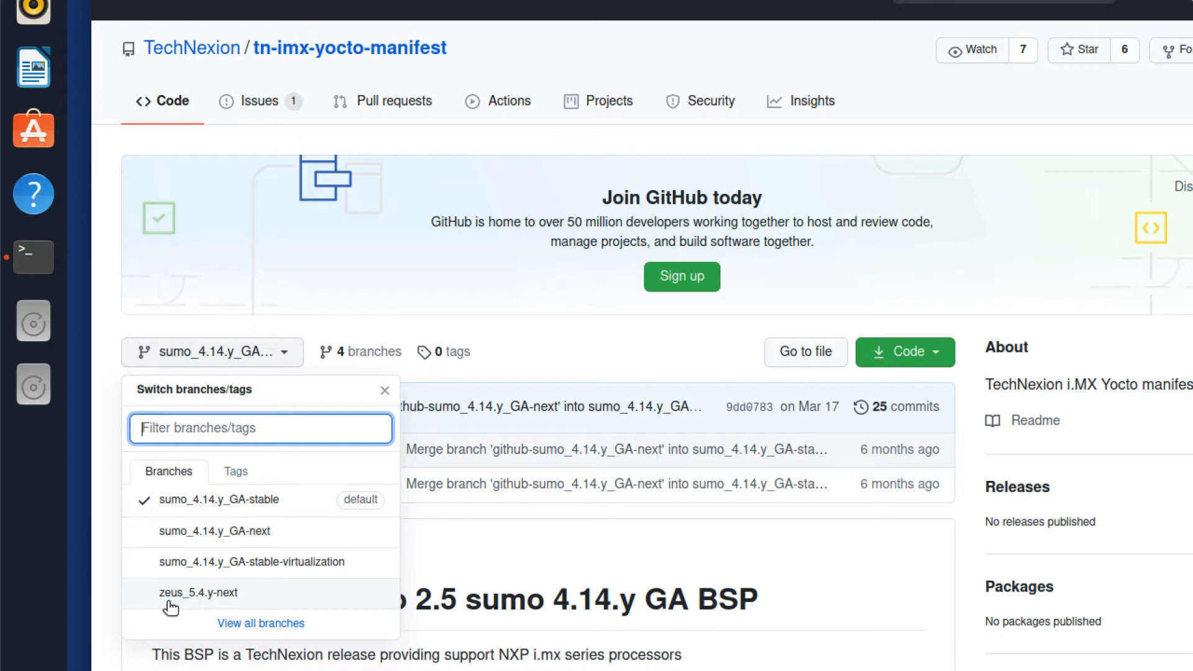
mouse_move(181, 603)
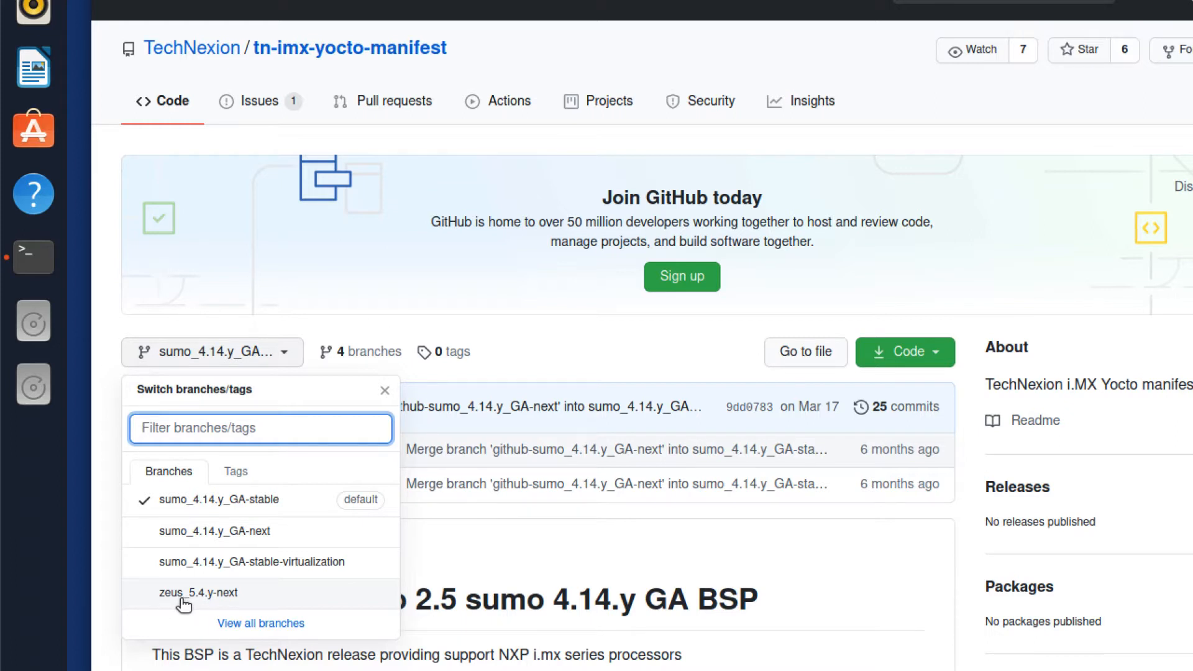
mouse_move(244, 601)
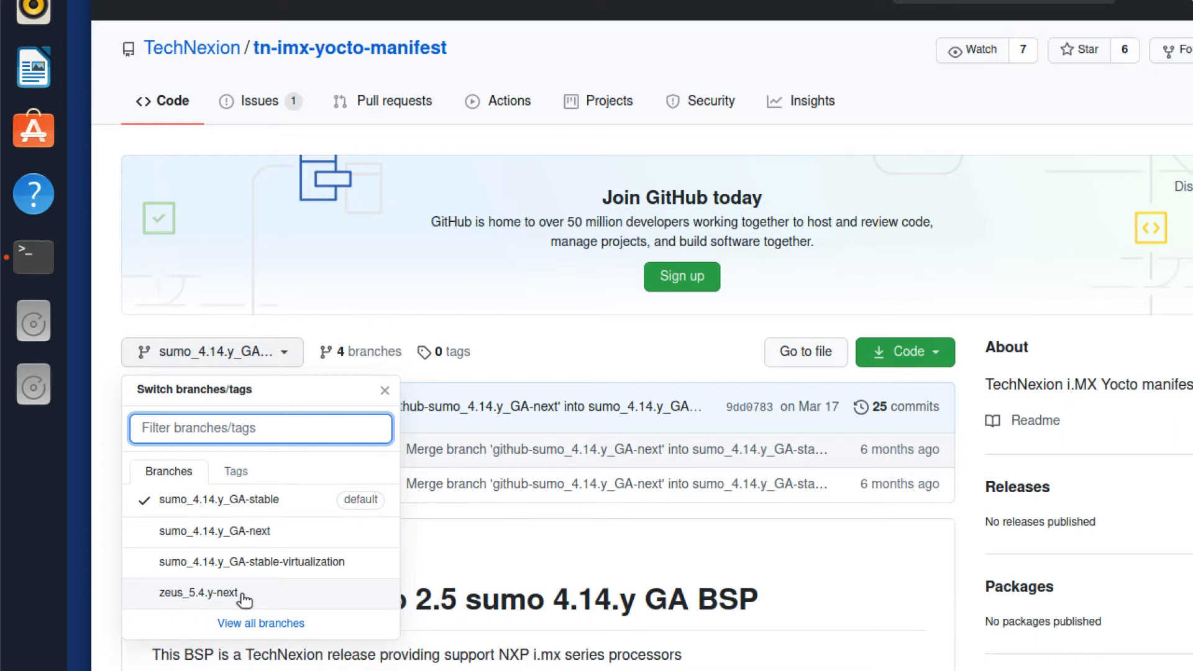
mouse_move(181, 604)
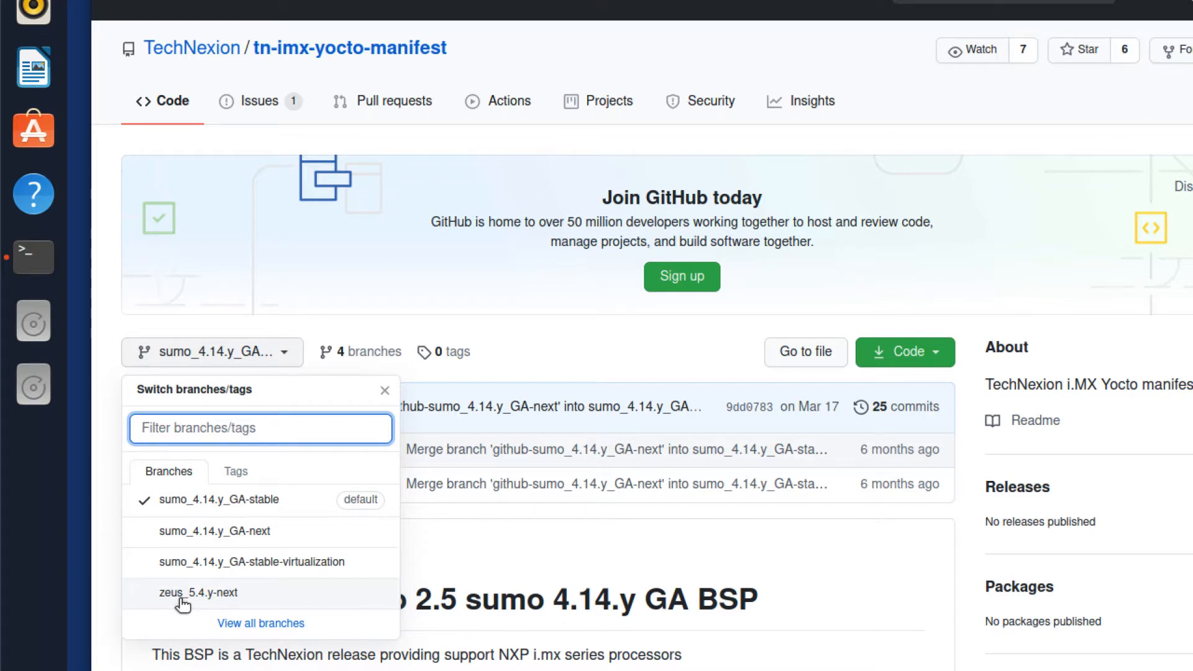
mouse_move(212, 602)
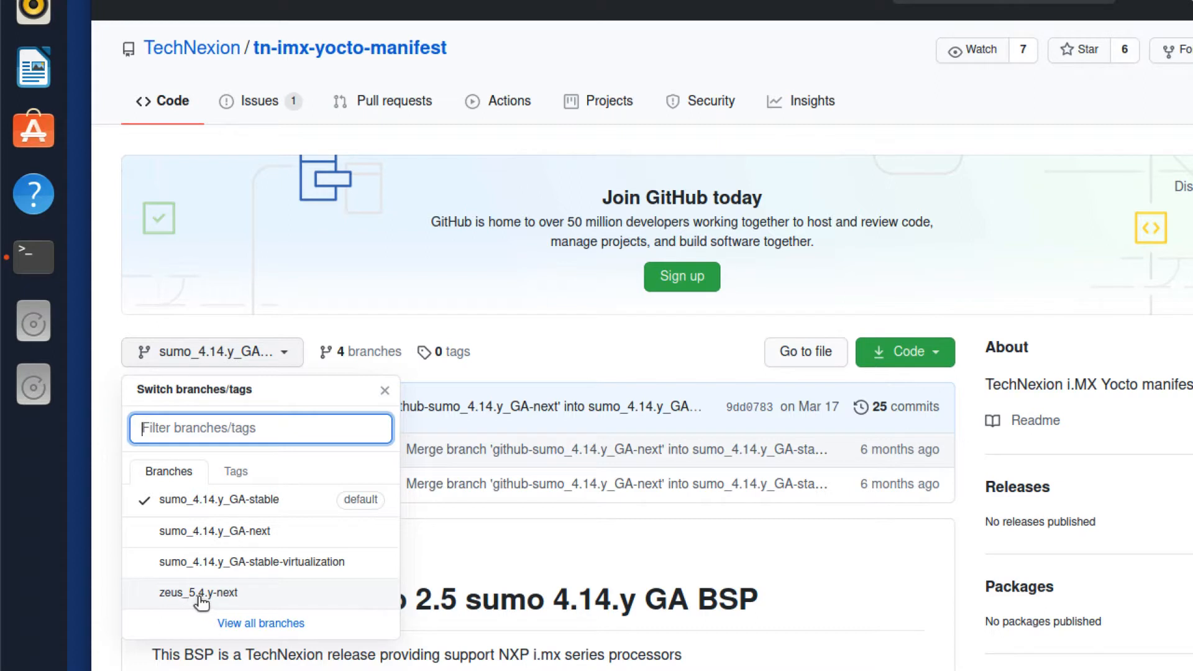
mouse_move(219, 604)
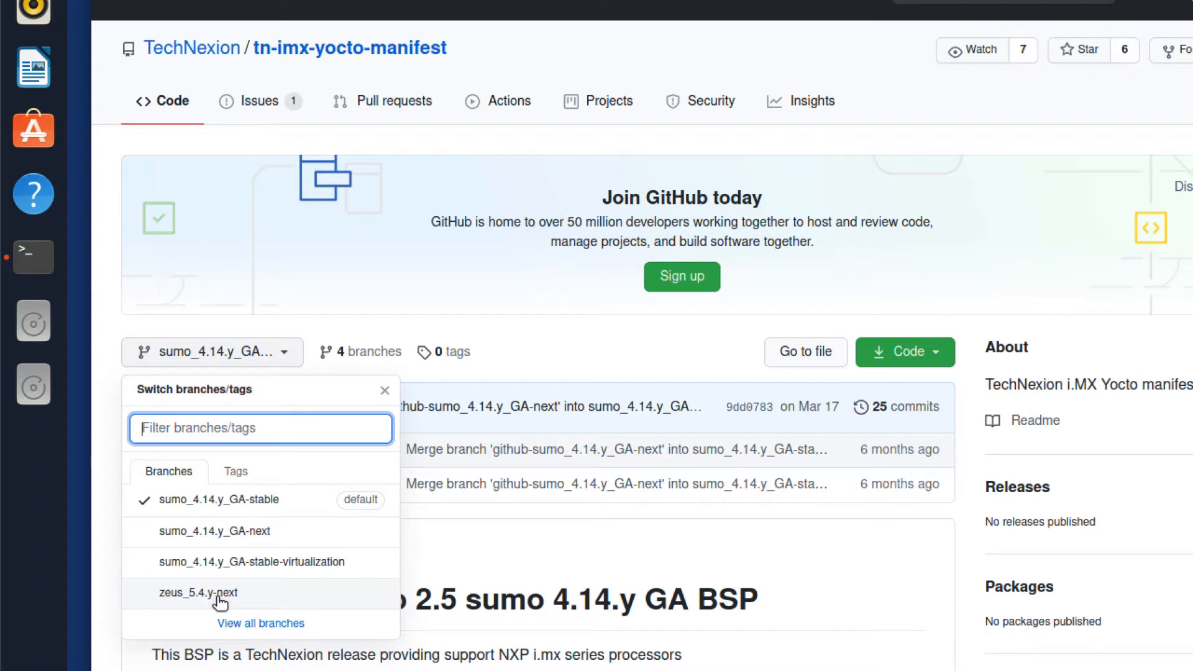
mouse_move(165, 605)
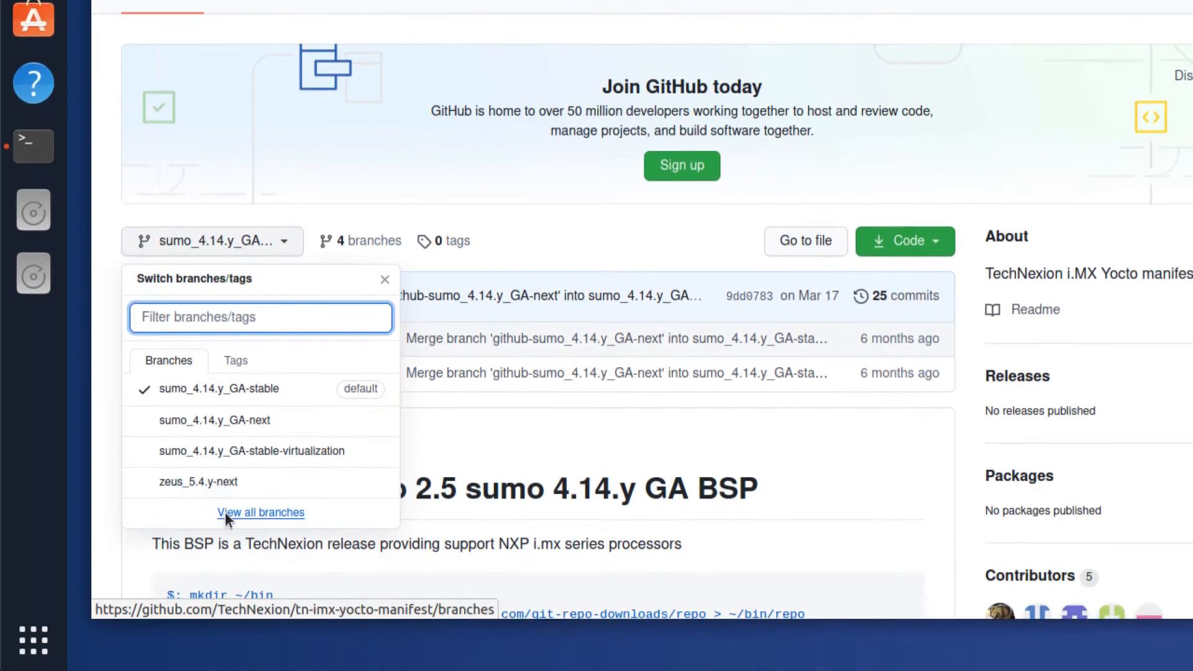
Switch to the zeus_5.4.y-next branch and bring the README's repo init/sync commands into view
left_click(199, 482)
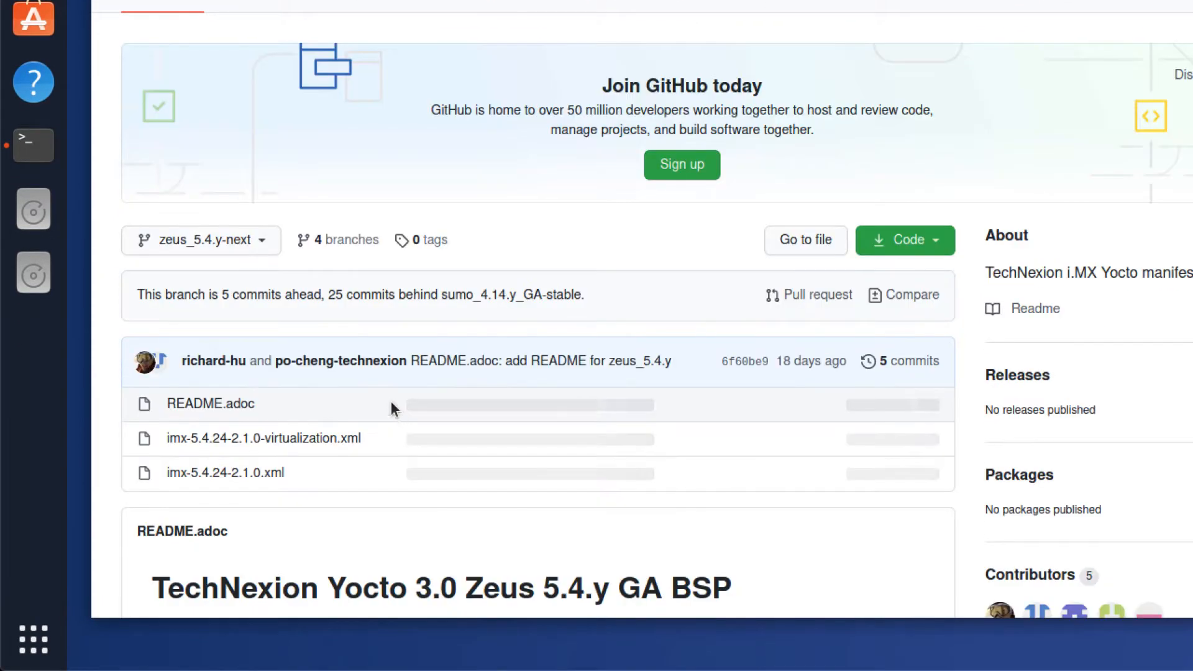
scroll("down", 3)
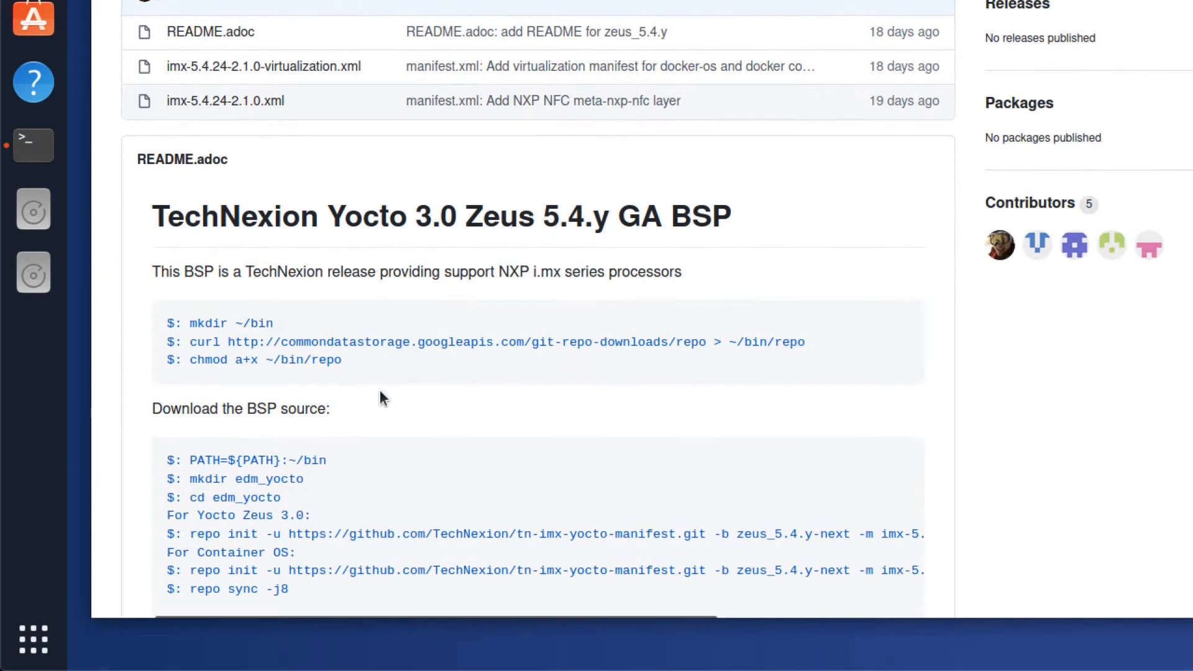
scroll("down", 3)
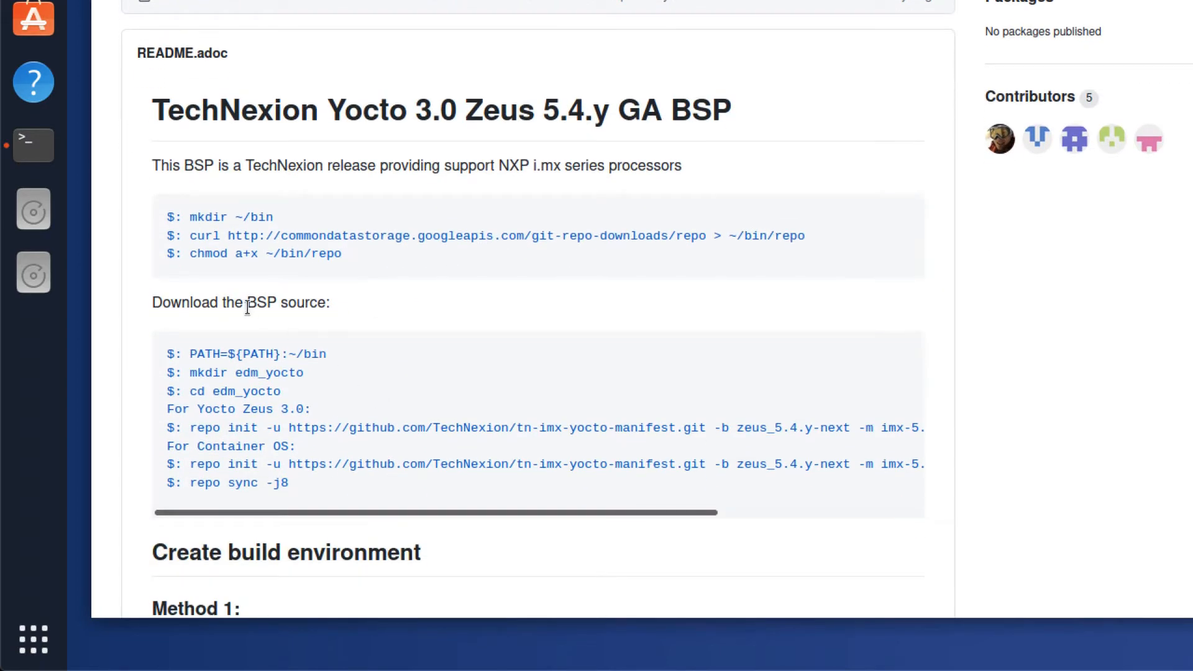
mouse_move(274, 222)
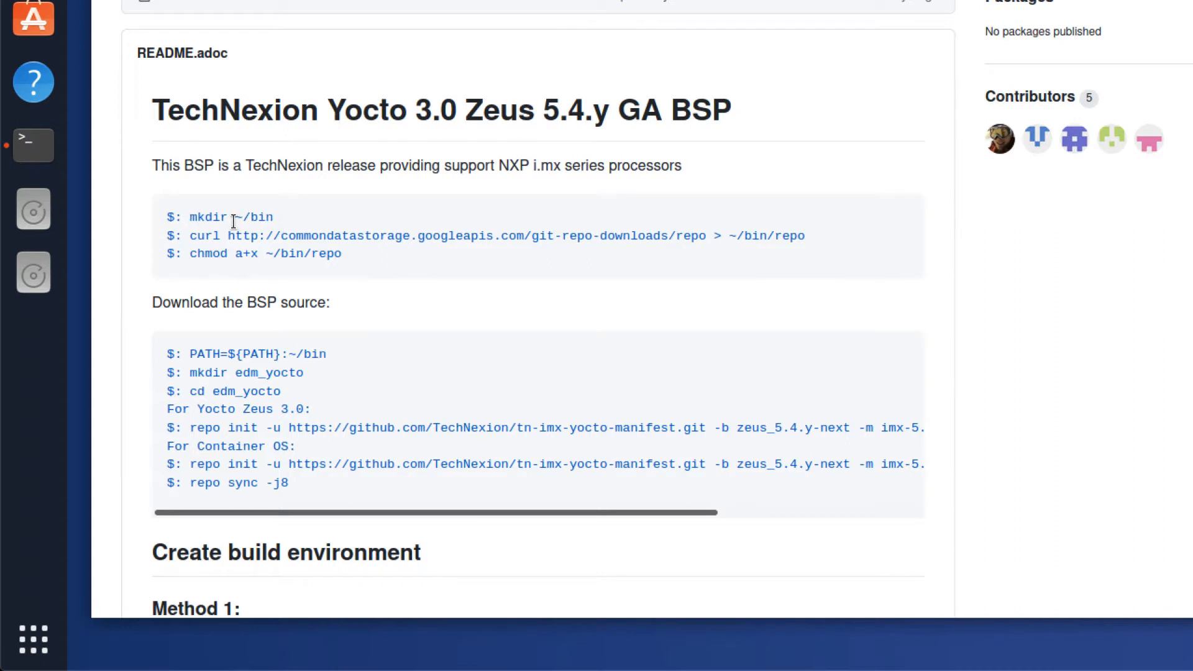
mouse_move(239, 216)
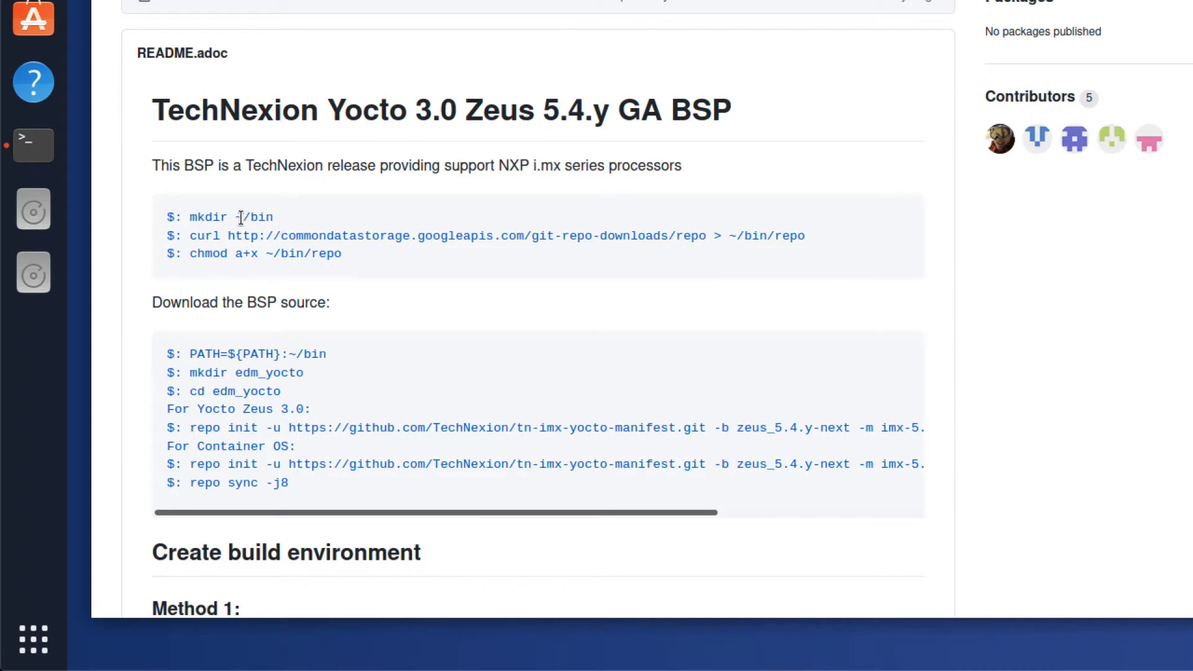
mouse_move(362, 234)
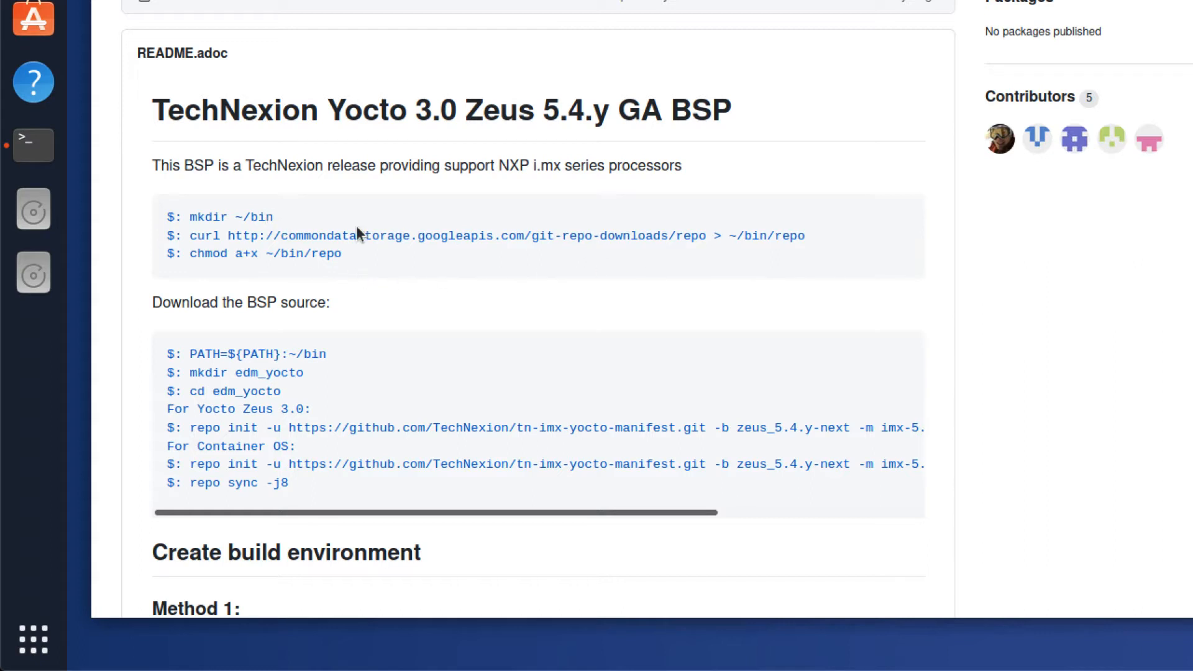
mouse_move(635, 240)
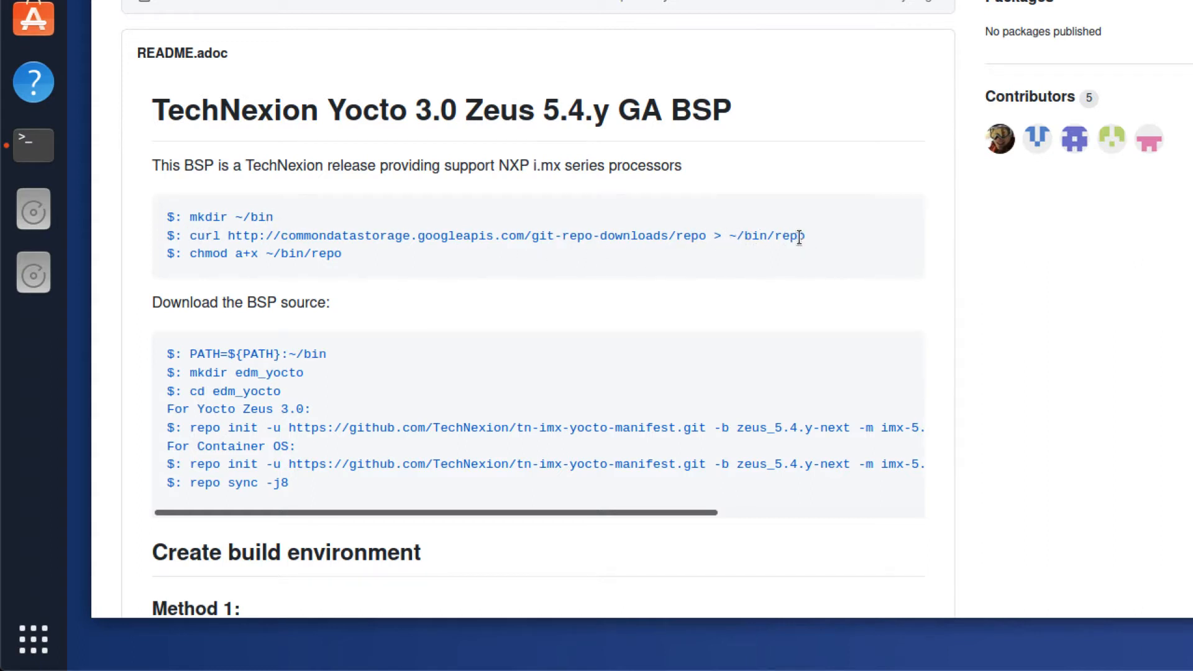
mouse_move(794, 246)
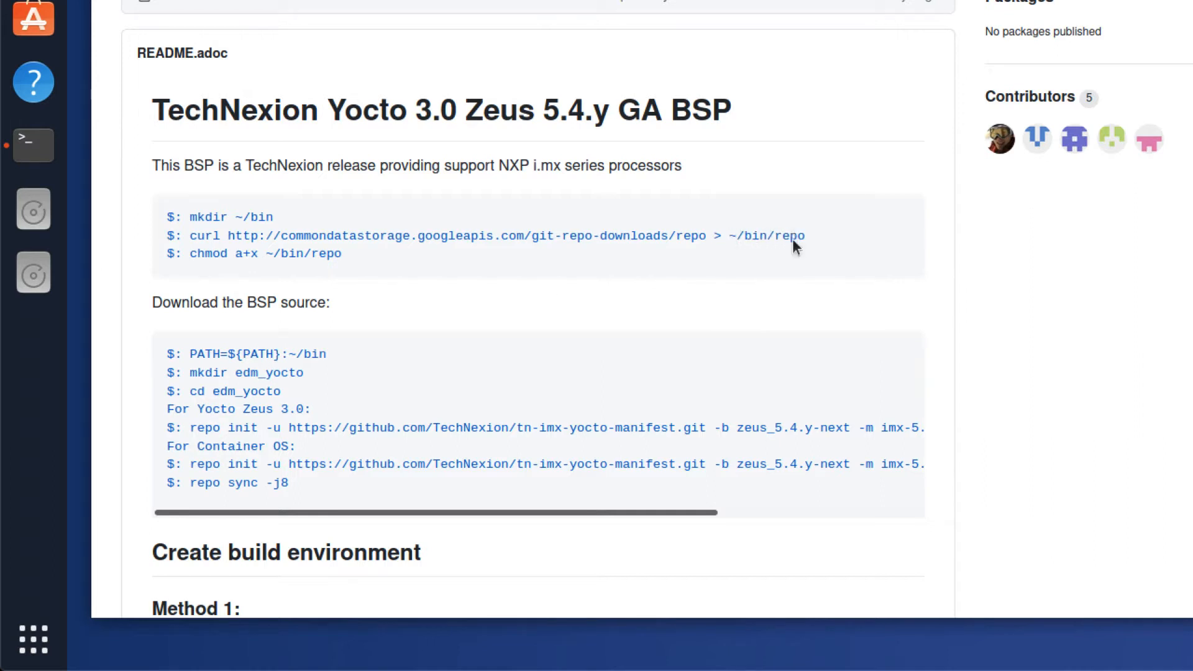
mouse_move(278, 253)
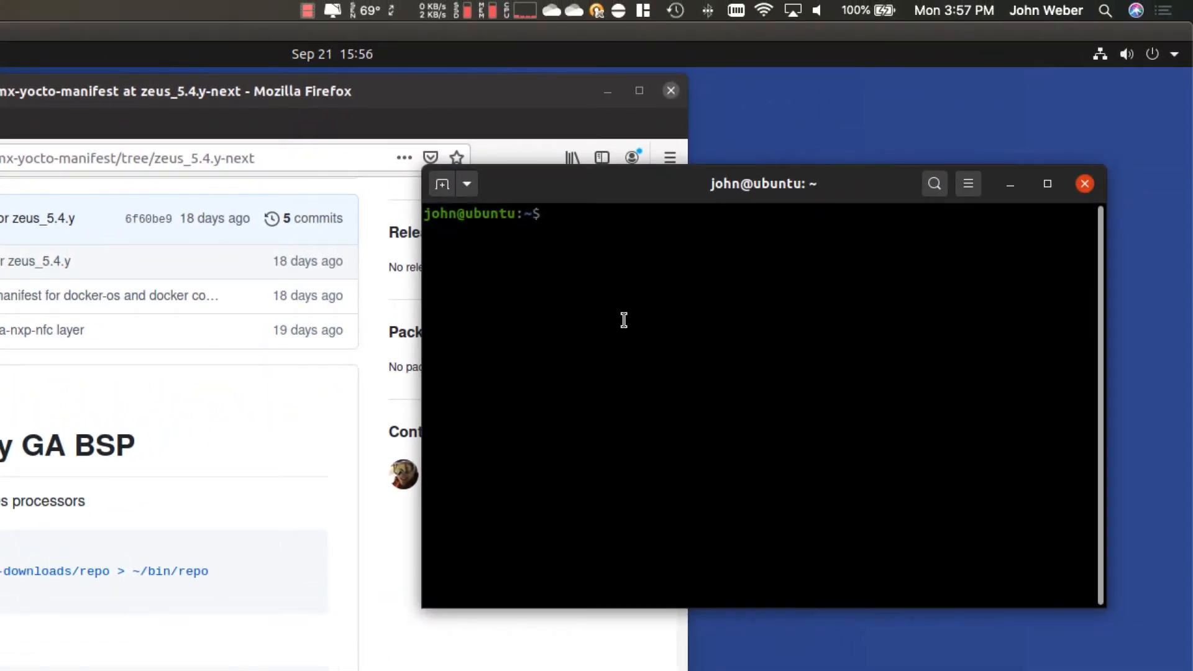
List ~/bin with ls -al to confirm the repo script is present
type("ls -al")
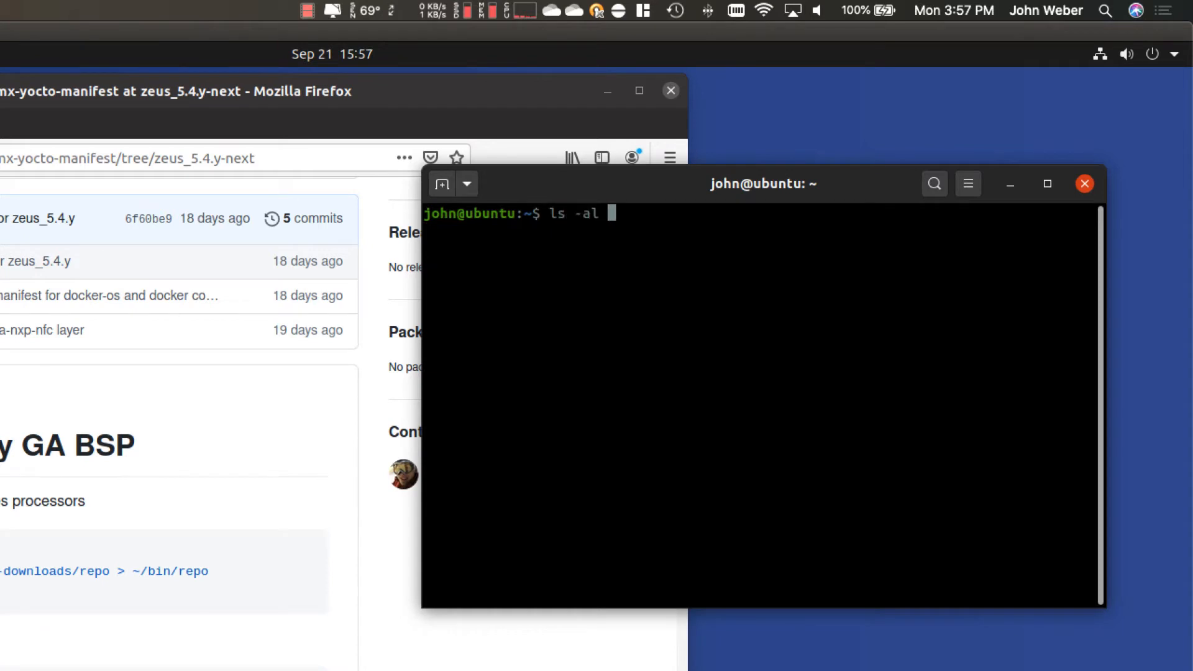
type("~/bin")
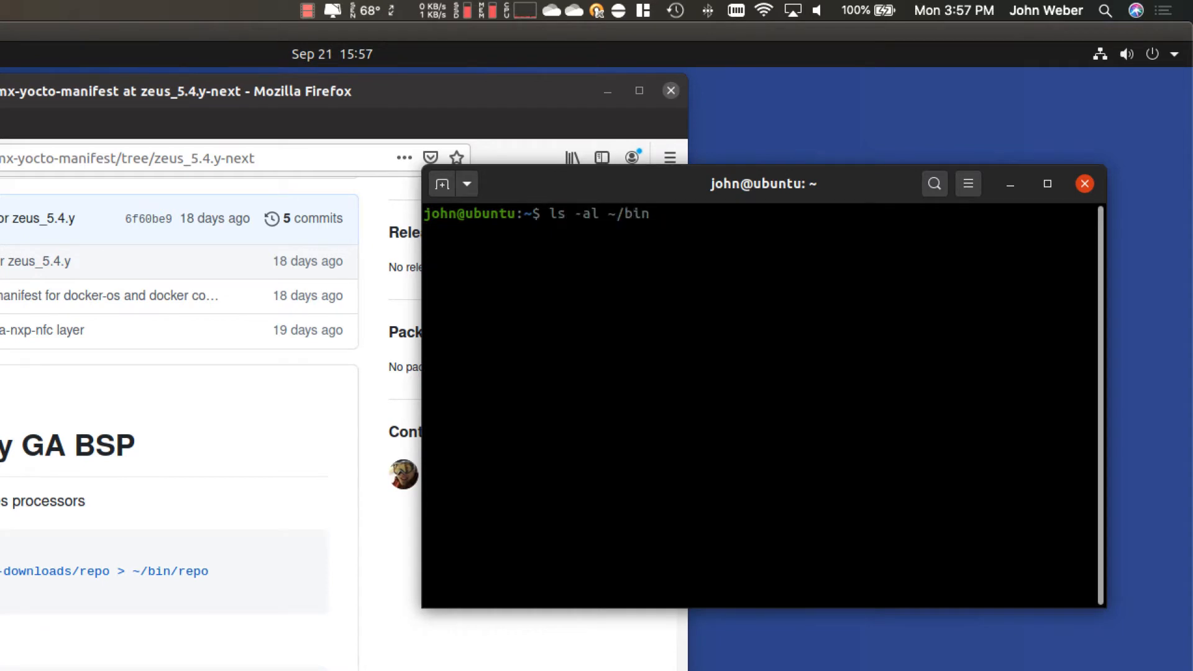
key("Return")
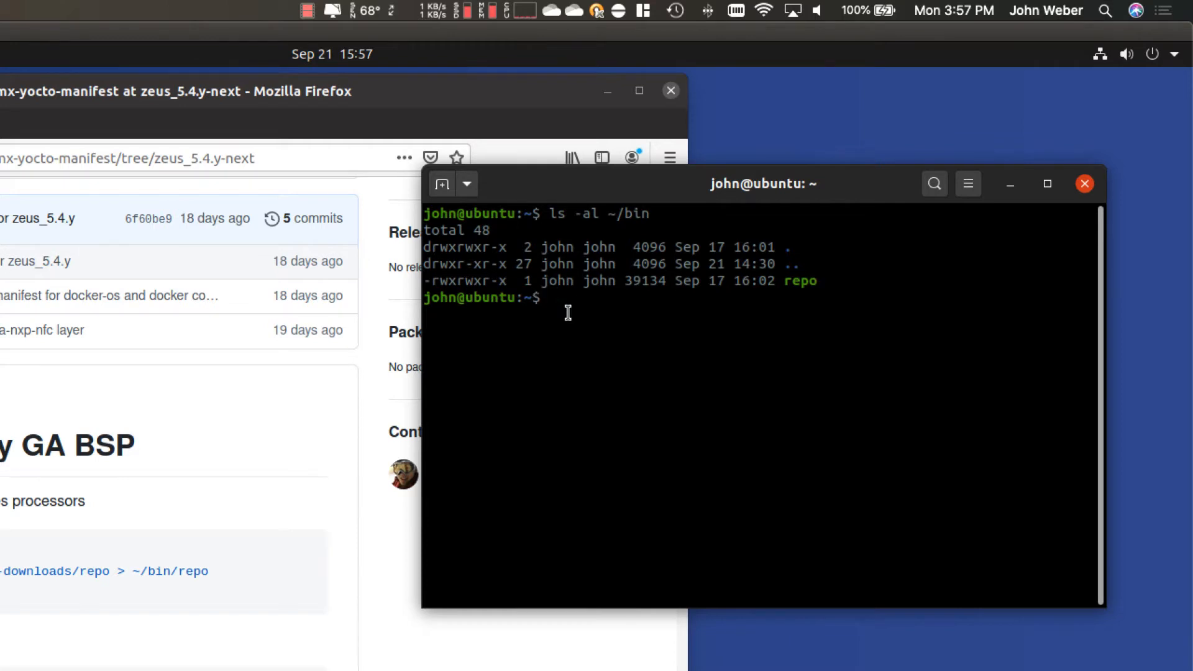
Echo $PATH to confirm /home/john/bin is on the PATH
type("echo")
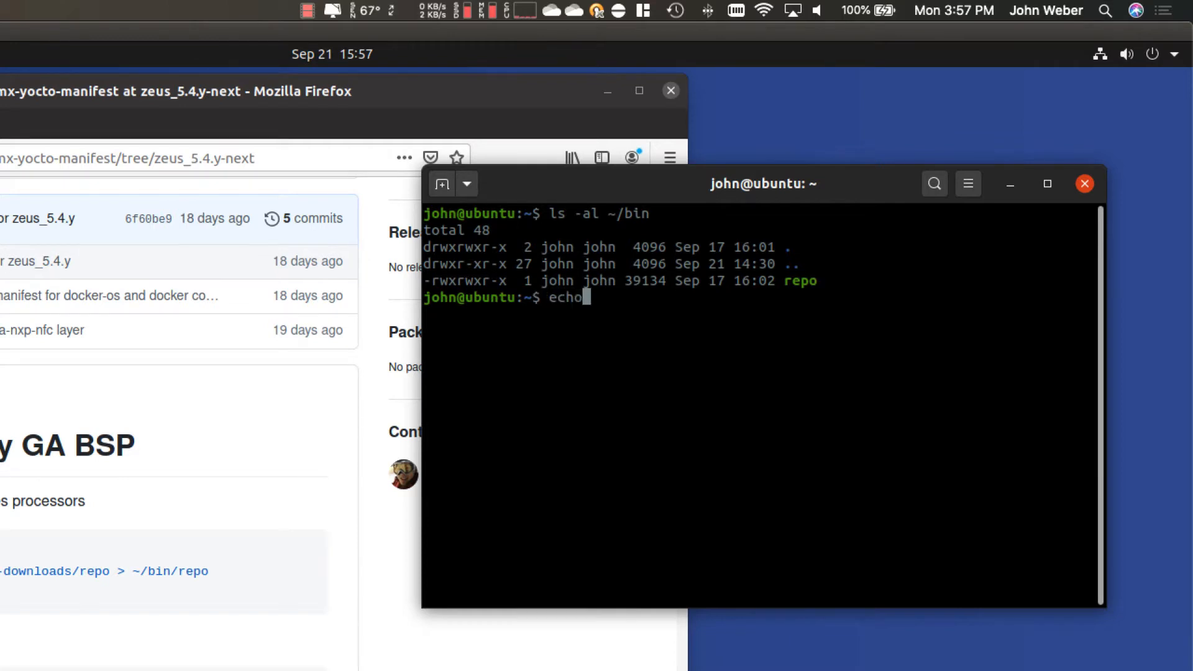
type("$PATH")
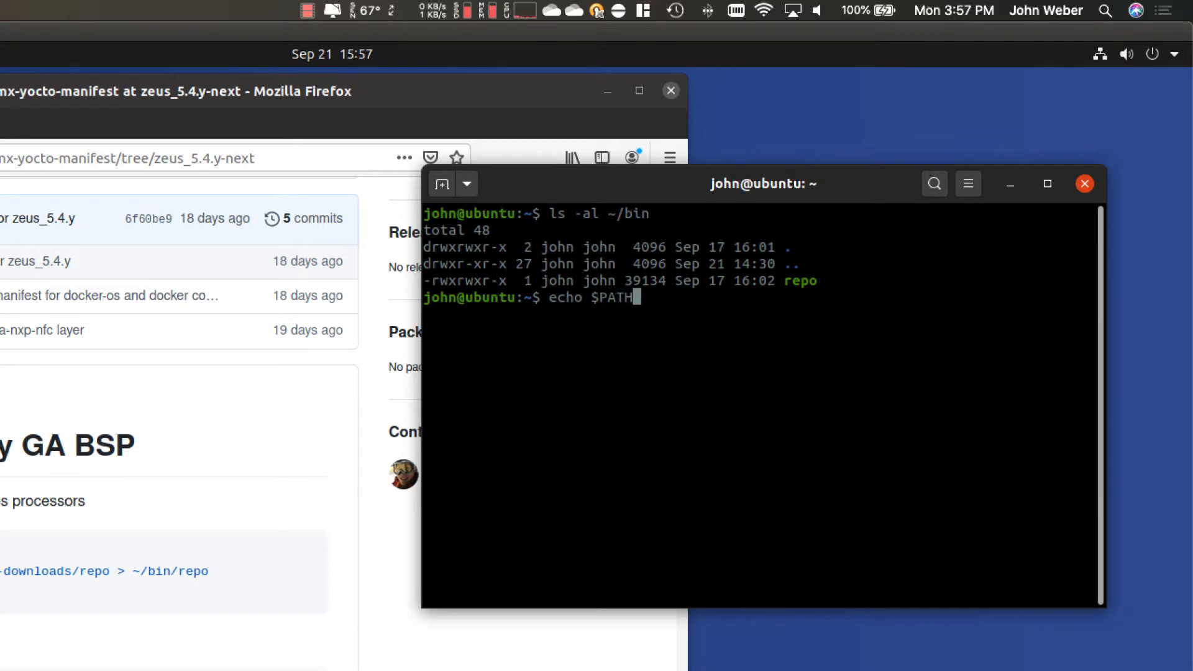
key("Return")
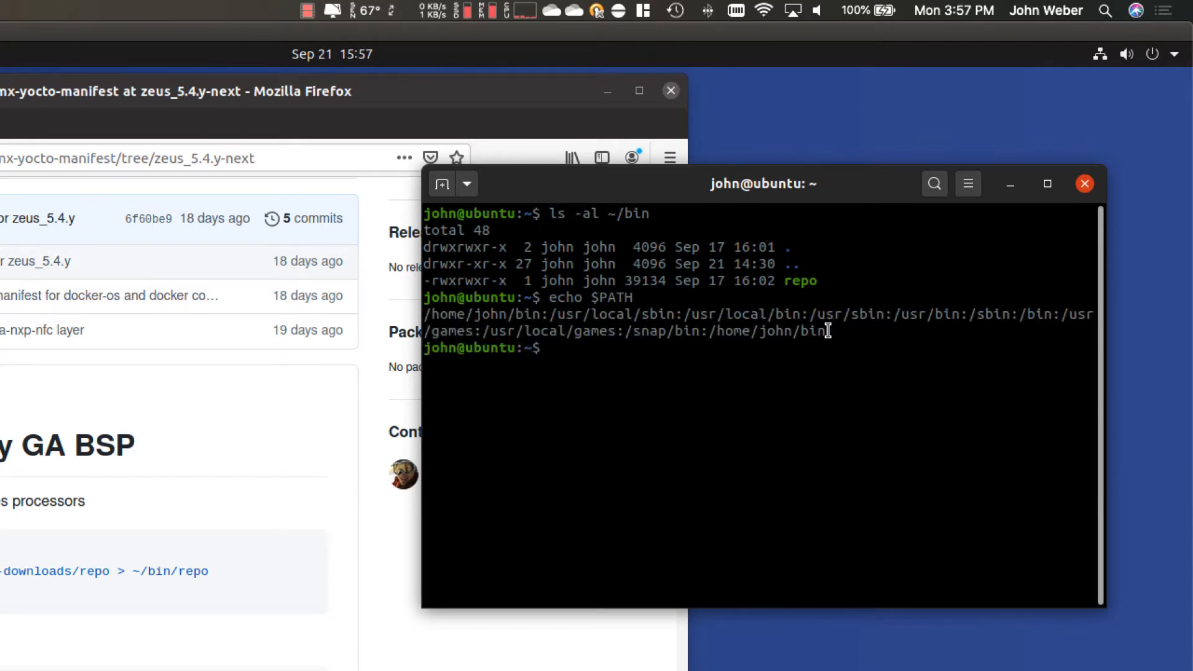
mouse_move(801, 331)
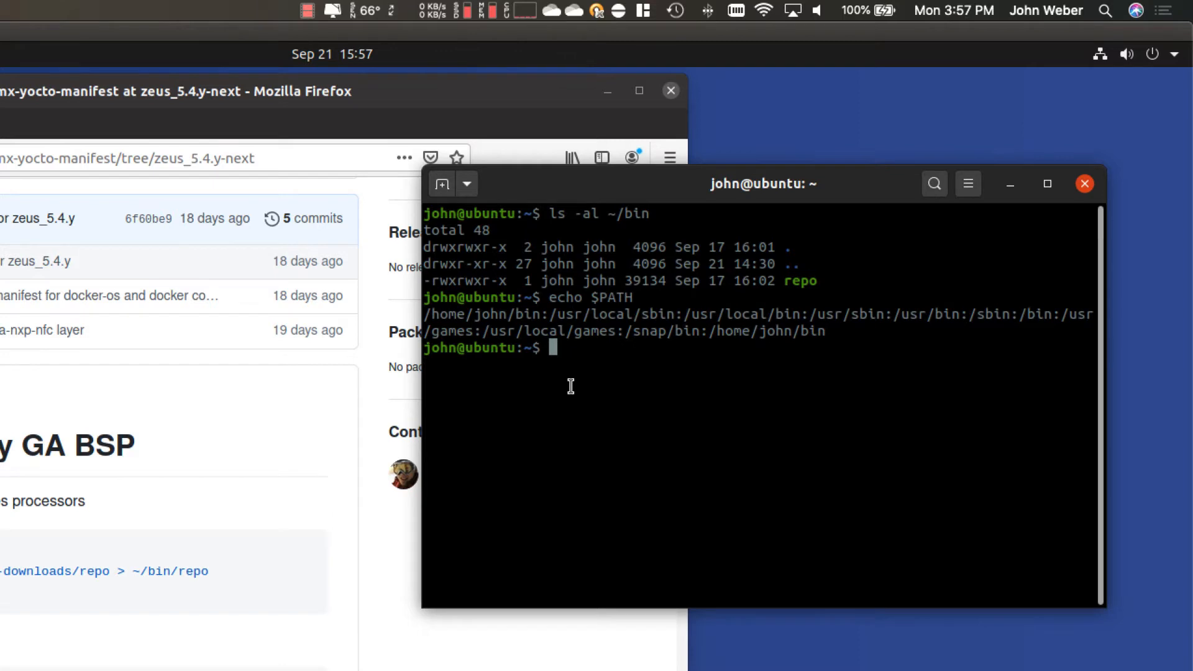
Change into projects/tn-yocto and list its contents
type("cd projects/")
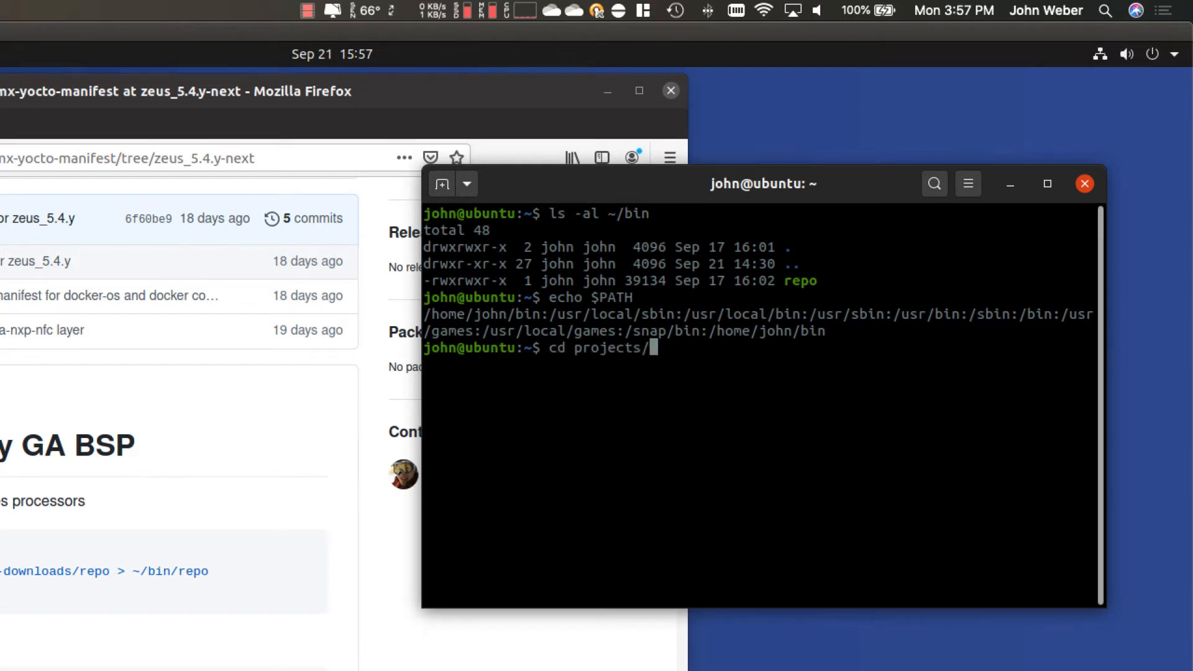
type("tn")
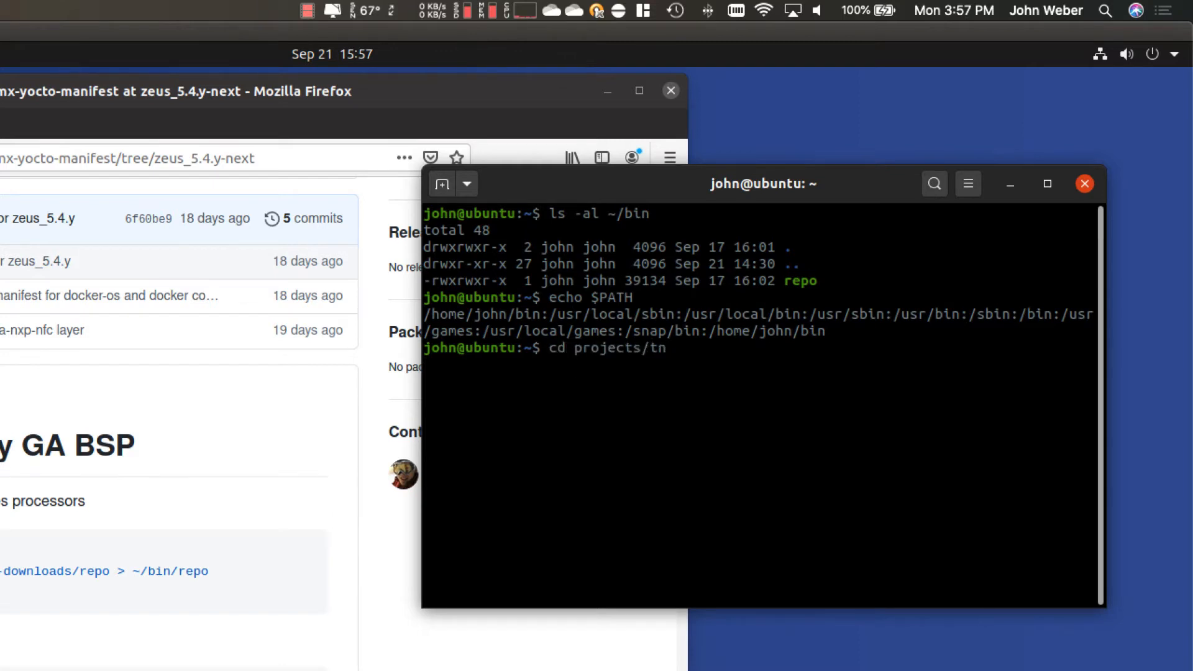
type("_y")
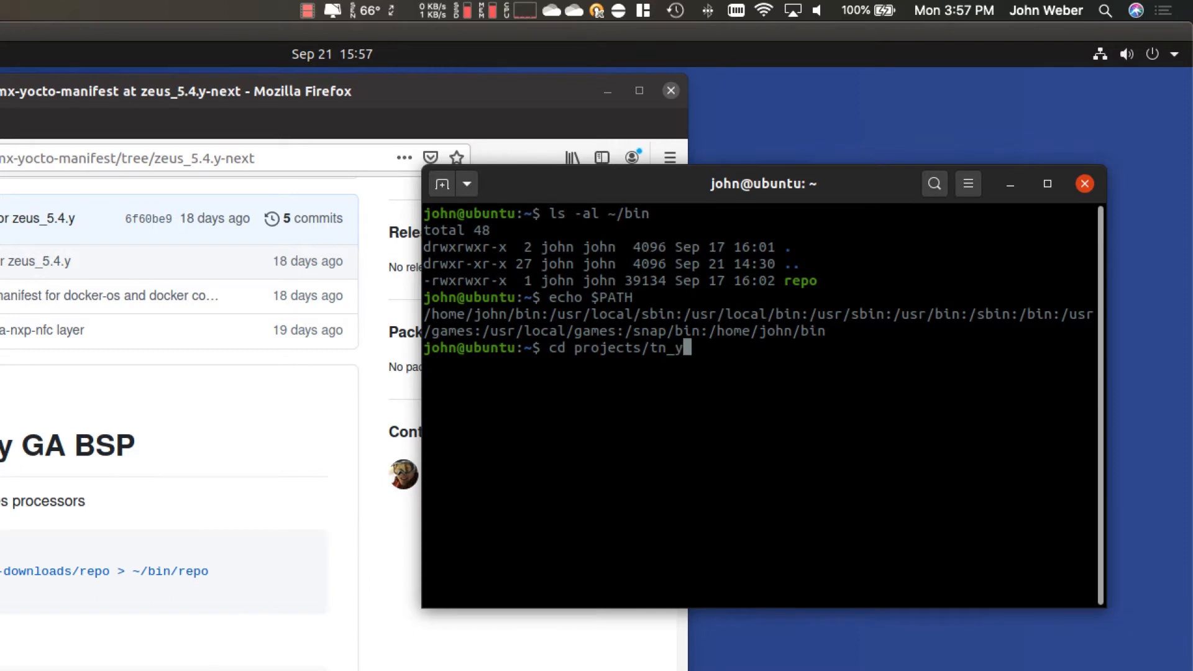
key("BackSpace")
type("l")
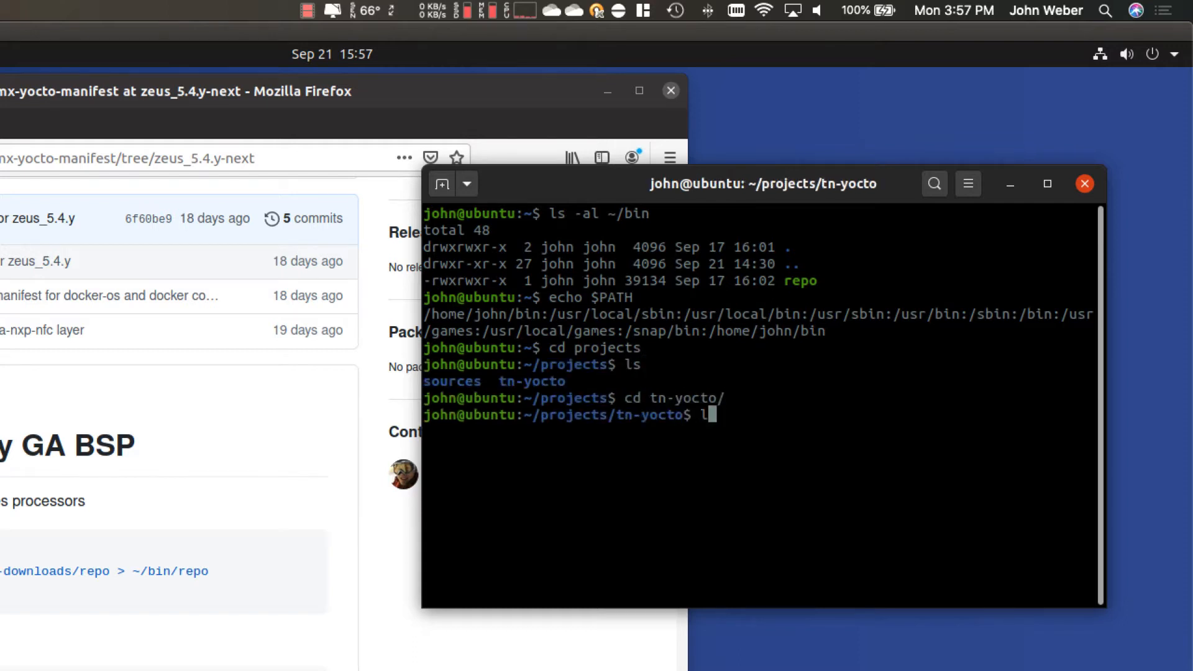
key("Return")
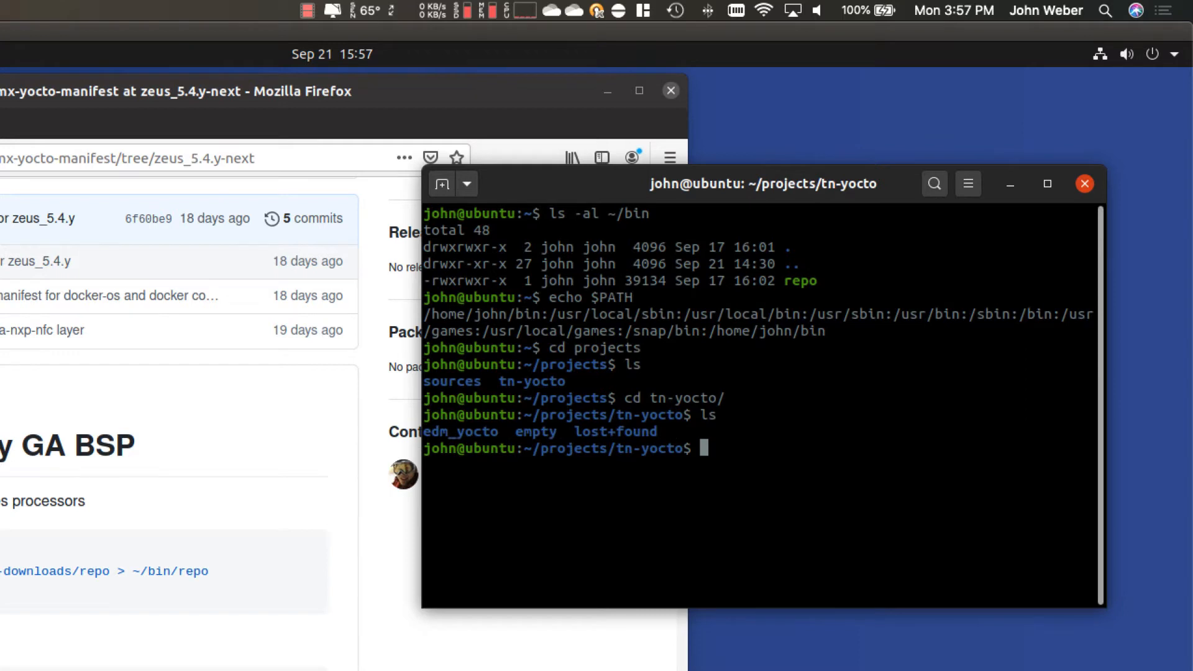
Remove the old empty/ and edm_yocto/ folders with rm -rf and list what remains
type("rm")
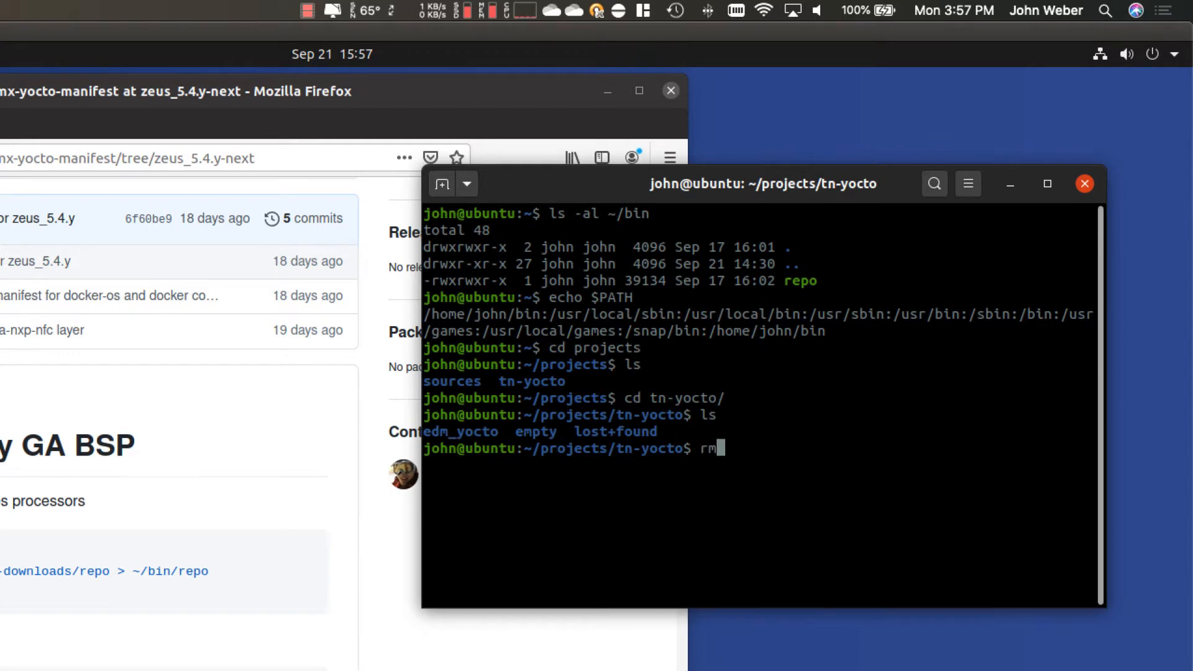
type("-rf em")
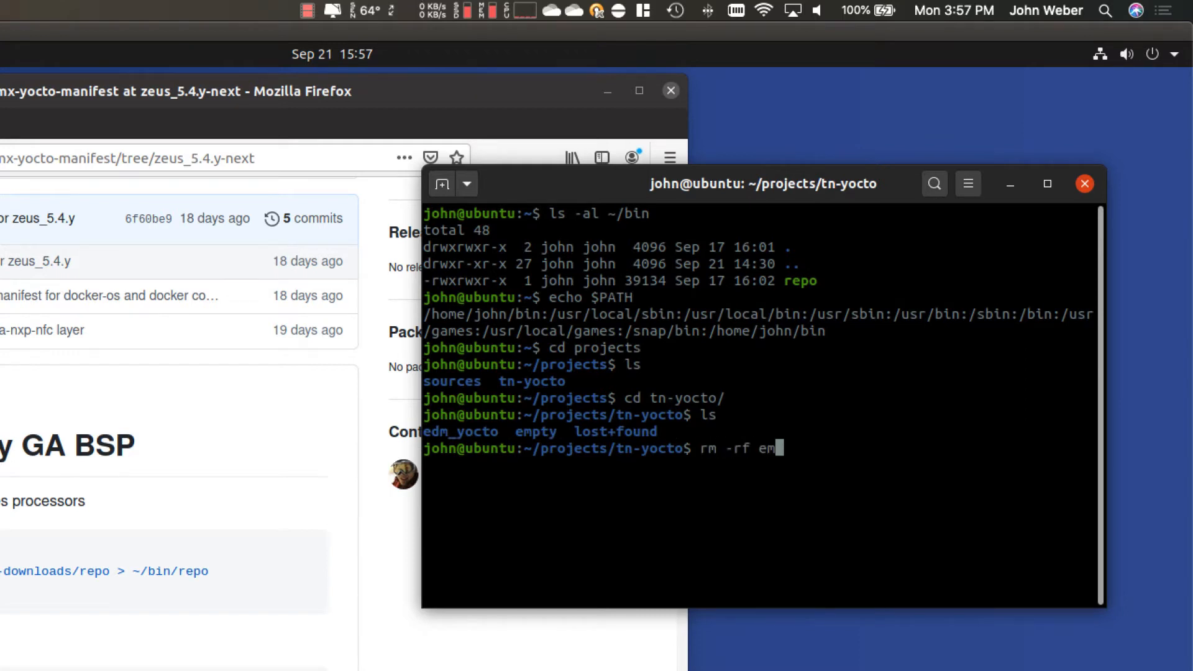
type("pty/ edm_yocto/")
type("ls -al")
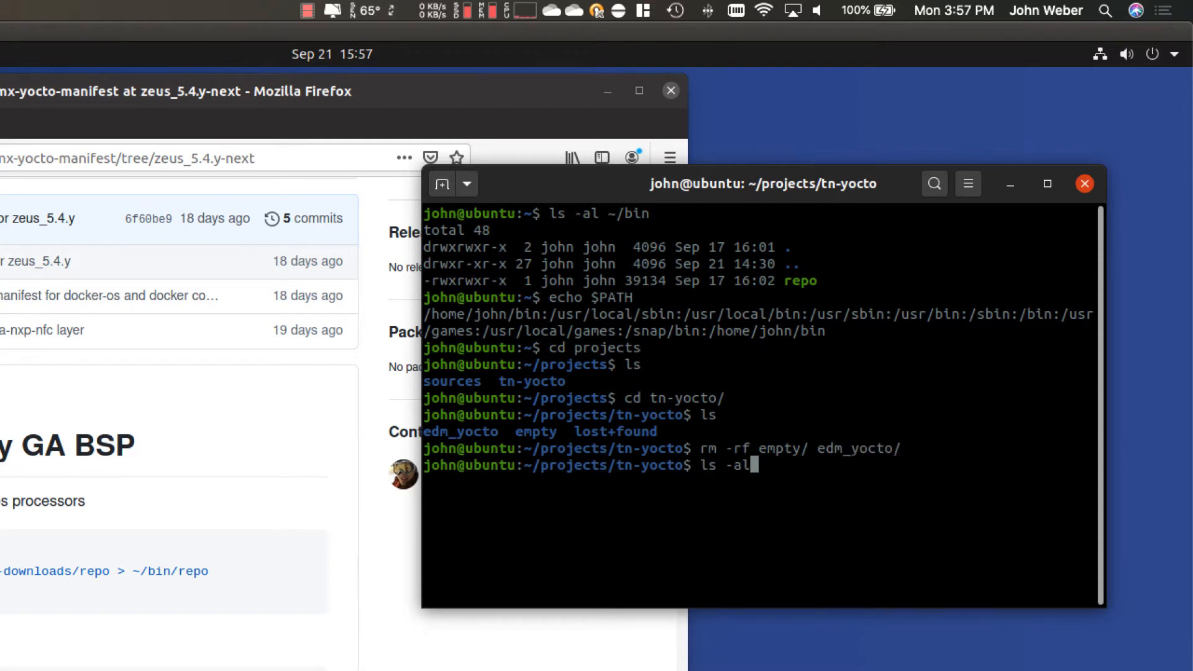
key("Return")
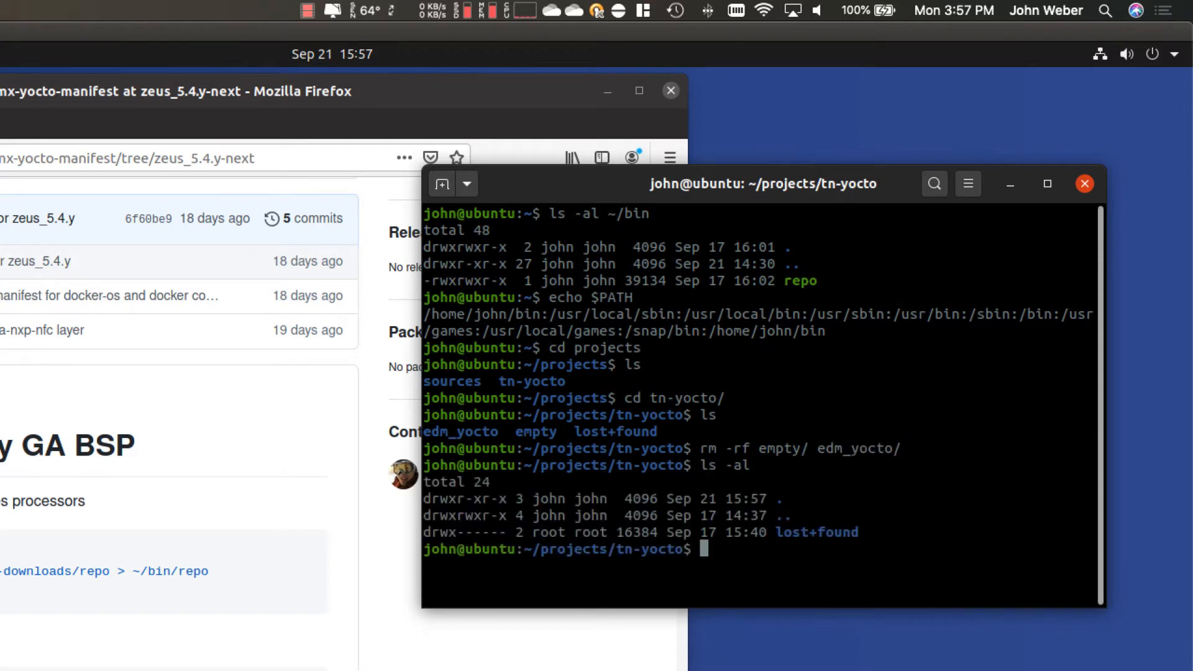
Create a fresh edm_yocto directory and make it the working directory
type("m")
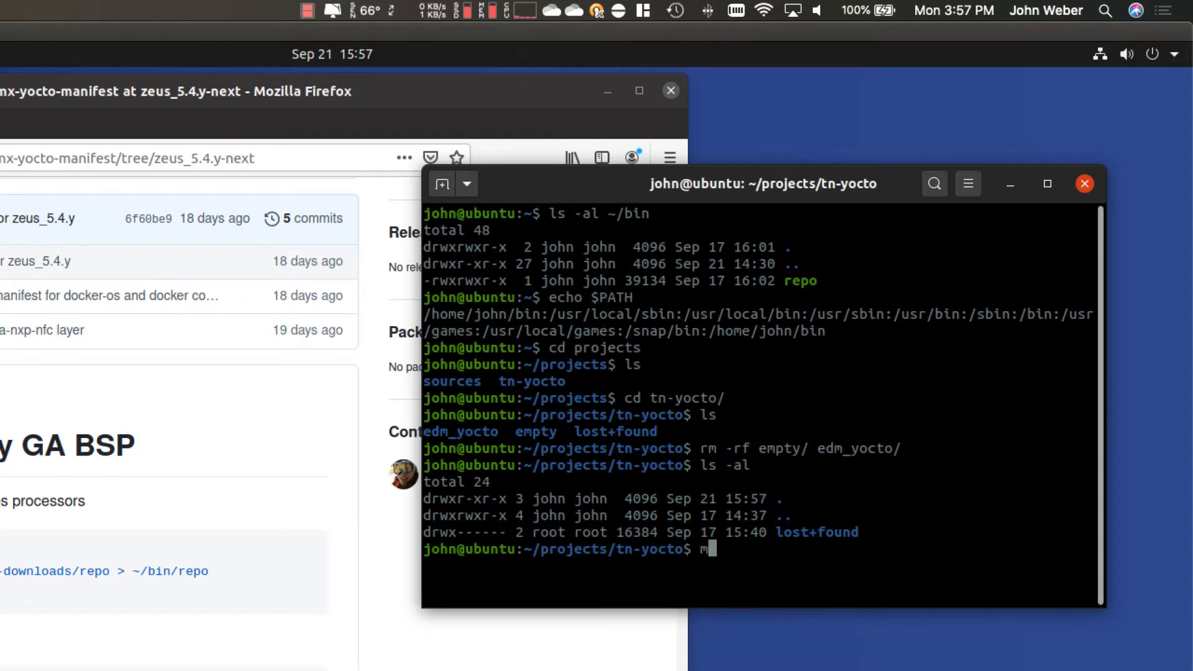
type("kdir")
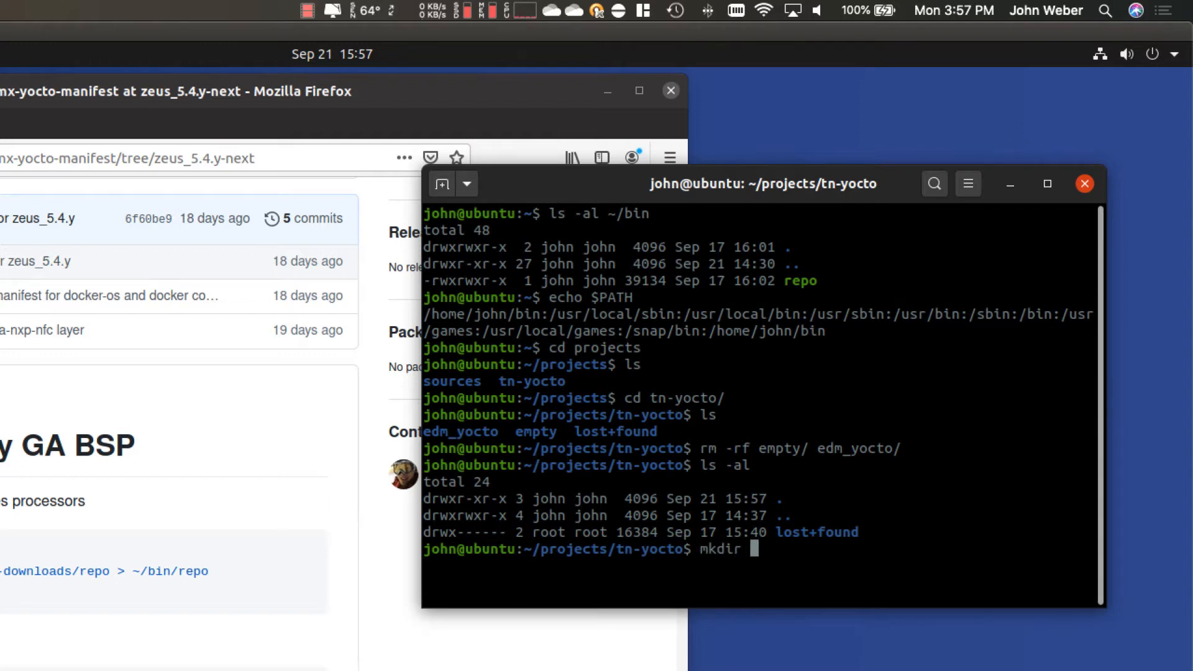
type("edm_y")
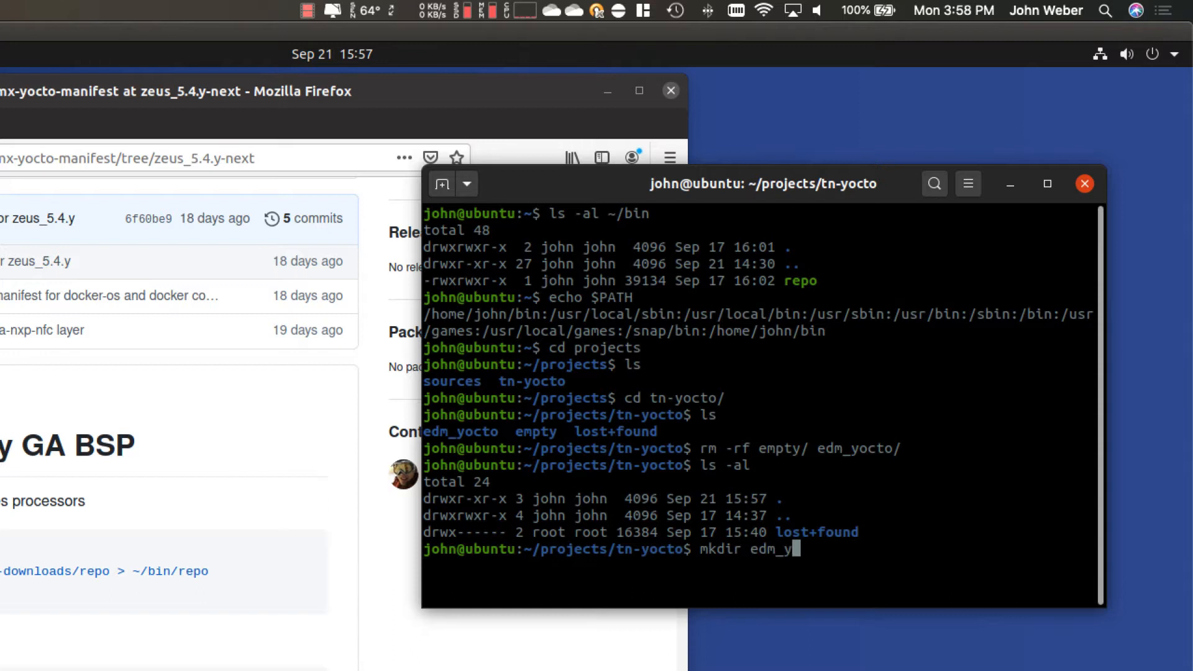
key("Return")
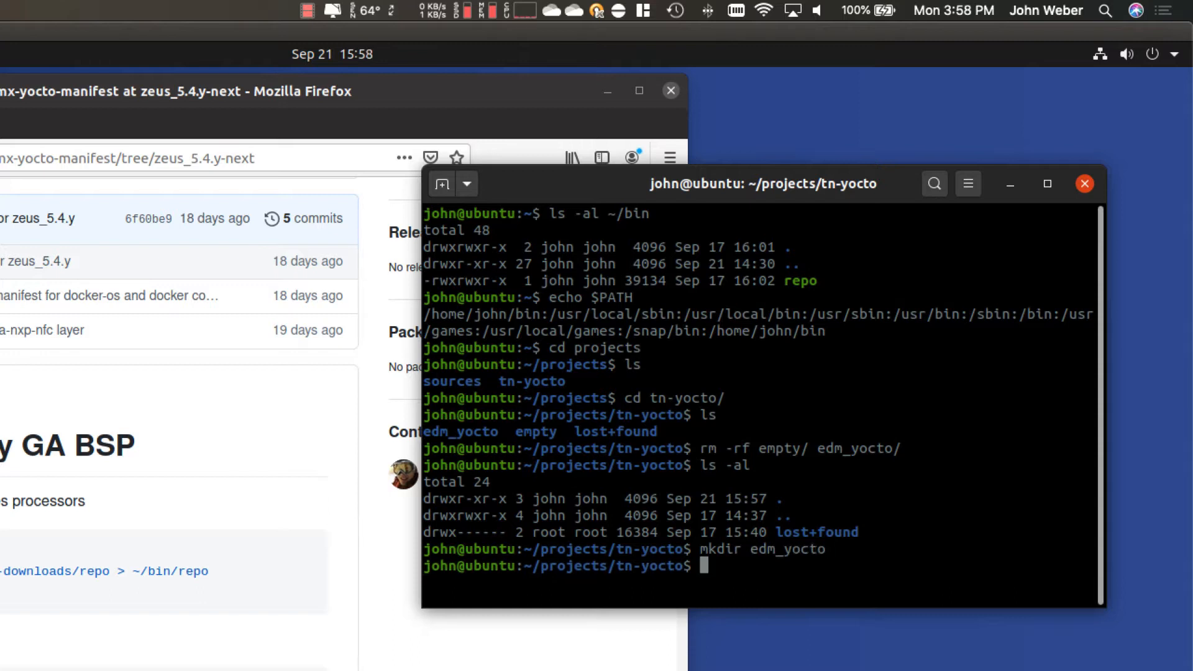
type("cd edm_yocto/")
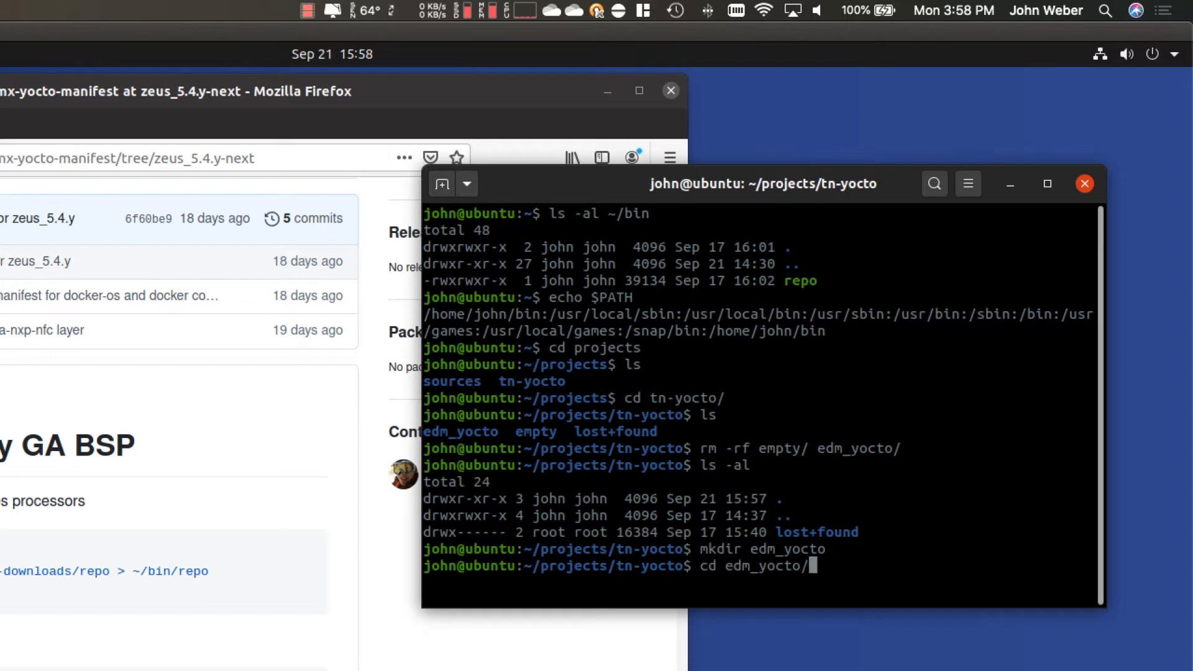
key("Return")
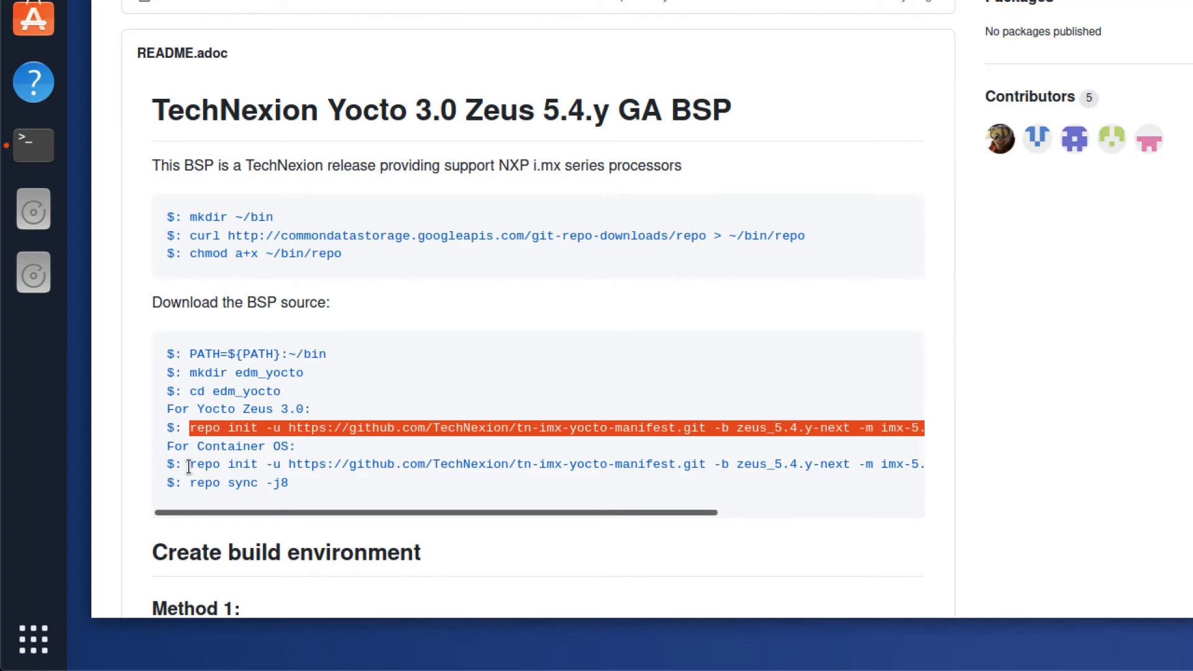
mouse_move(306, 470)
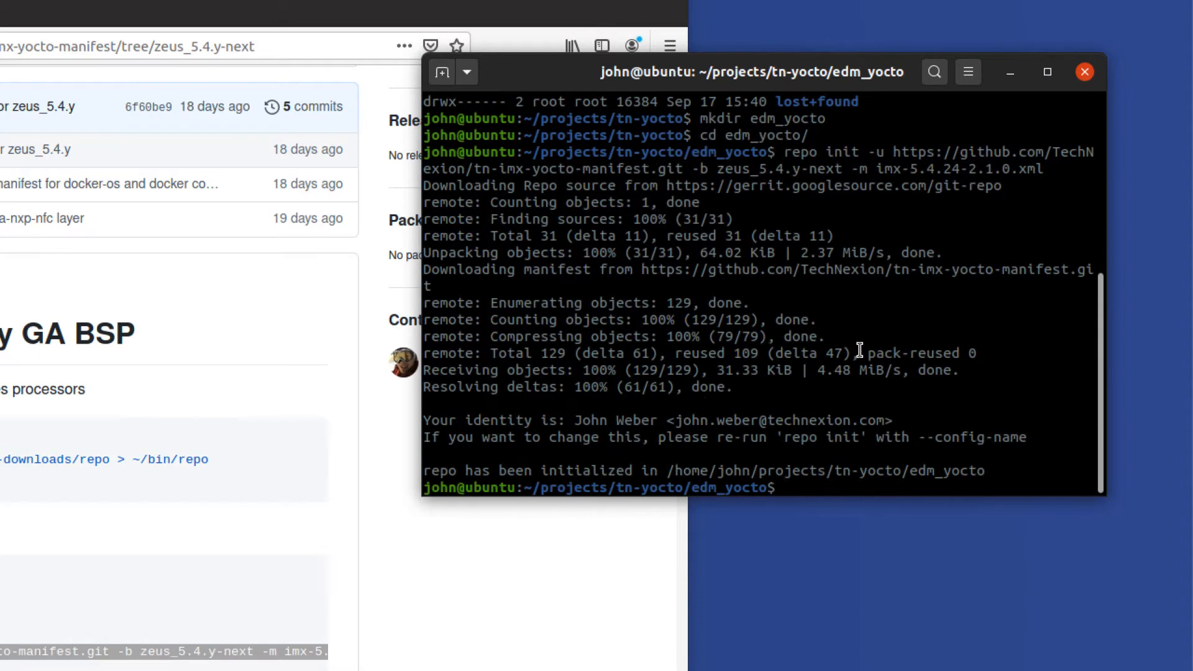
mouse_move(551, 298)
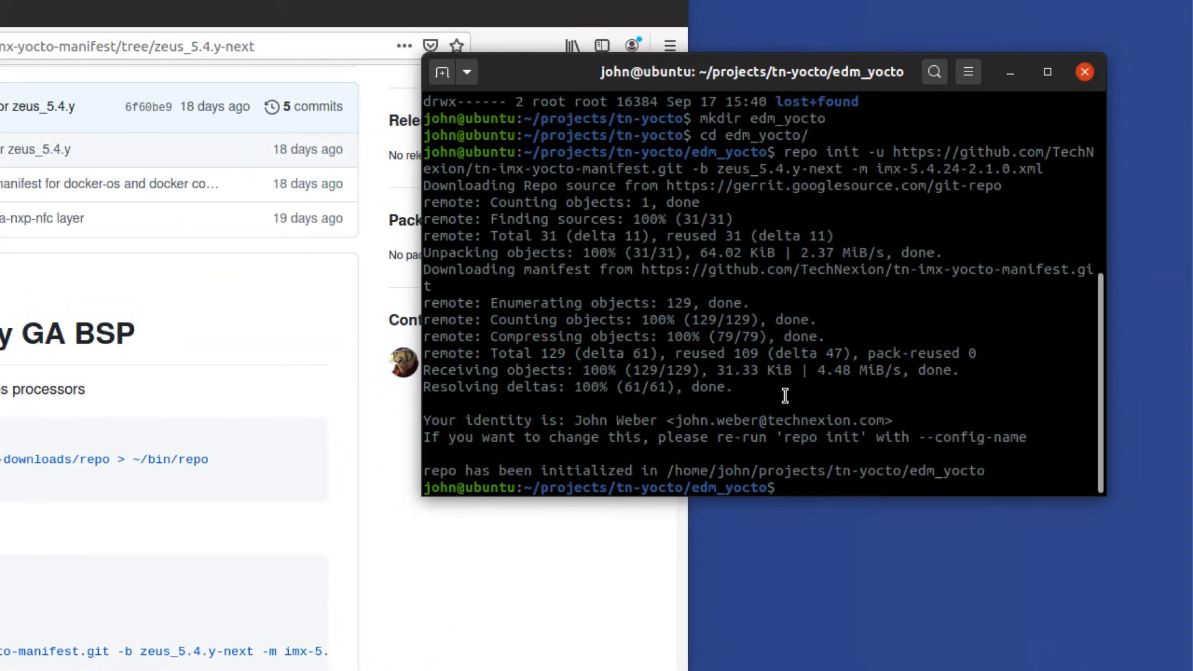
Run repo sync with parallel jobs (-j 4, then -j8) to fetch all 14 BSP projects
type("repo")
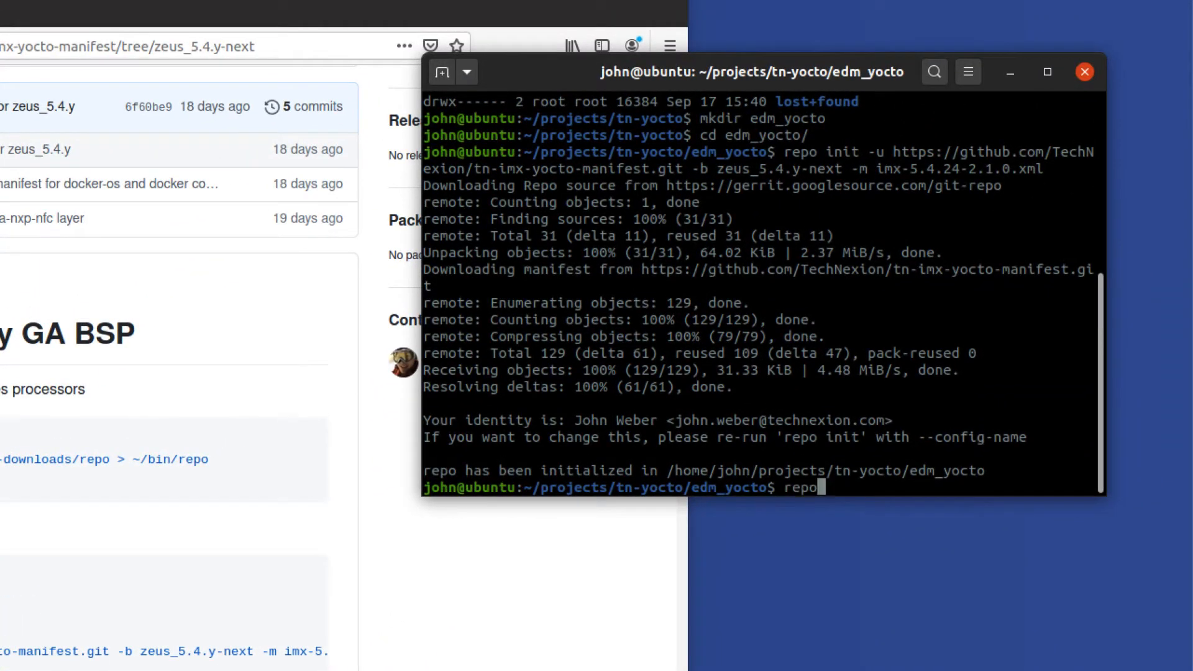
type("j 4")
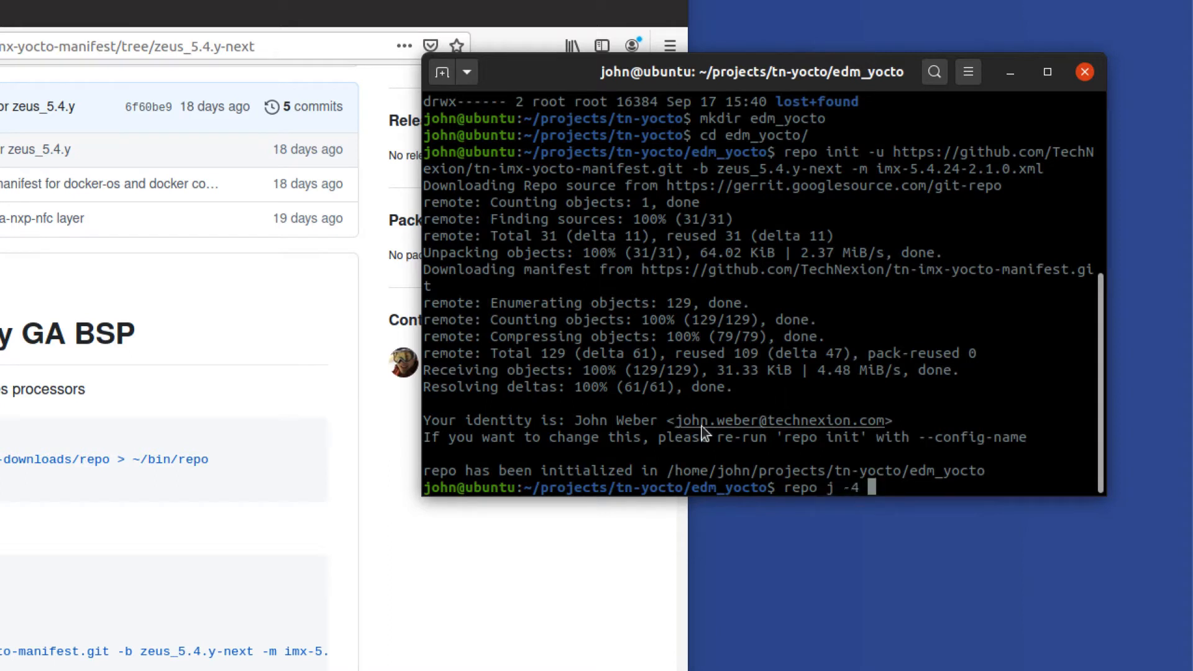
key("BackSpace")
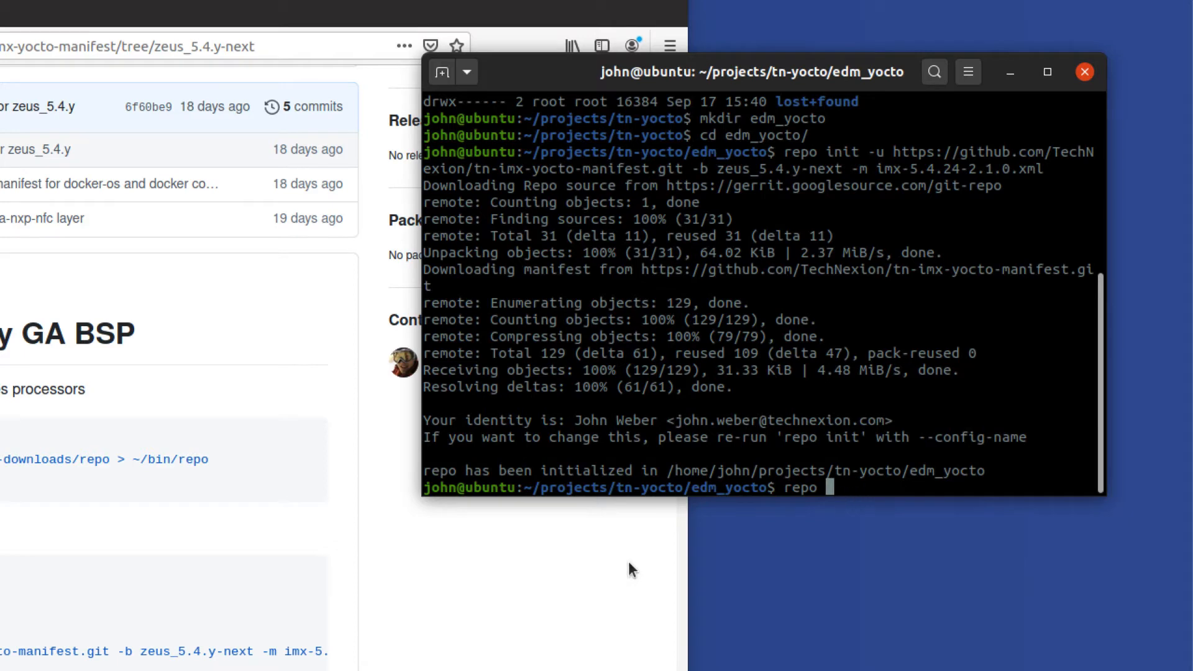
type("-j 4")
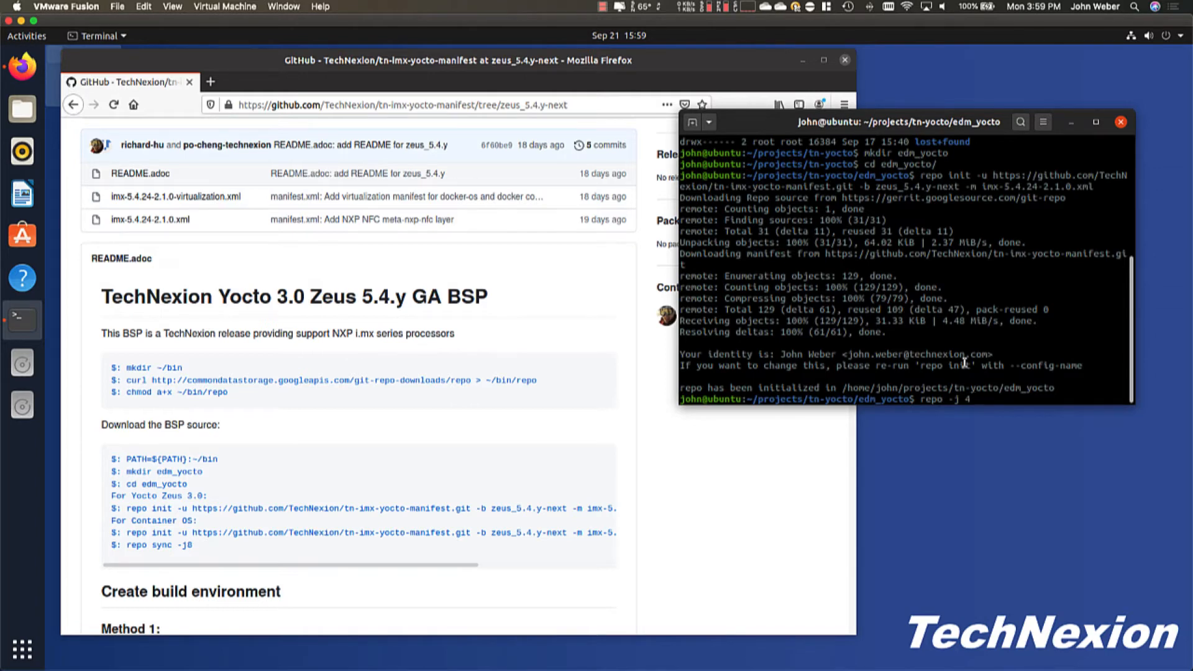
key("Return")
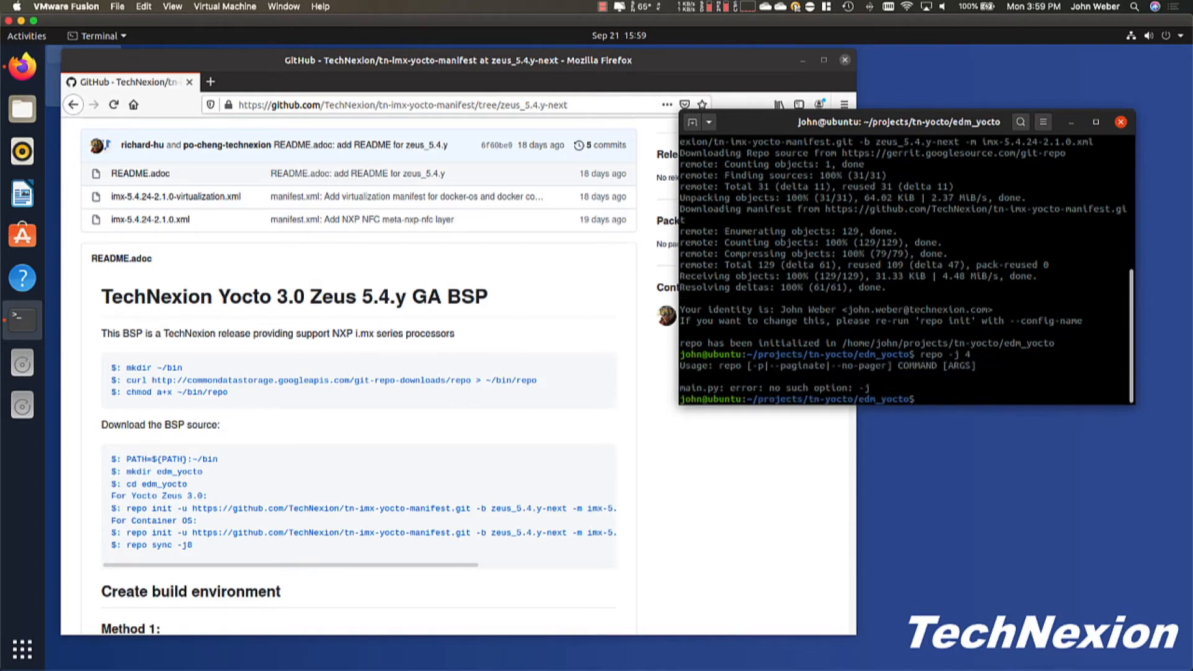
type("repo -j")
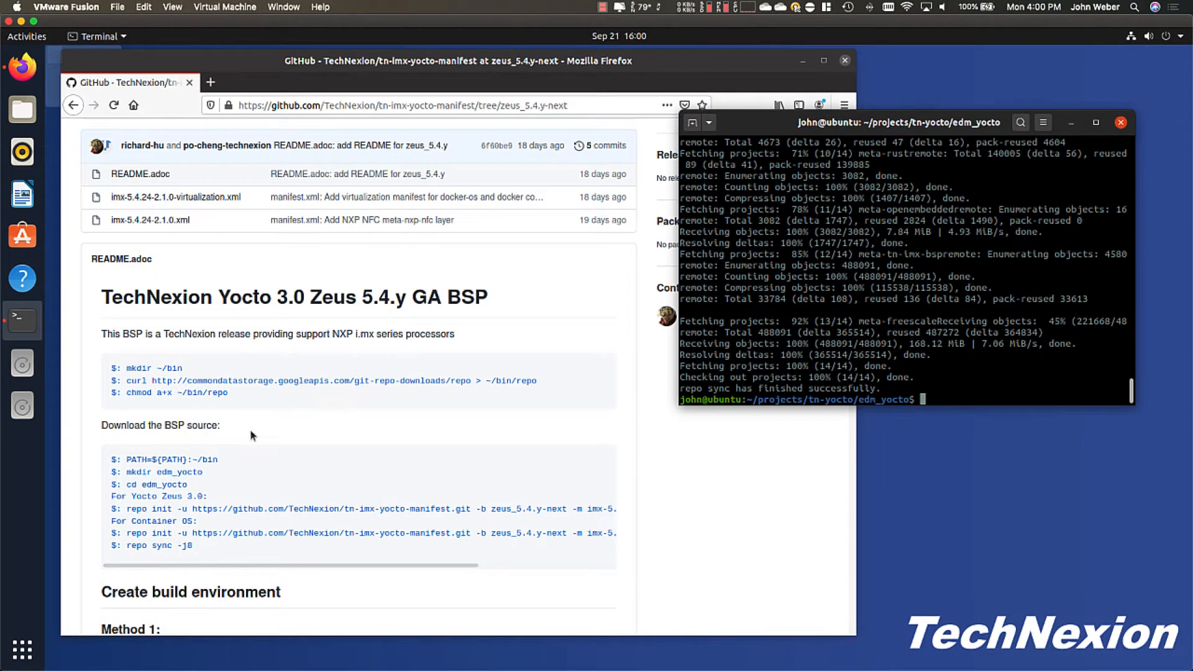
Enter the README's sudo apt-get install block for the required host build packages at the prompt
scroll("down", 3)
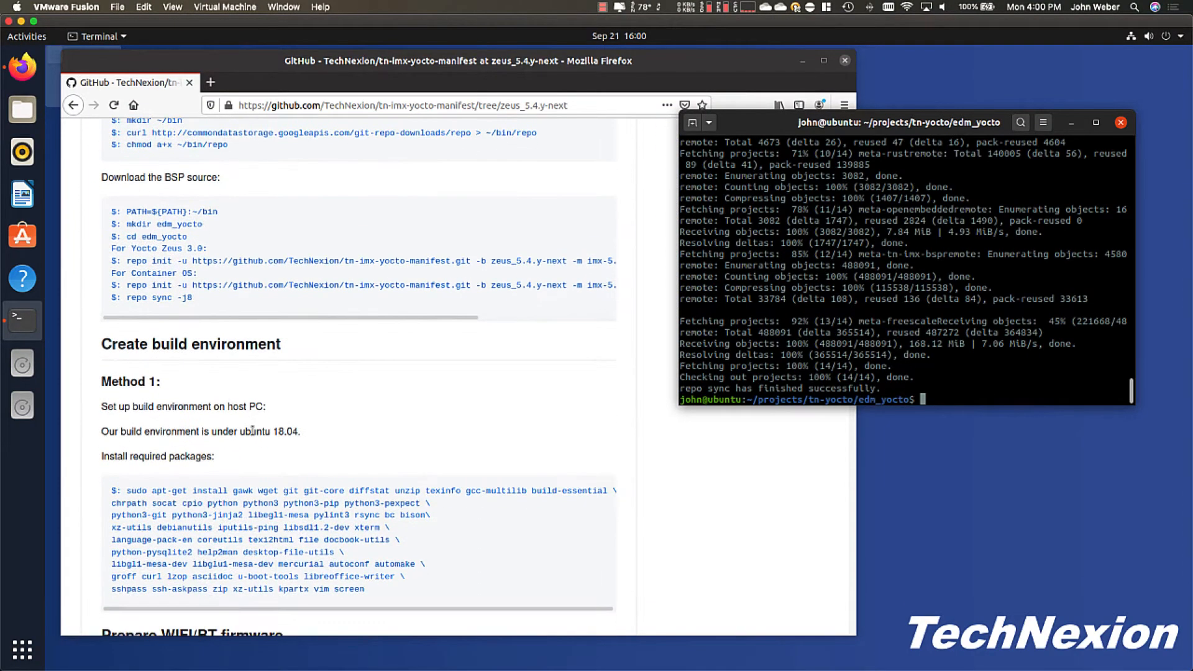
scroll("down", 3)
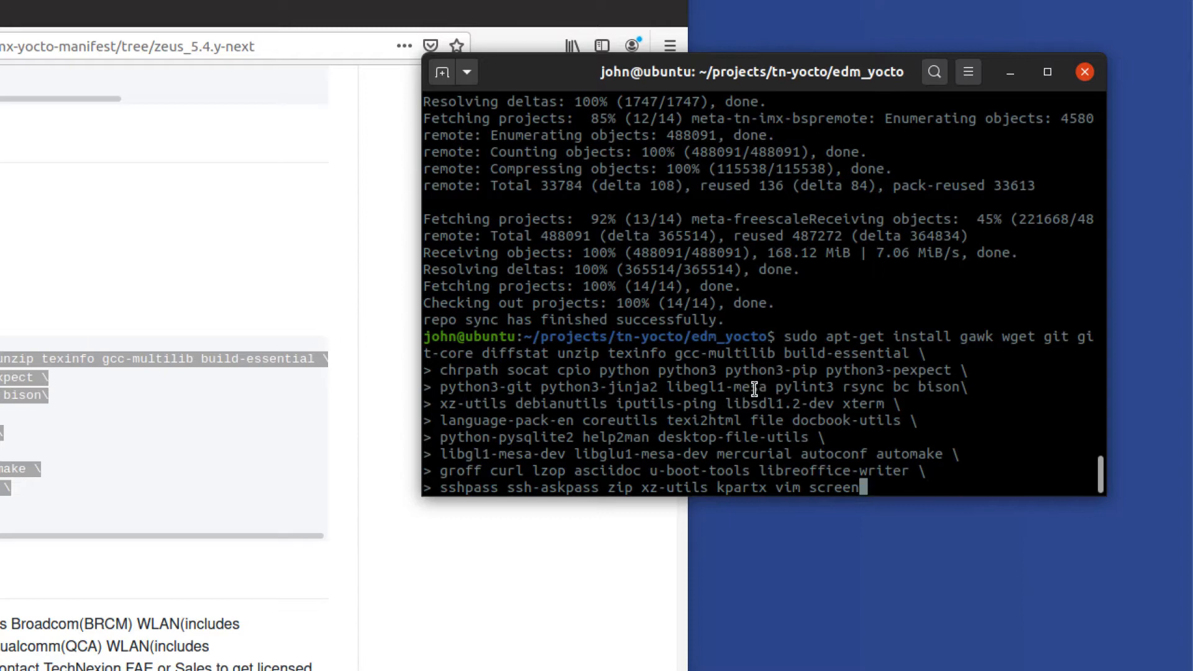
mouse_move(530, 373)
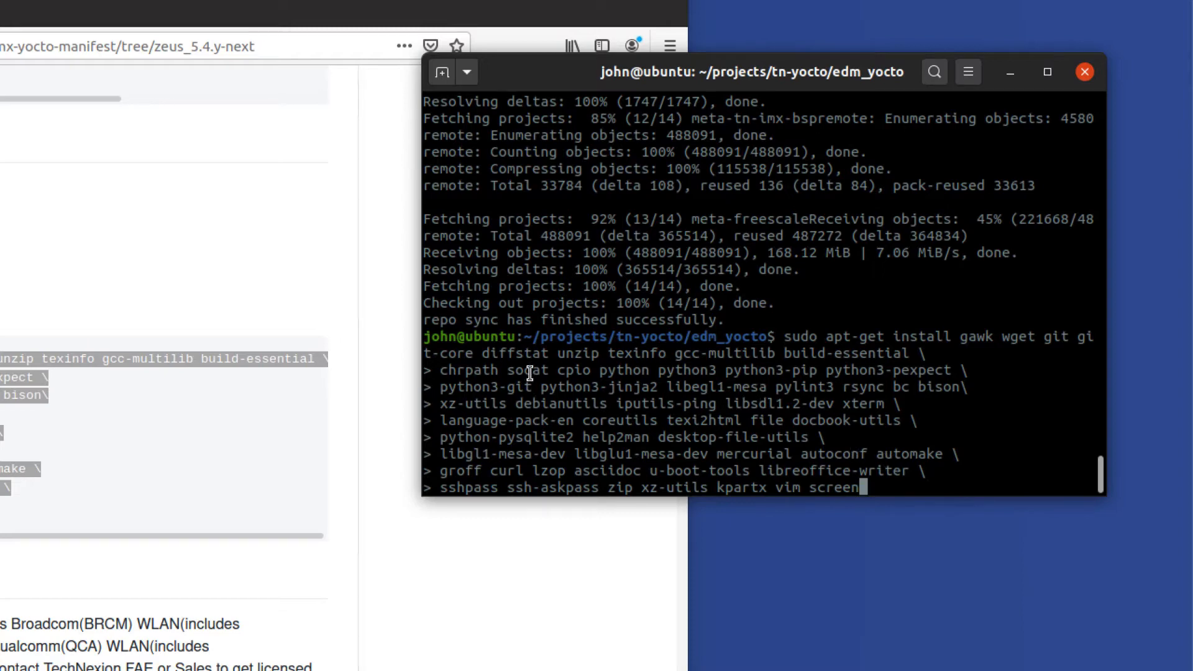
key("ctrl+c")
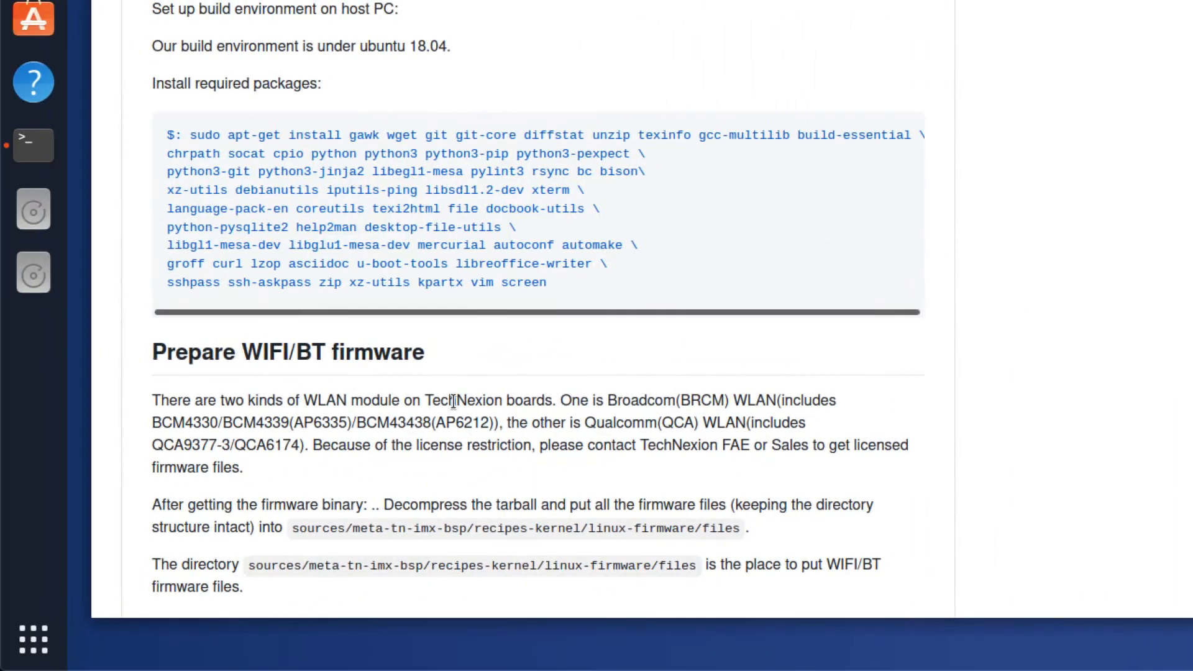
scroll("down", 3)
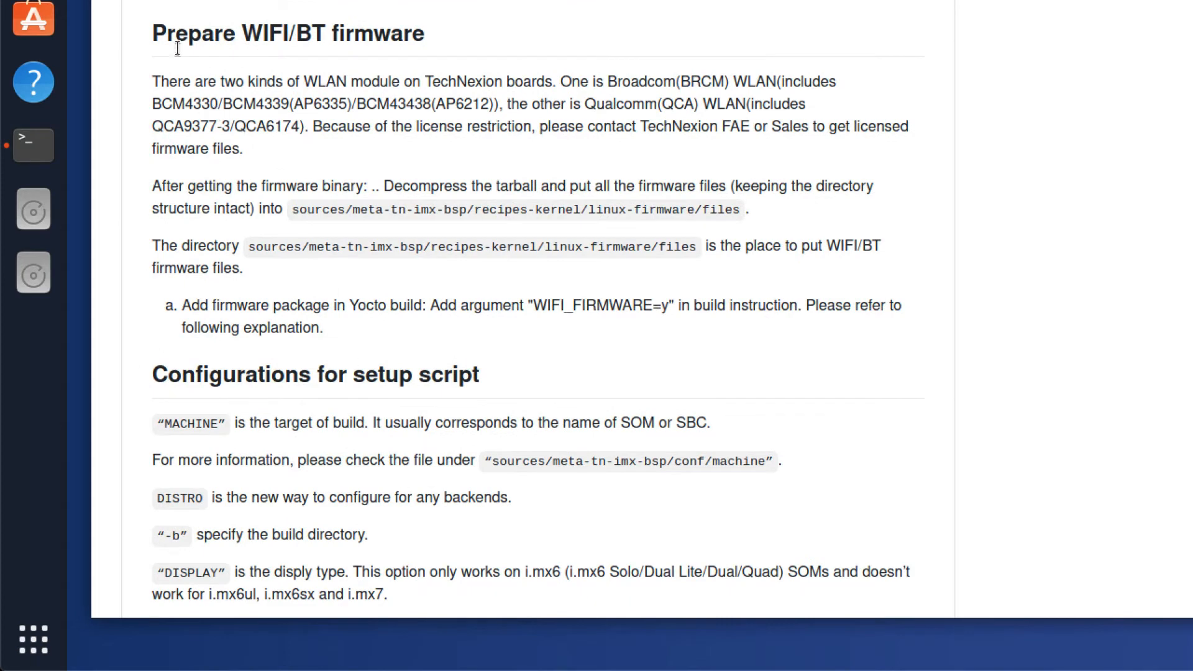
mouse_move(155, 82)
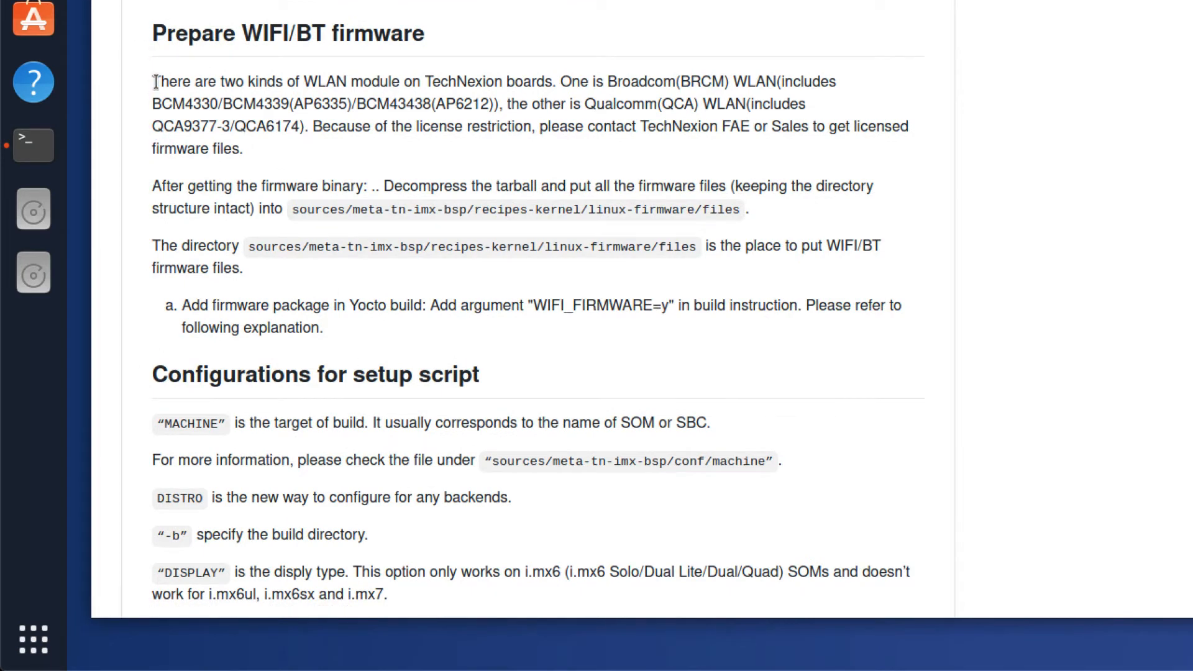
mouse_move(160, 99)
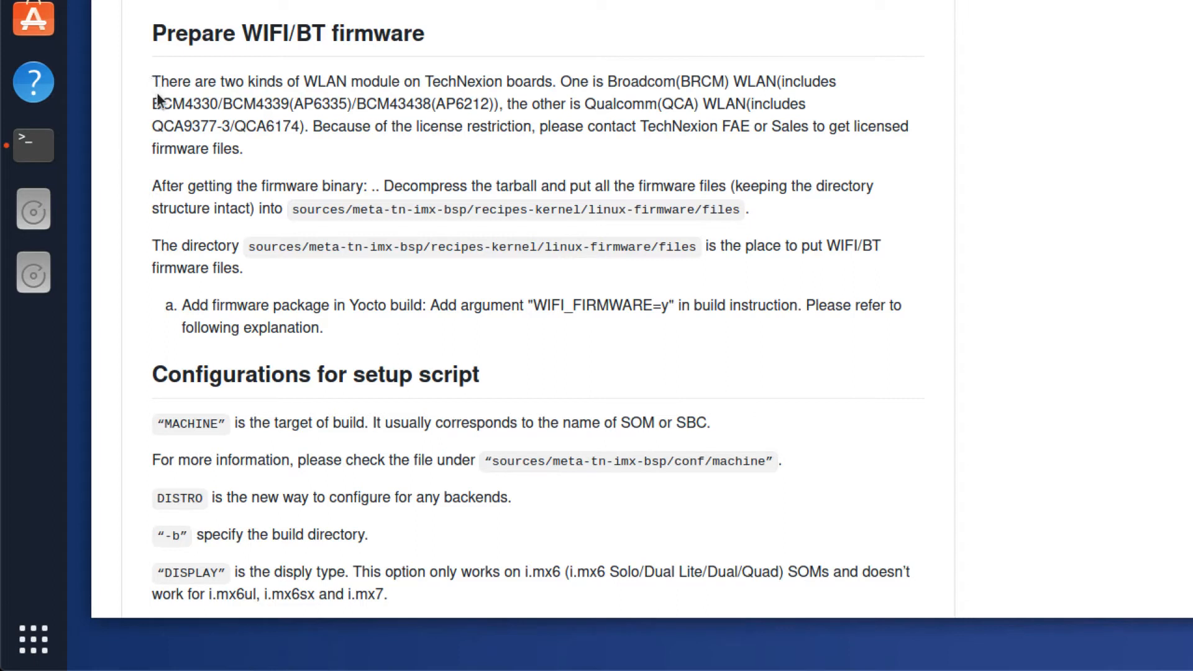
mouse_move(297, 157)
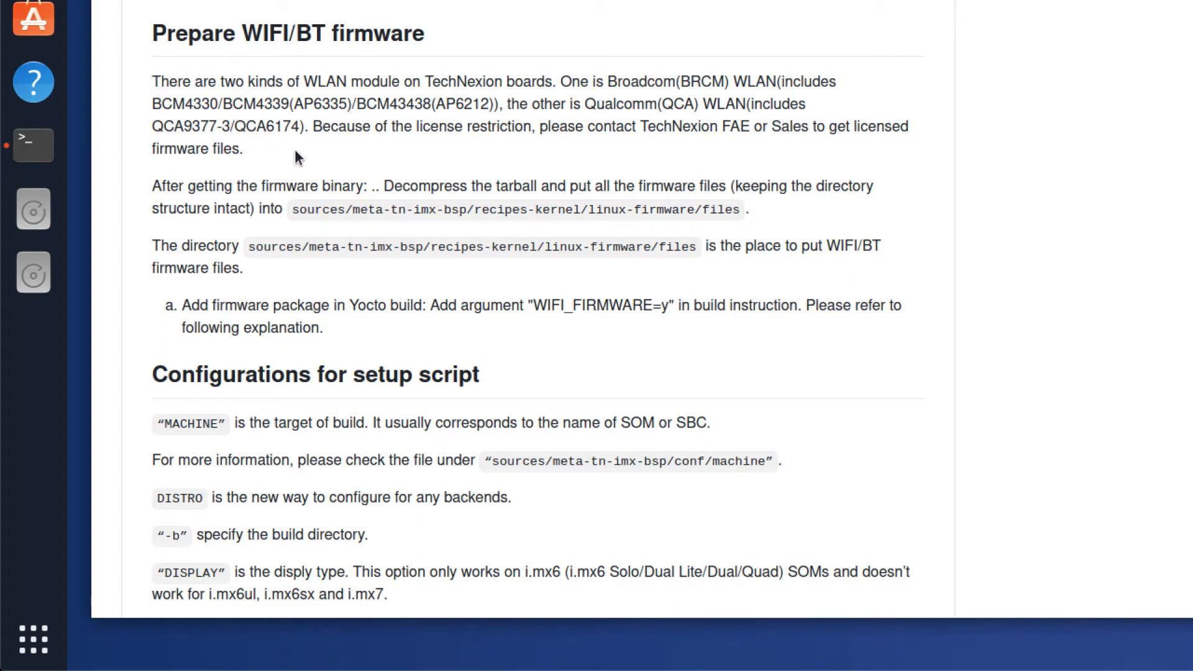
mouse_move(690, 83)
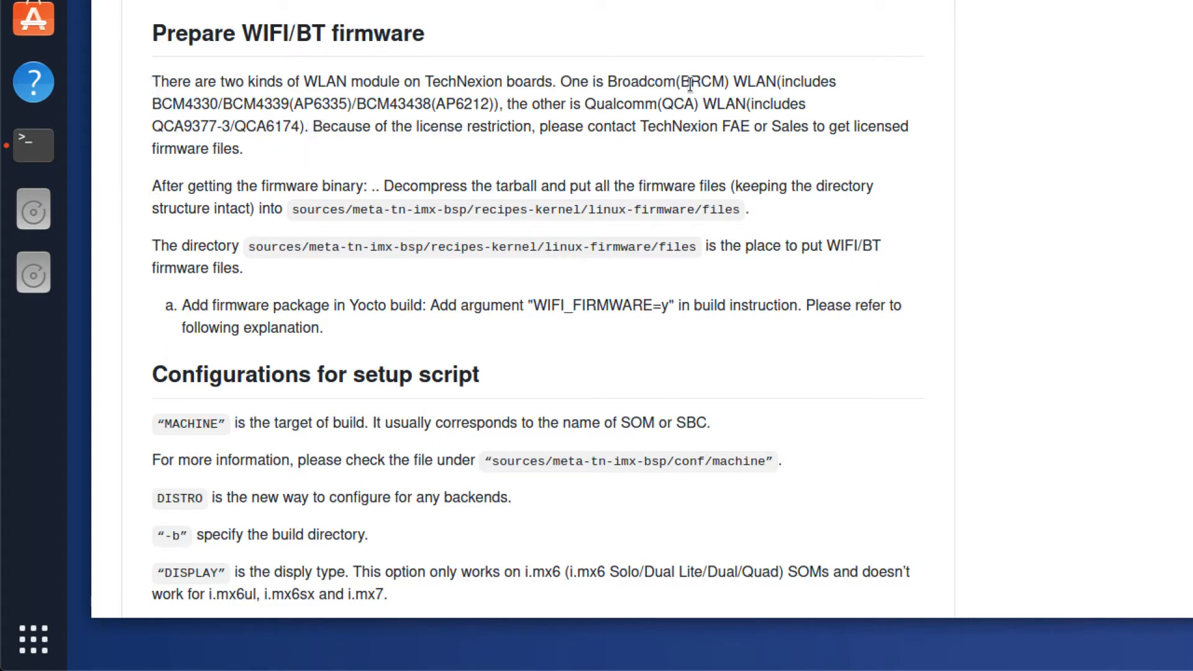
mouse_move(591, 105)
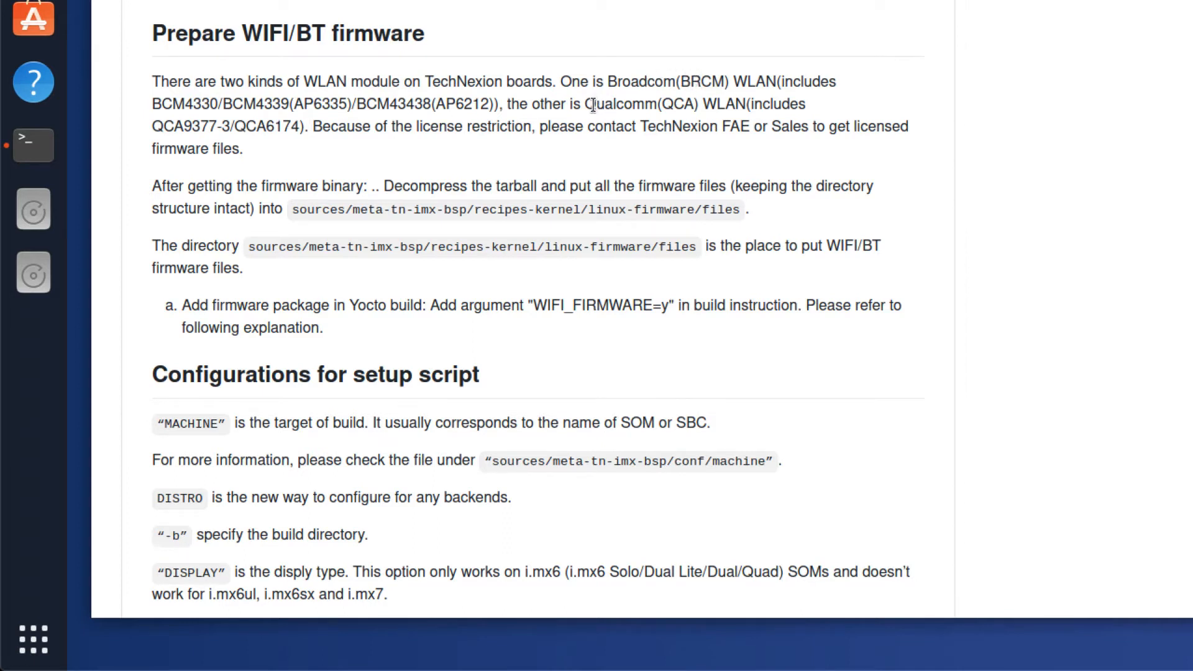
mouse_move(152, 93)
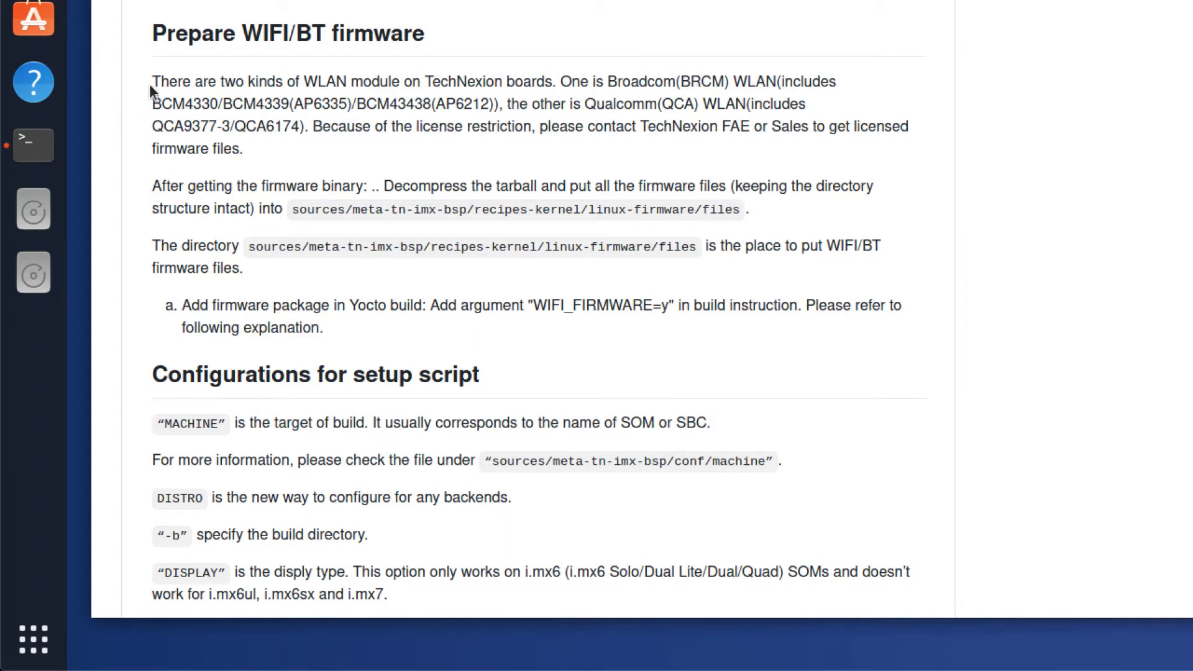
mouse_move(832, 240)
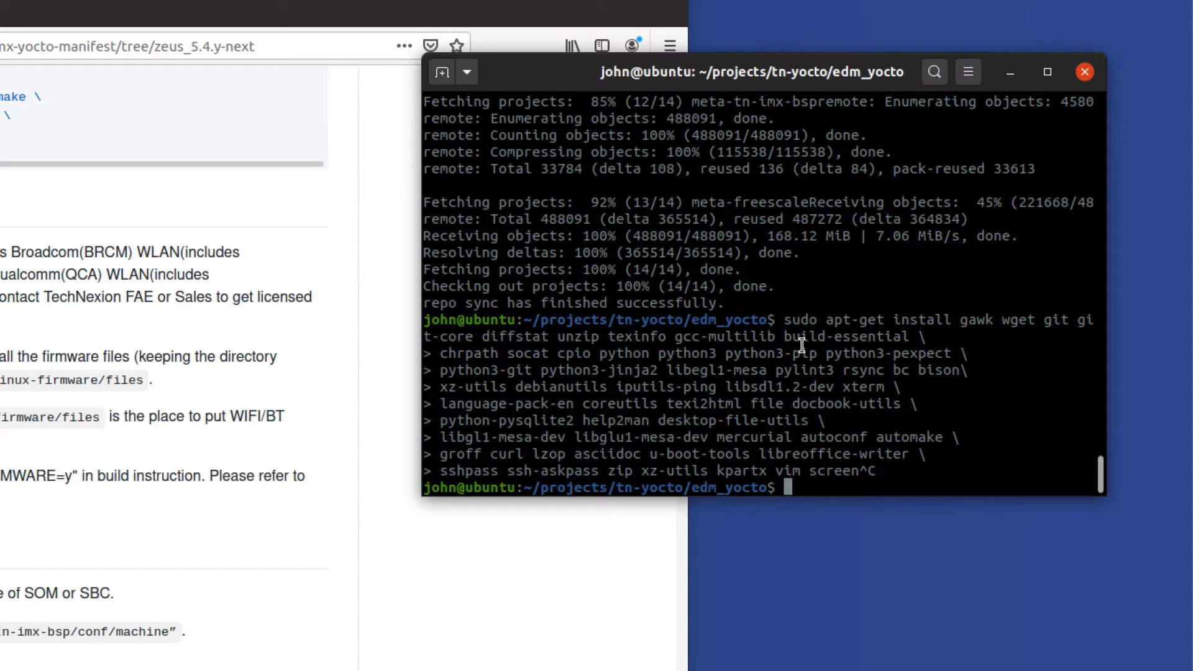
Change into sources/meta-tn-imx-bsp/recipes-kernel/linux-firmware/files and list it
type("cd")
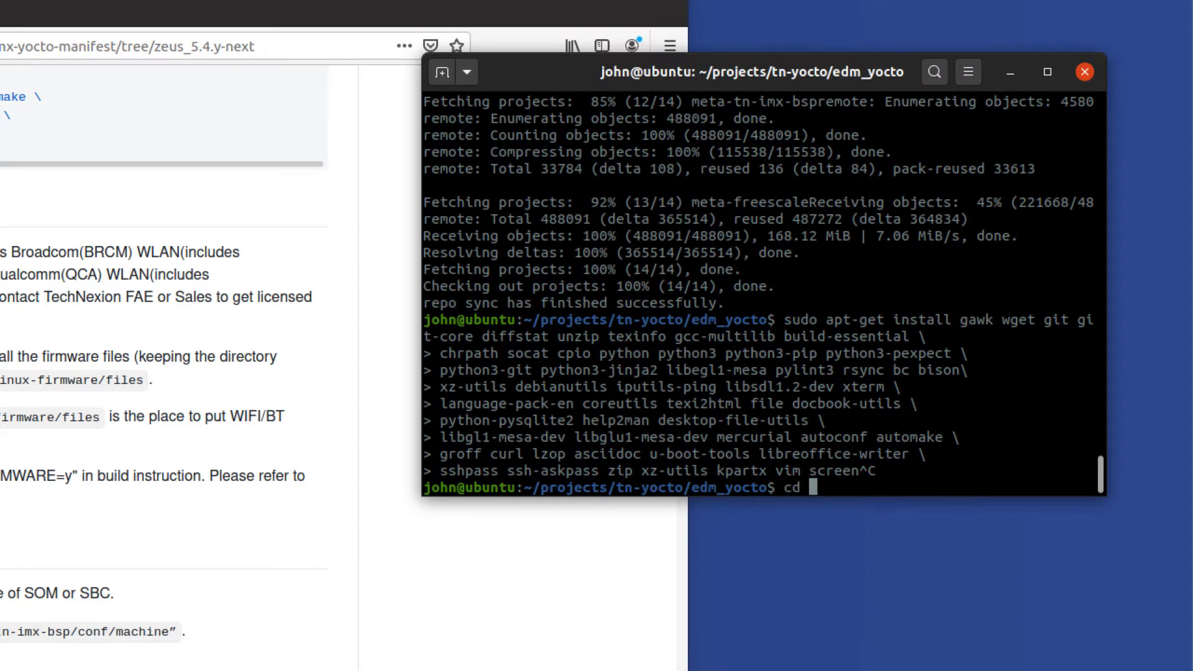
type("sources/meta-tn-imx-bsp/")
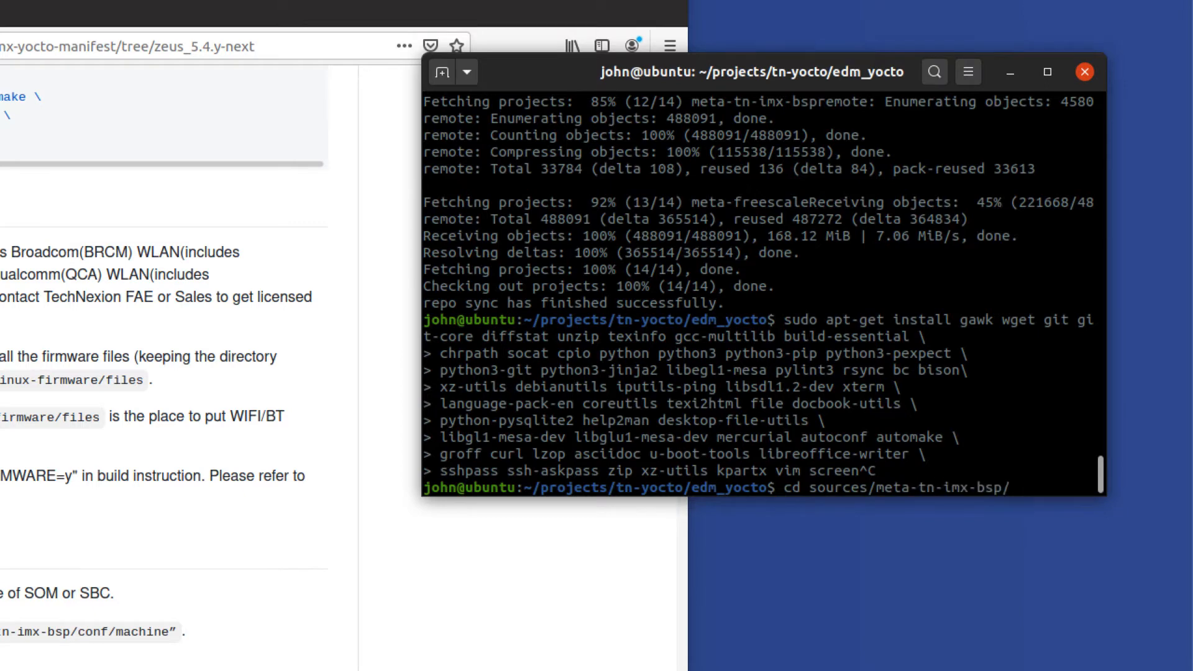
type("recipes-kernel/")
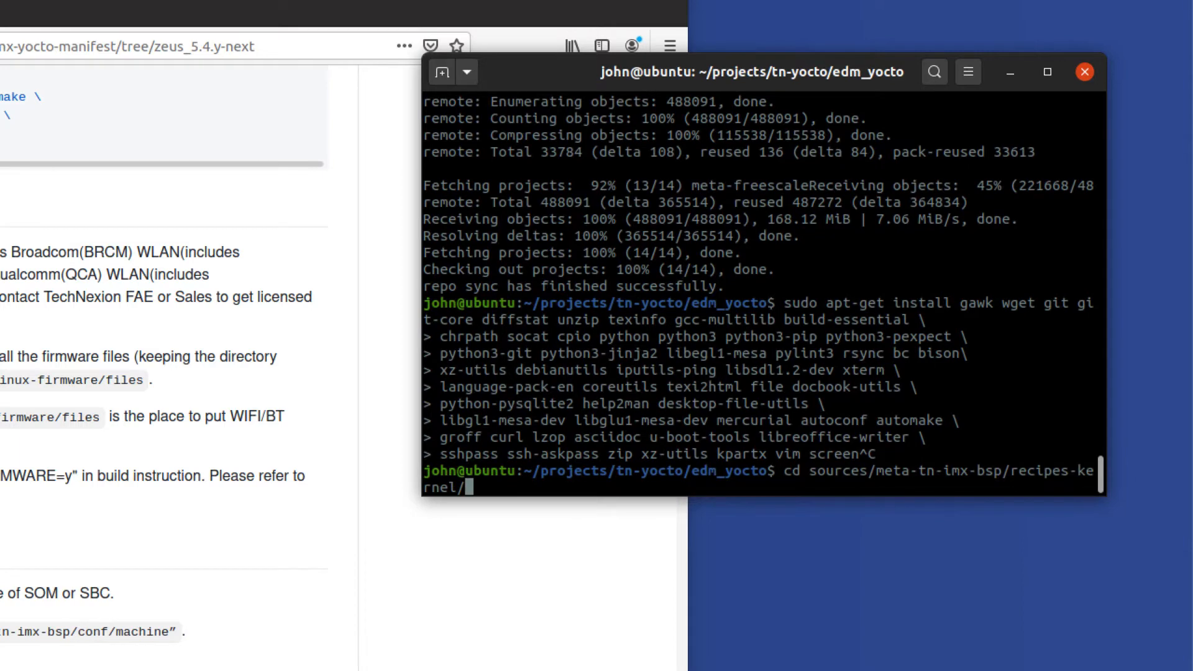
type("linux-")
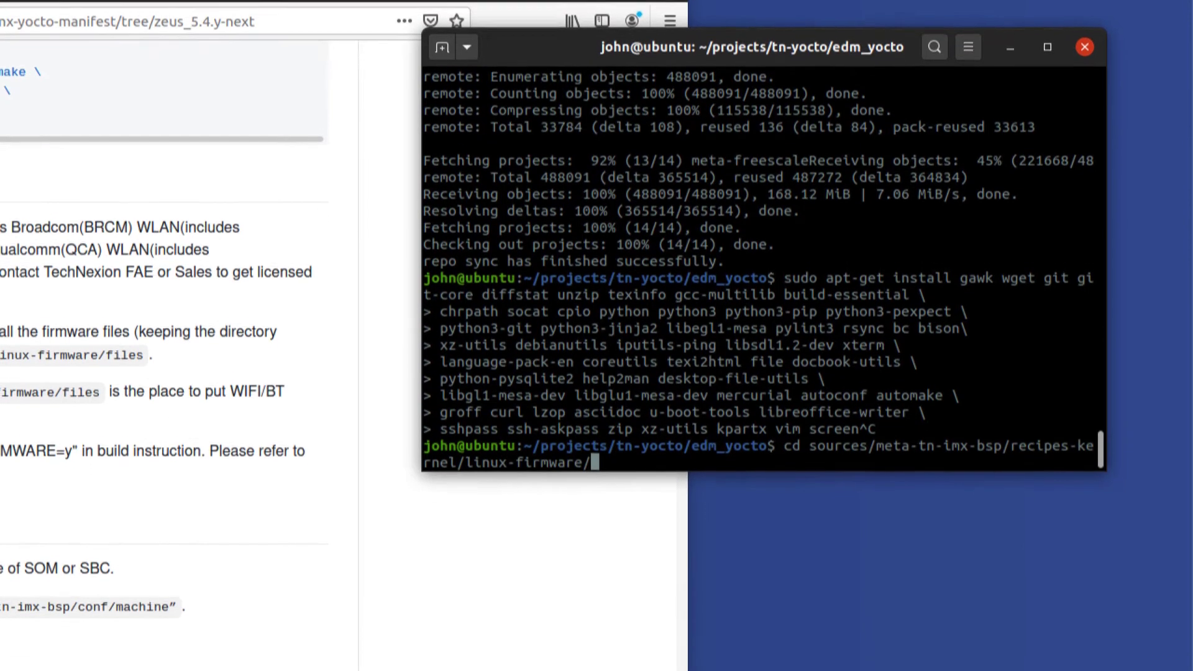
type("fir")
type("ls")
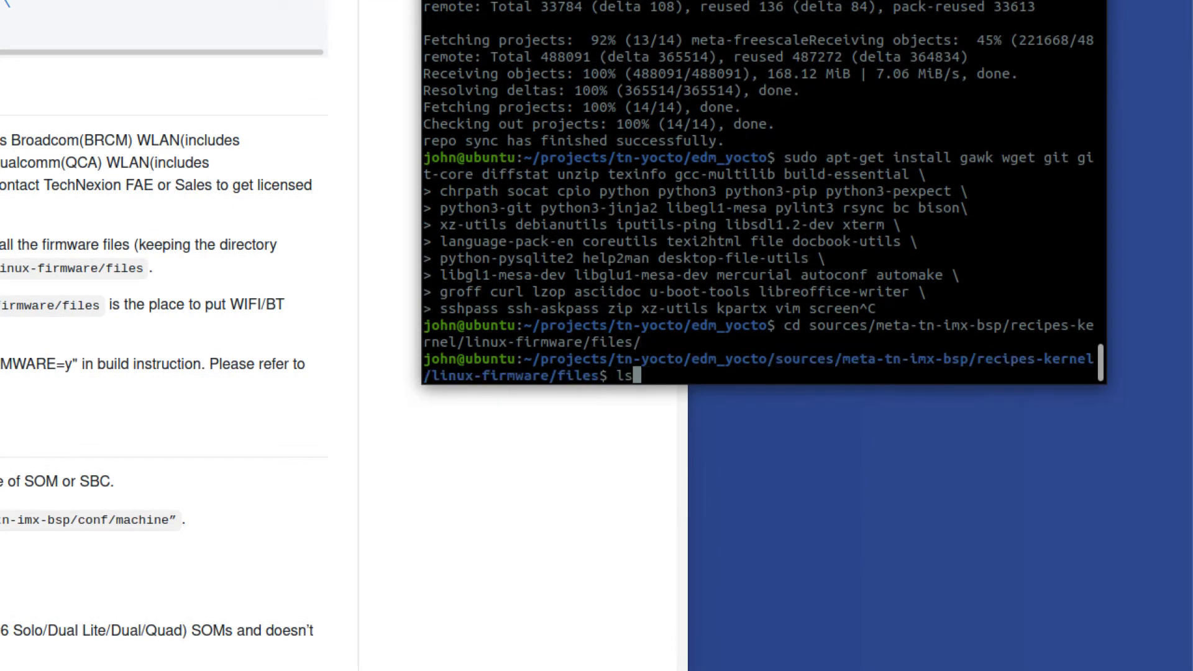
key("Return")
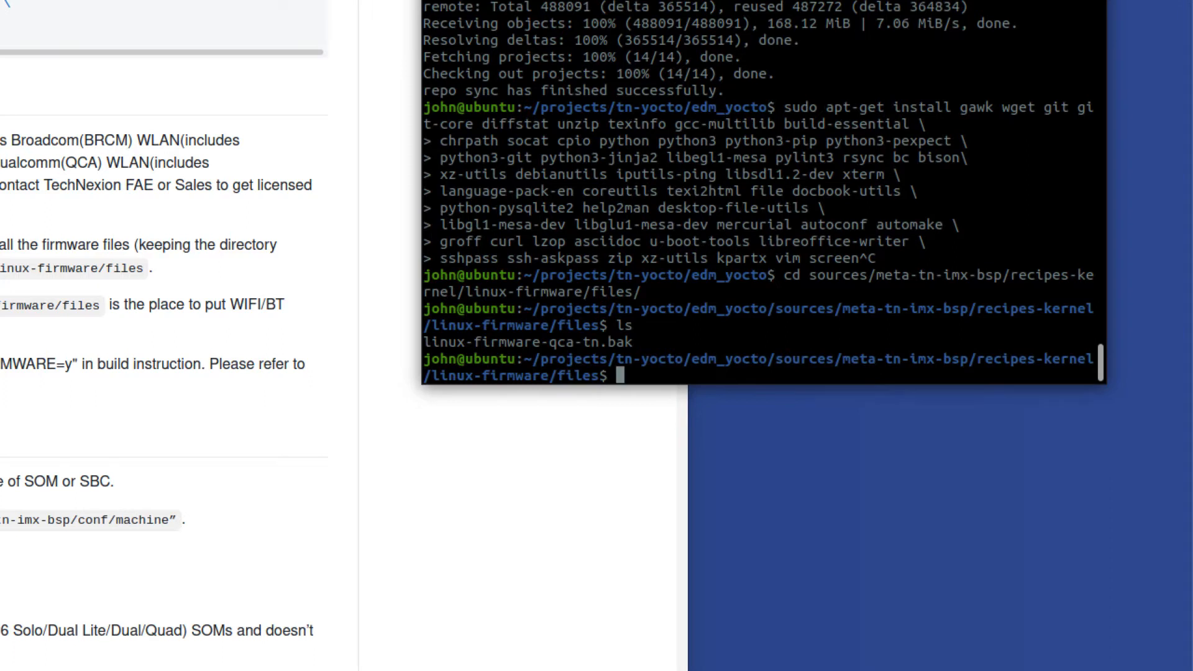
Extract ~/Documents/qca-firmware-20201116.tar.gz with tar xzvf into the files directory
type("tar")
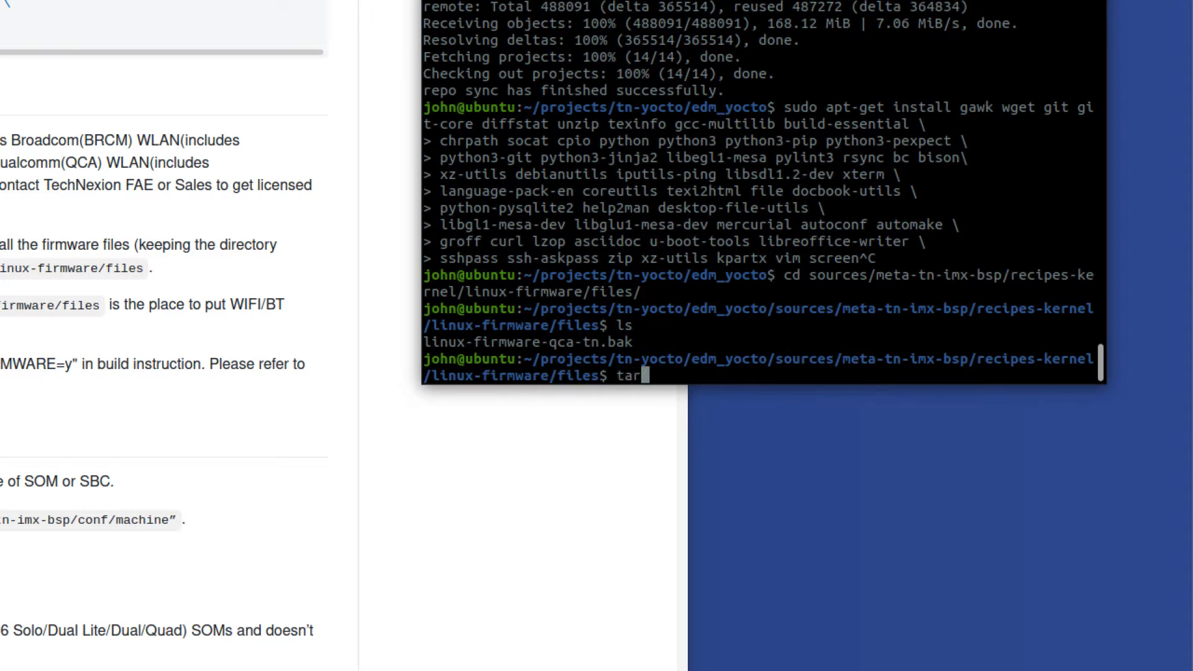
type("x")
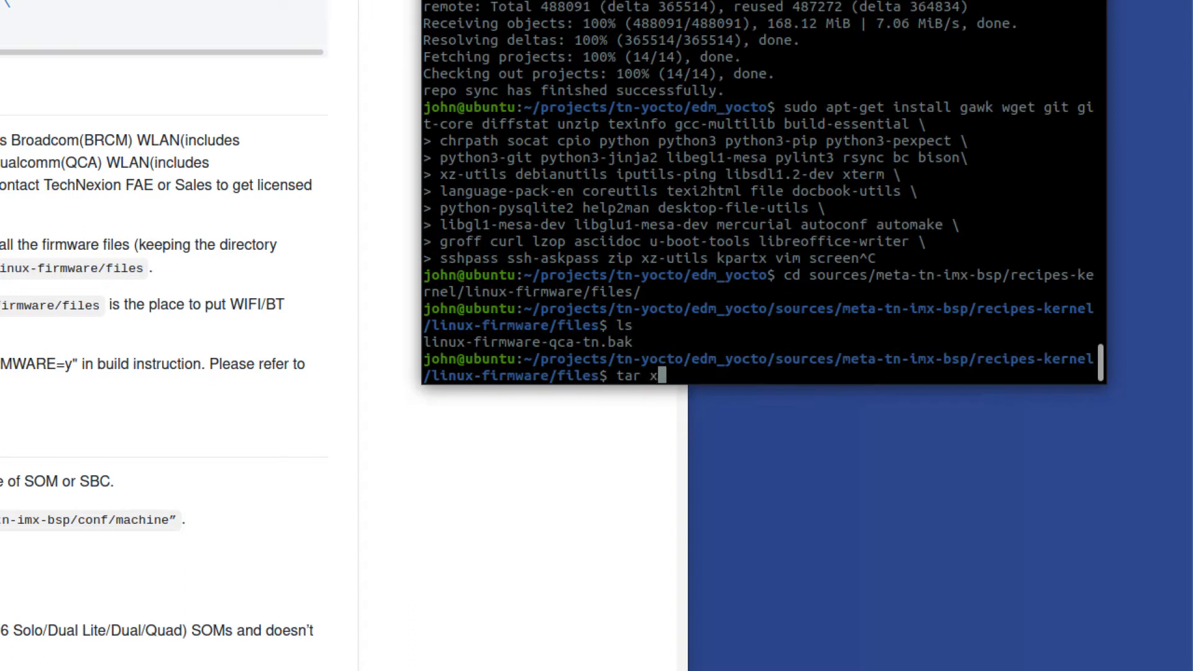
type("zvf")
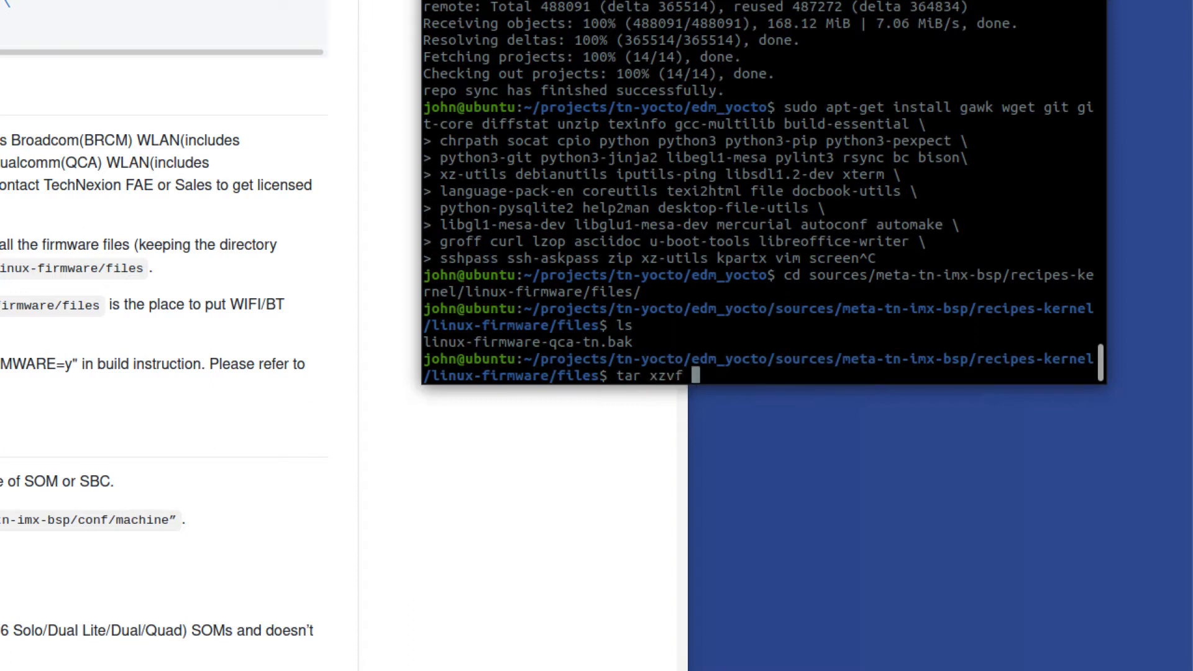
type("~/D")
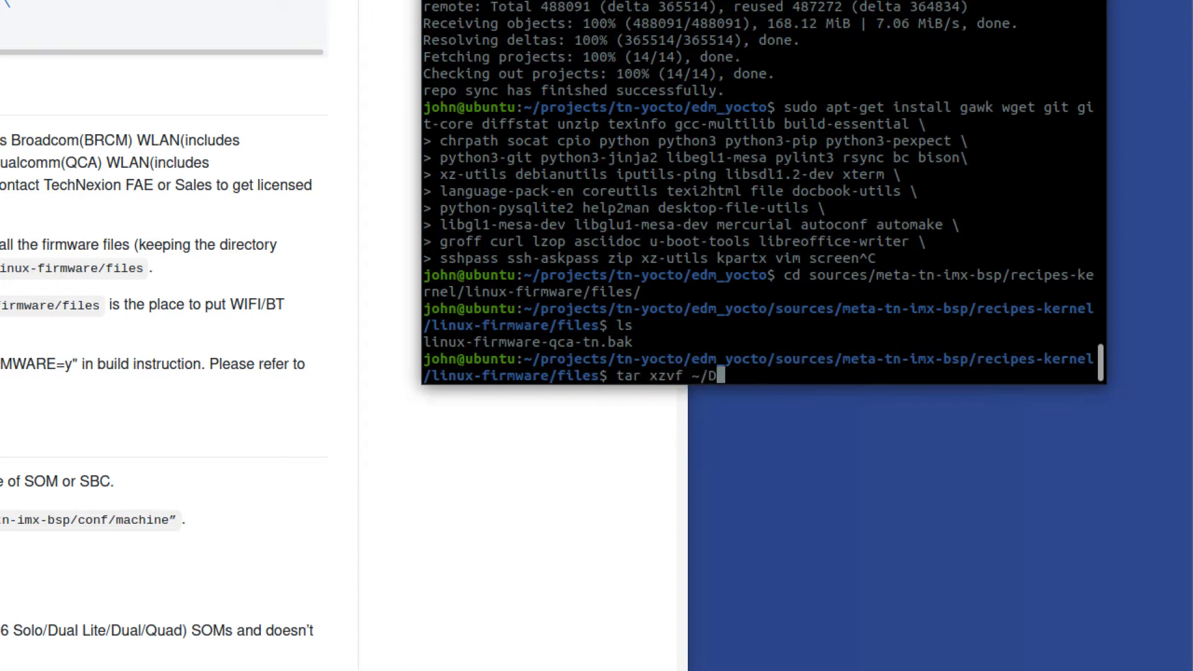
type("ocuments/")
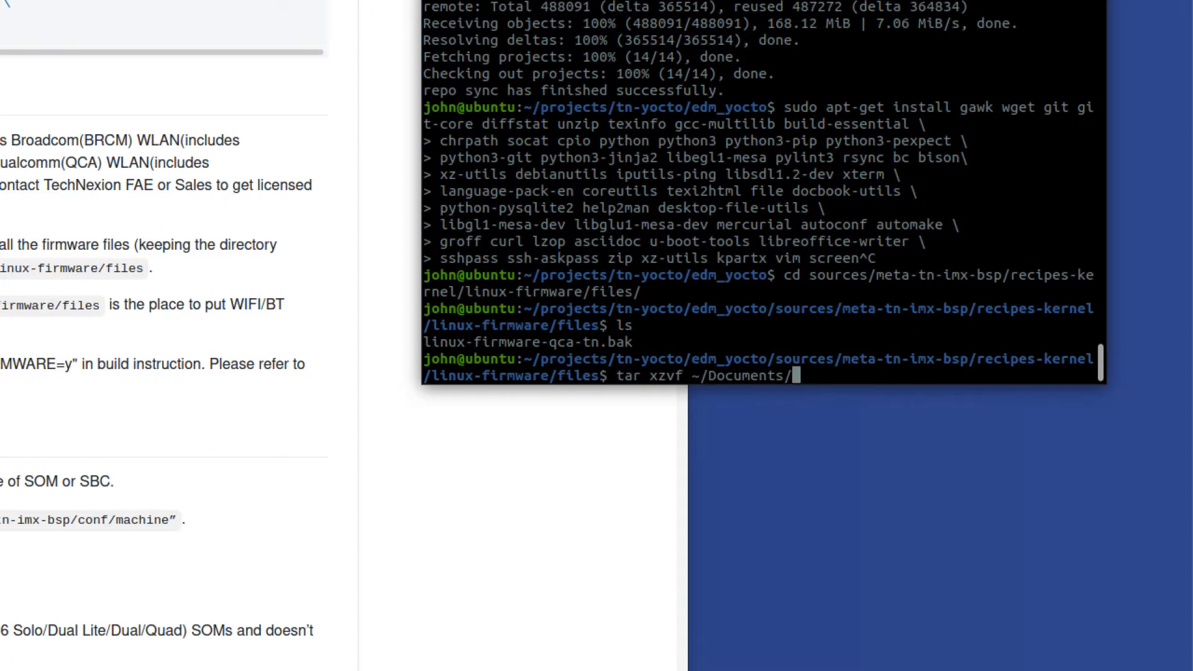
type("qca-firmware-20201116.tar.gz")
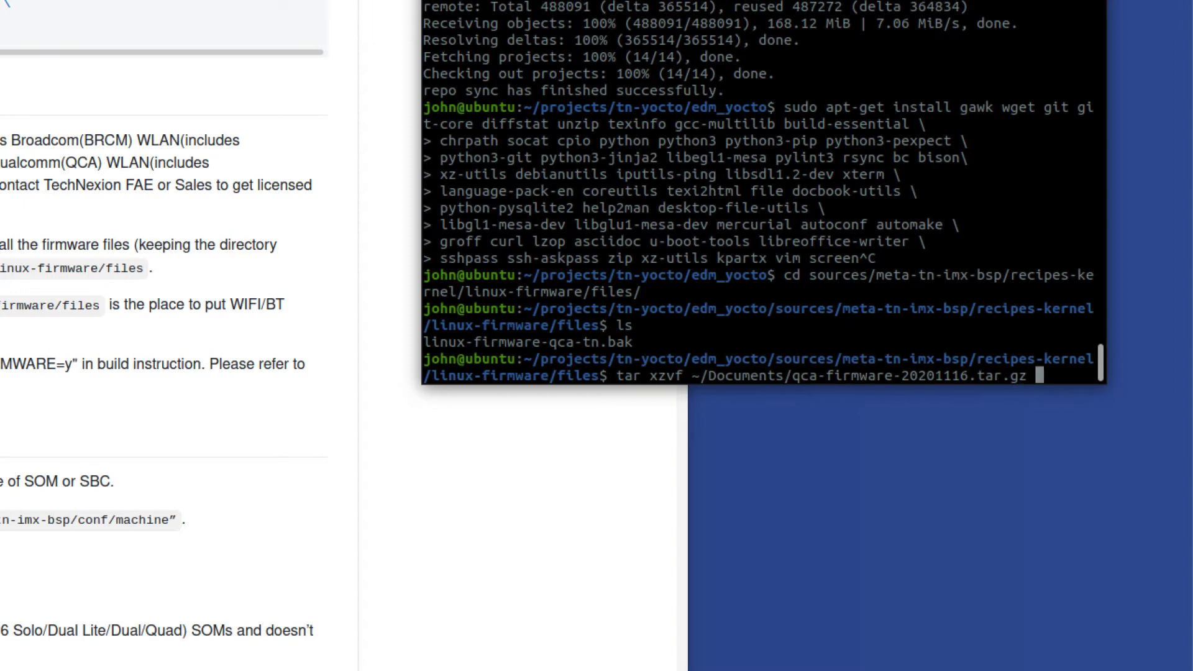
key("Return")
type("ls -al")
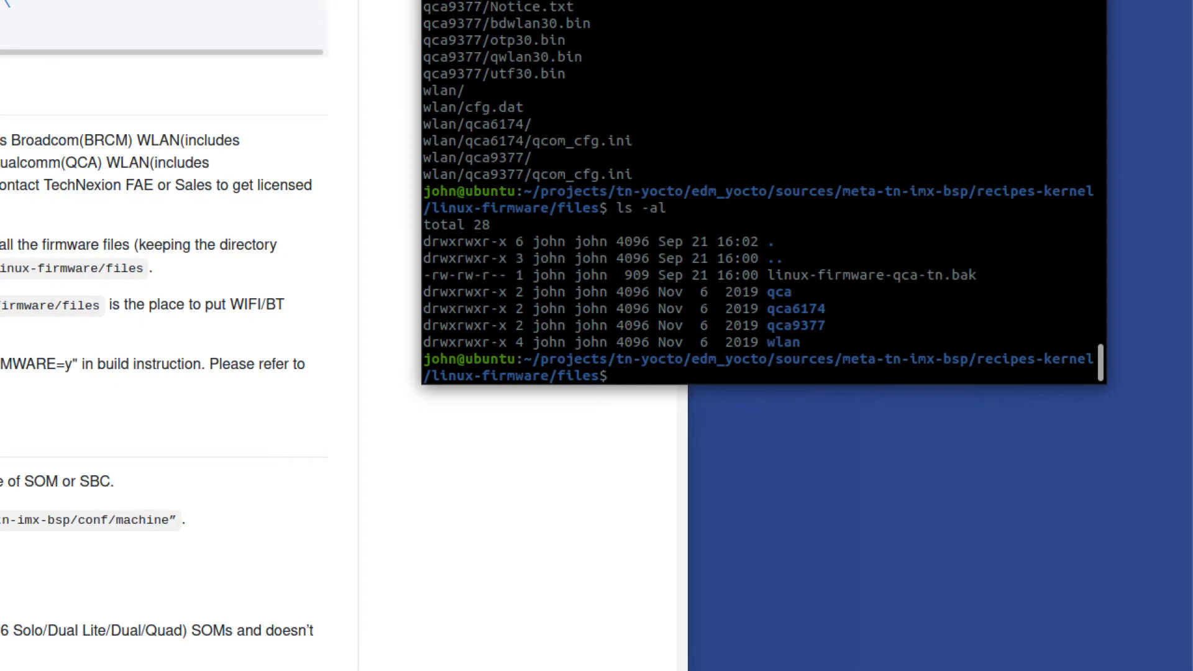
Move back up the directory tree with cd .
type("cd")
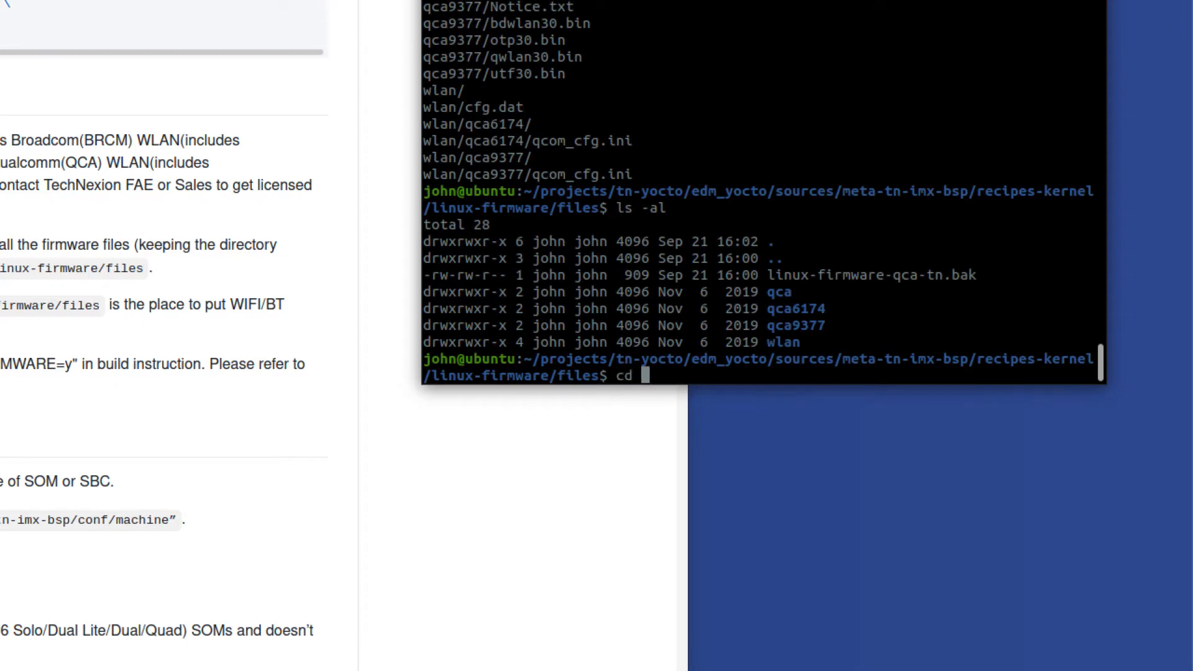
type("cd ..")
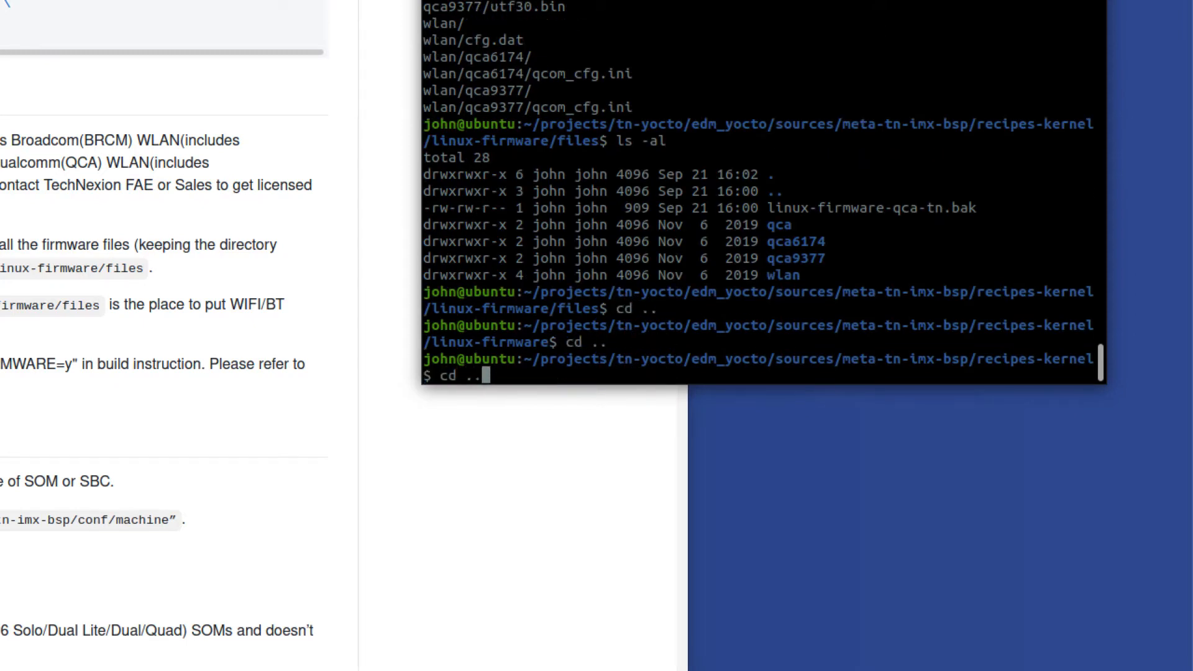
key("Return")
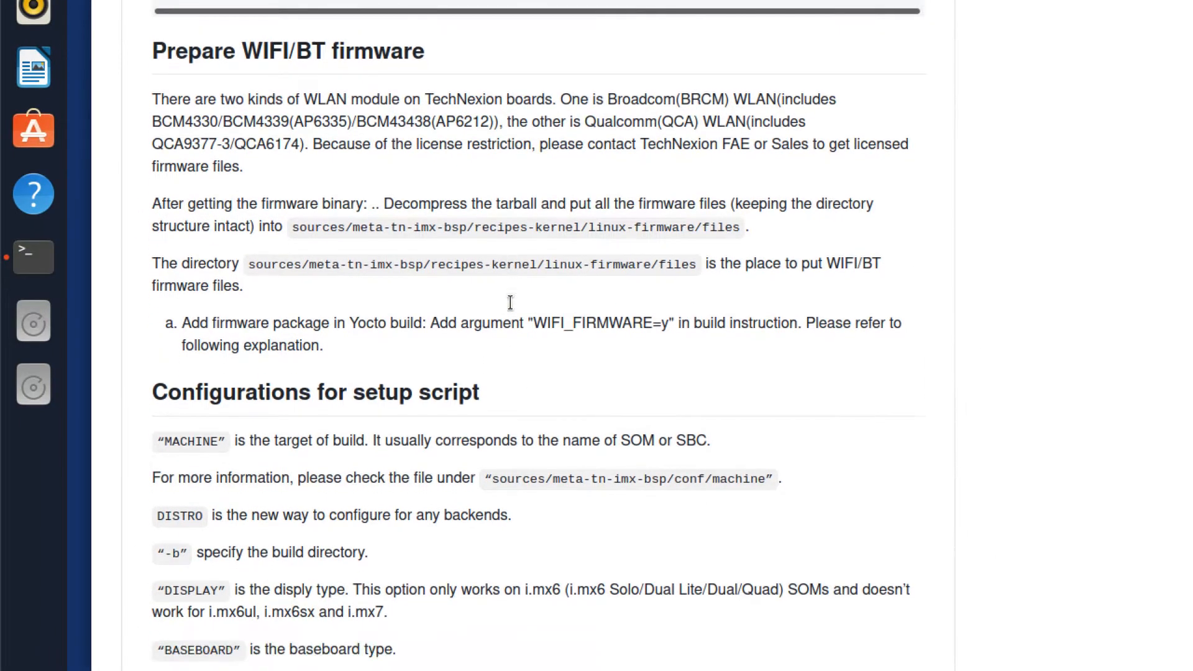
Scroll the README to Table 1 listing the MACHINE and DISTRO options such as fsl-imx-xwayland
scroll("down", 3)
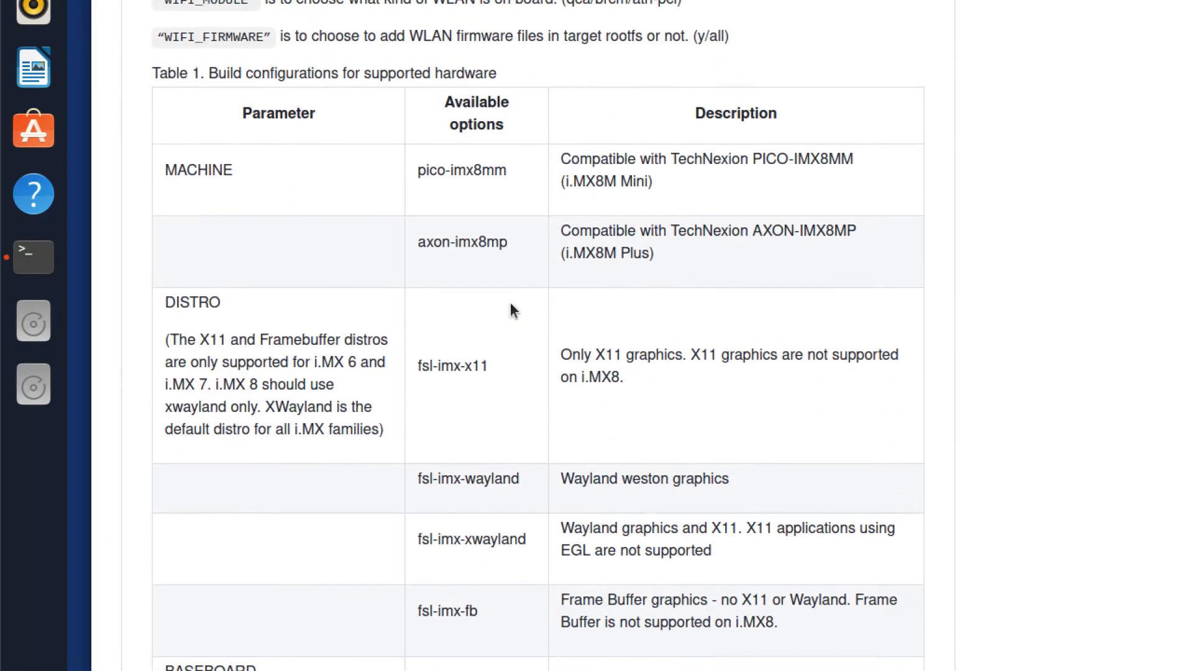
scroll("up", 3)
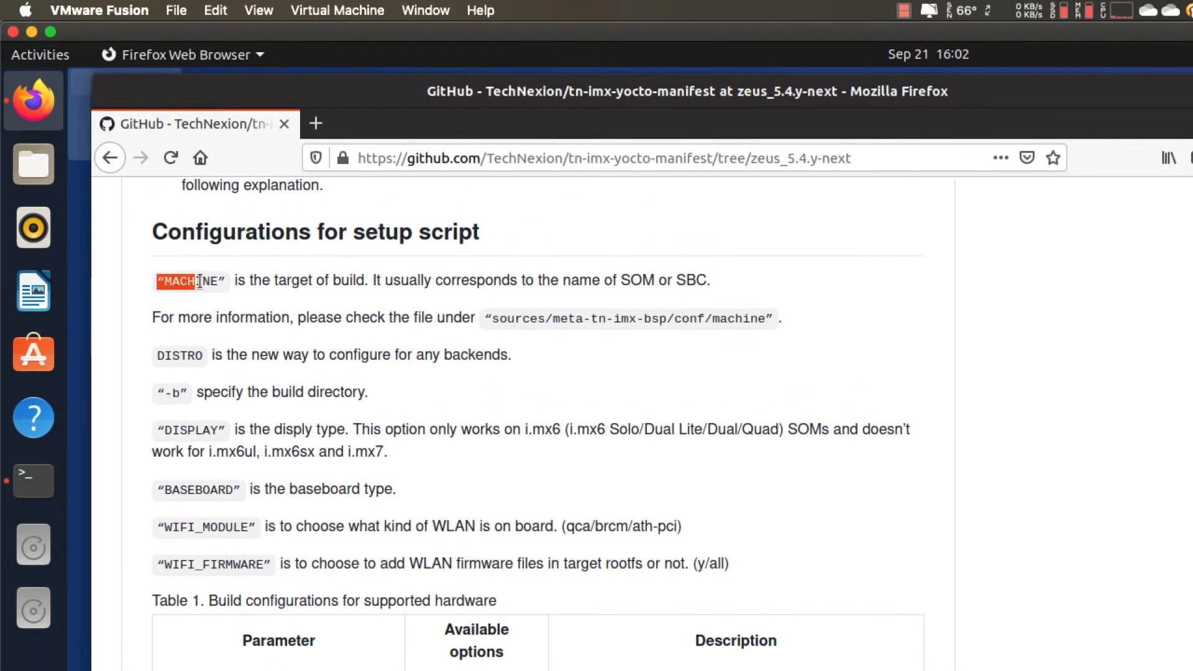
mouse_move(552, 328)
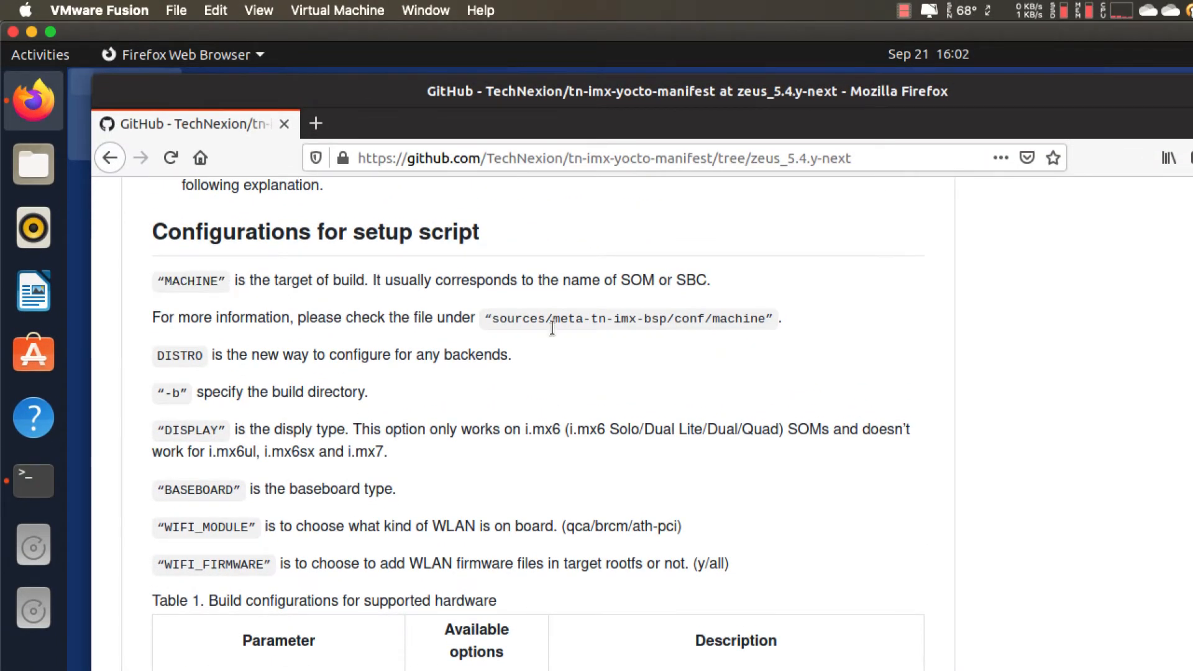
mouse_move(238, 279)
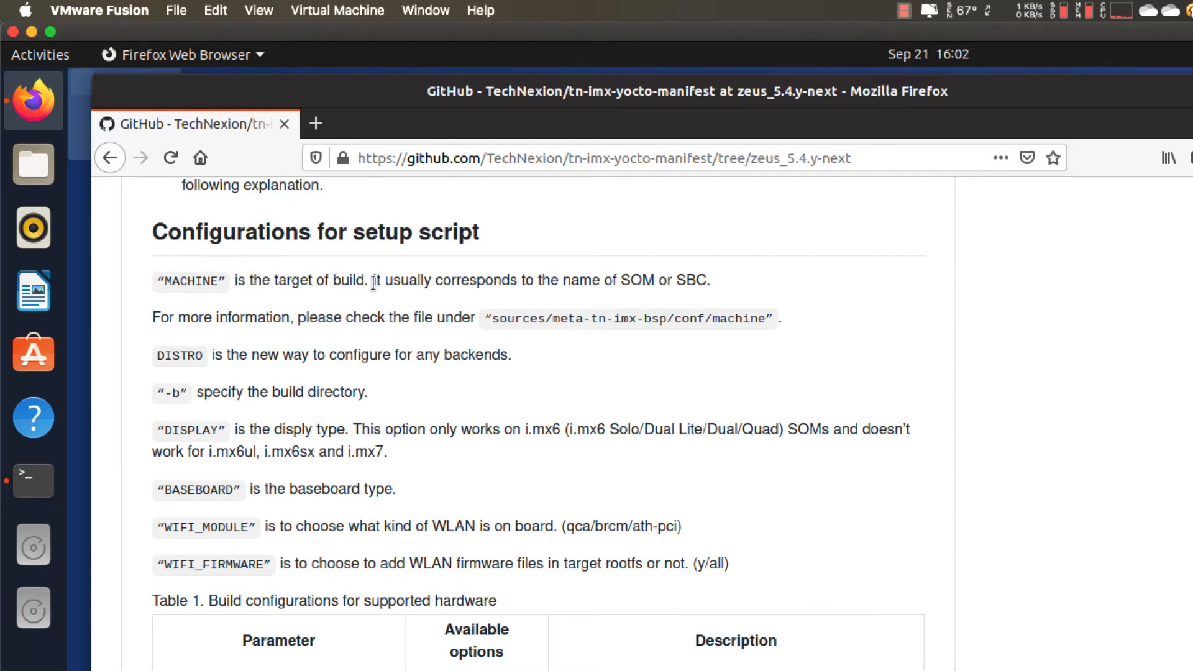
mouse_move(358, 307)
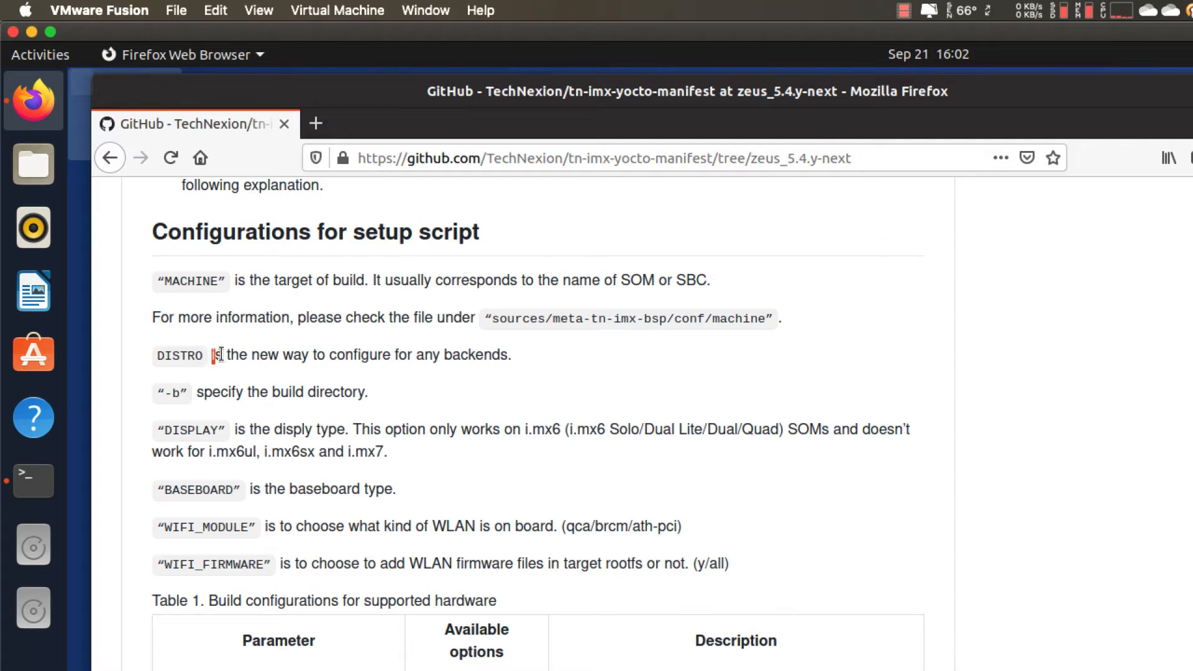
mouse_move(364, 388)
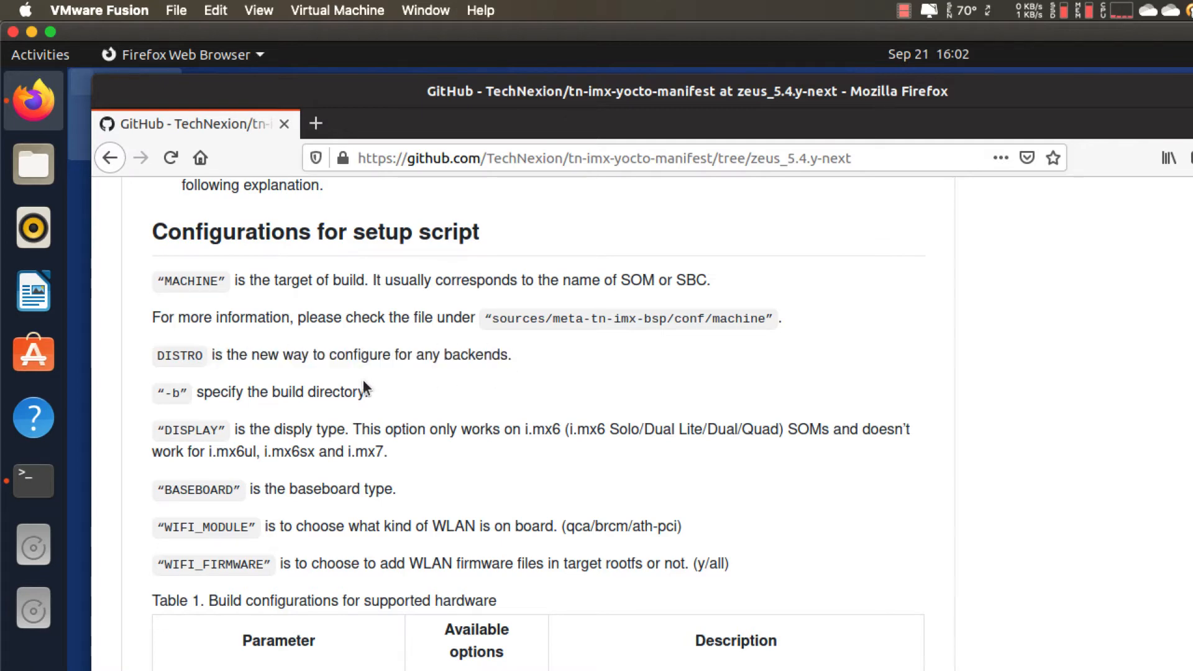
scroll("down", 3)
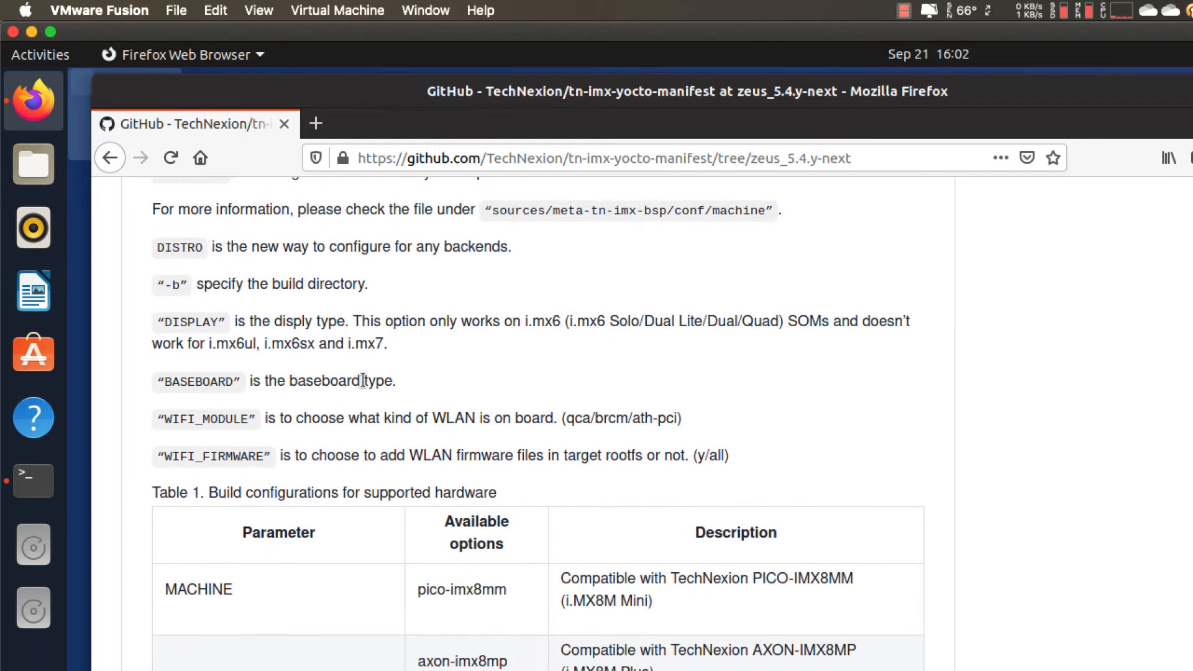
scroll("down", 3)
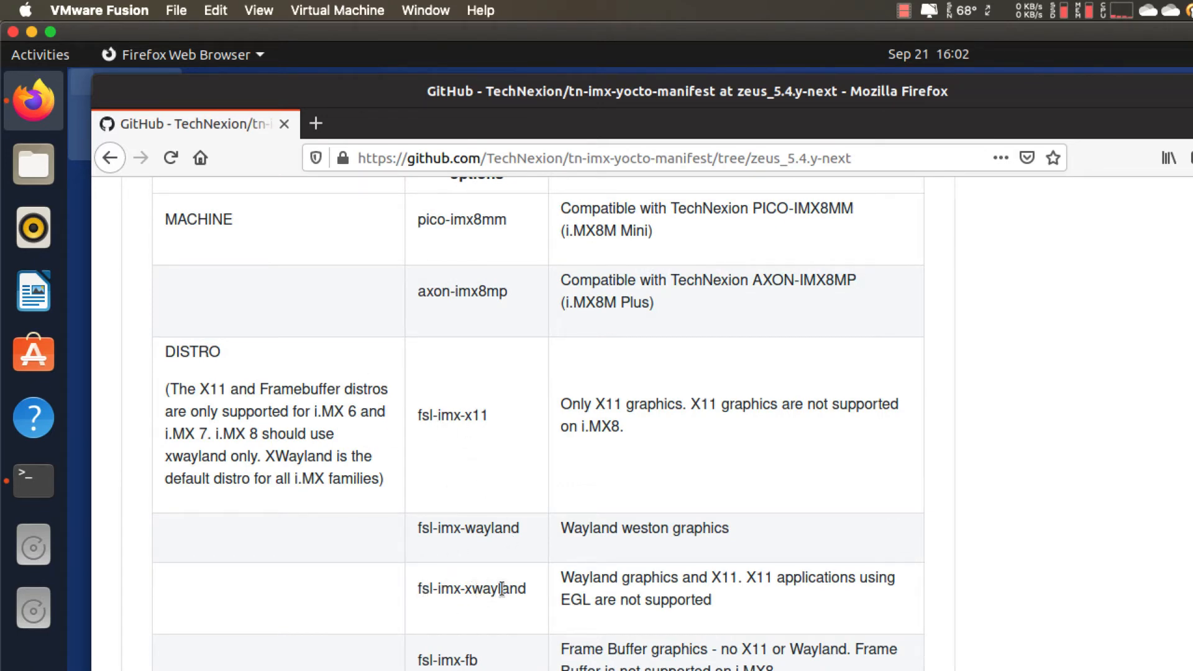
mouse_move(684, 585)
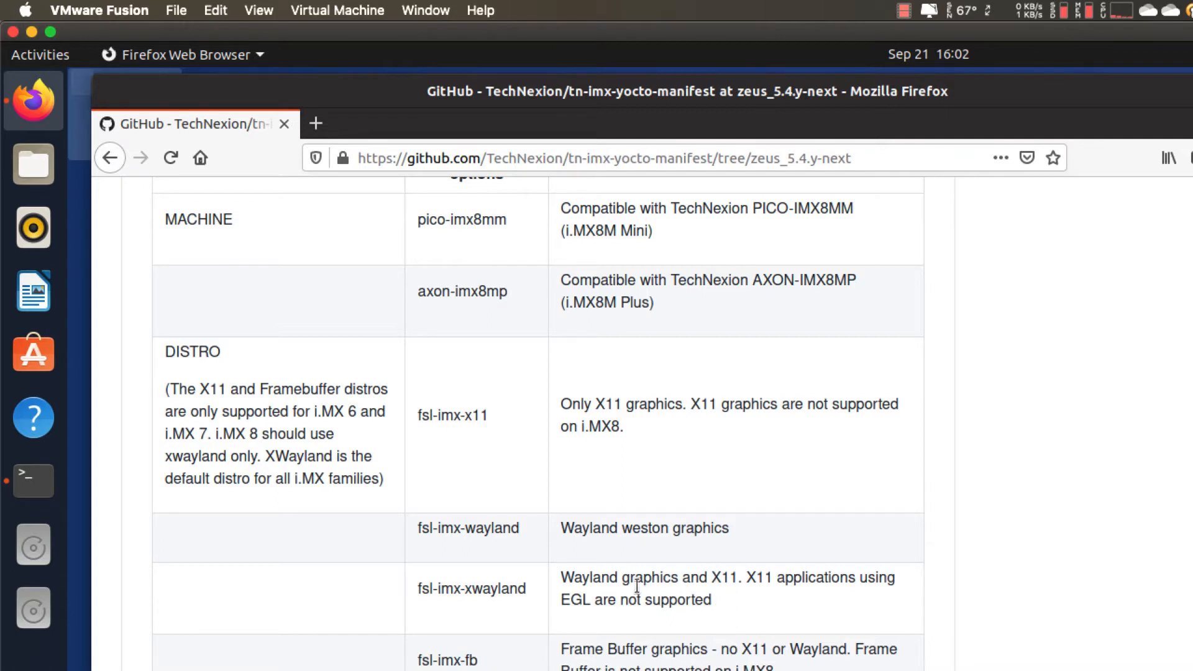
mouse_move(727, 607)
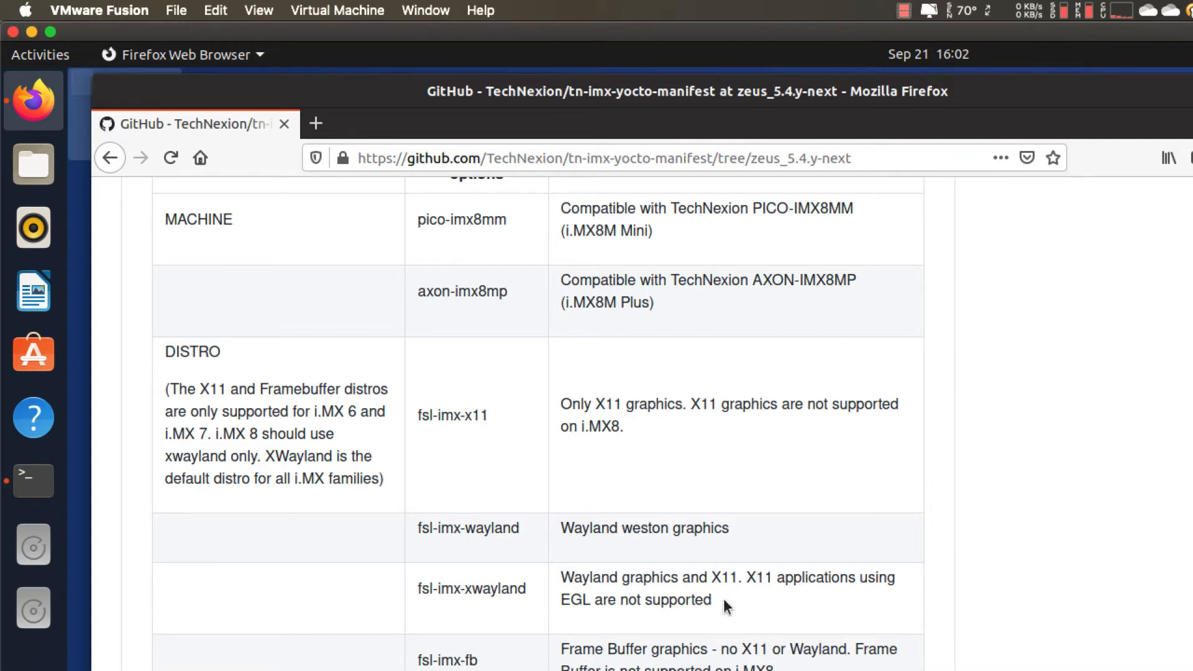
mouse_move(743, 579)
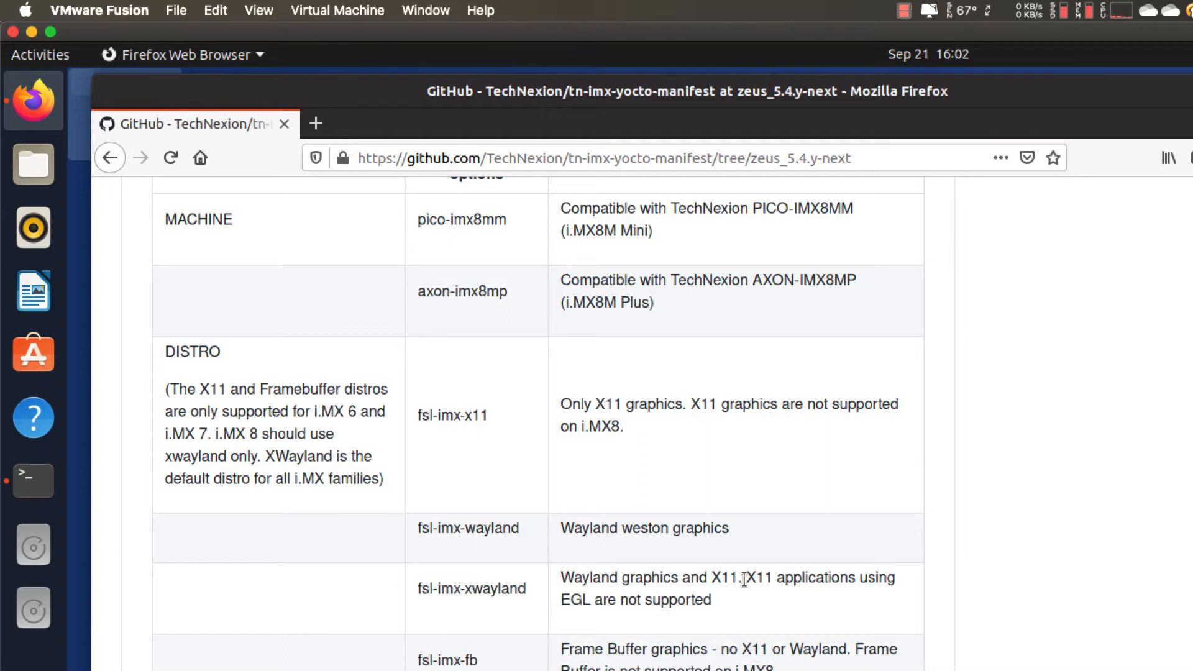
mouse_move(563, 599)
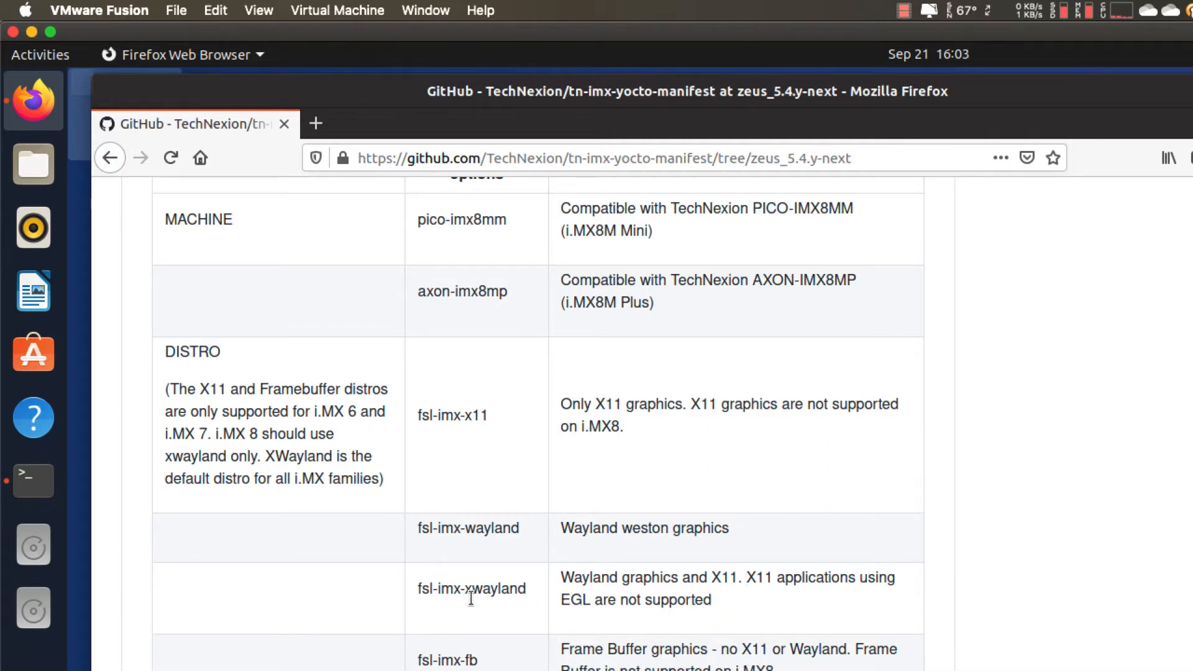
mouse_move(432, 413)
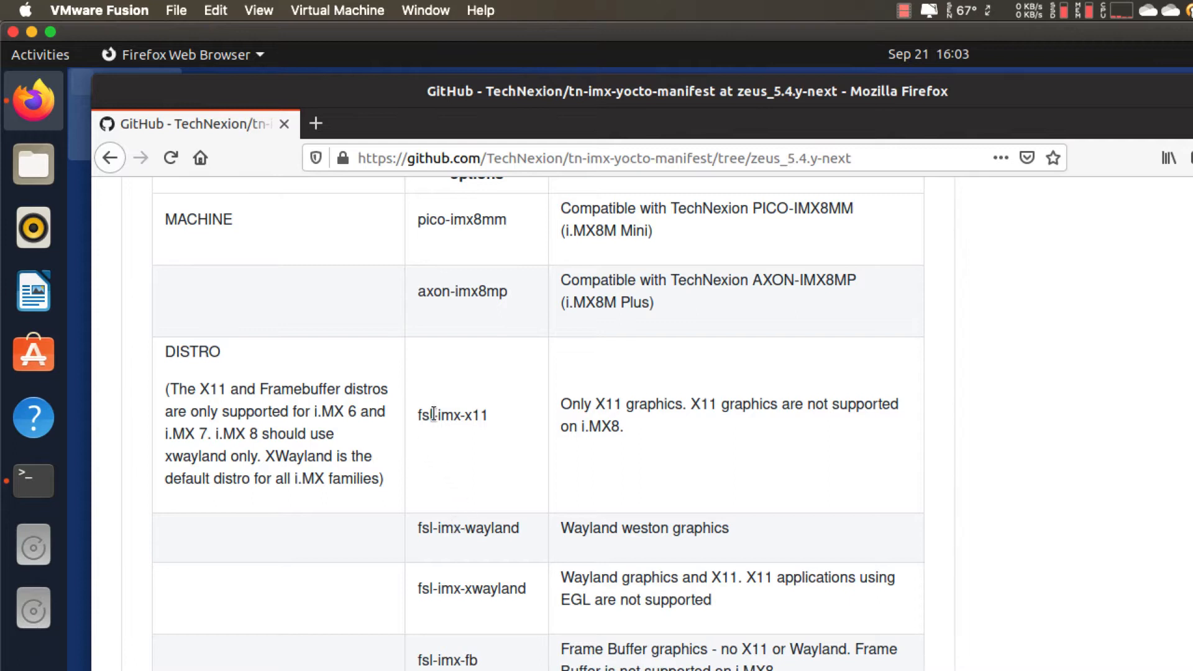
mouse_move(490, 425)
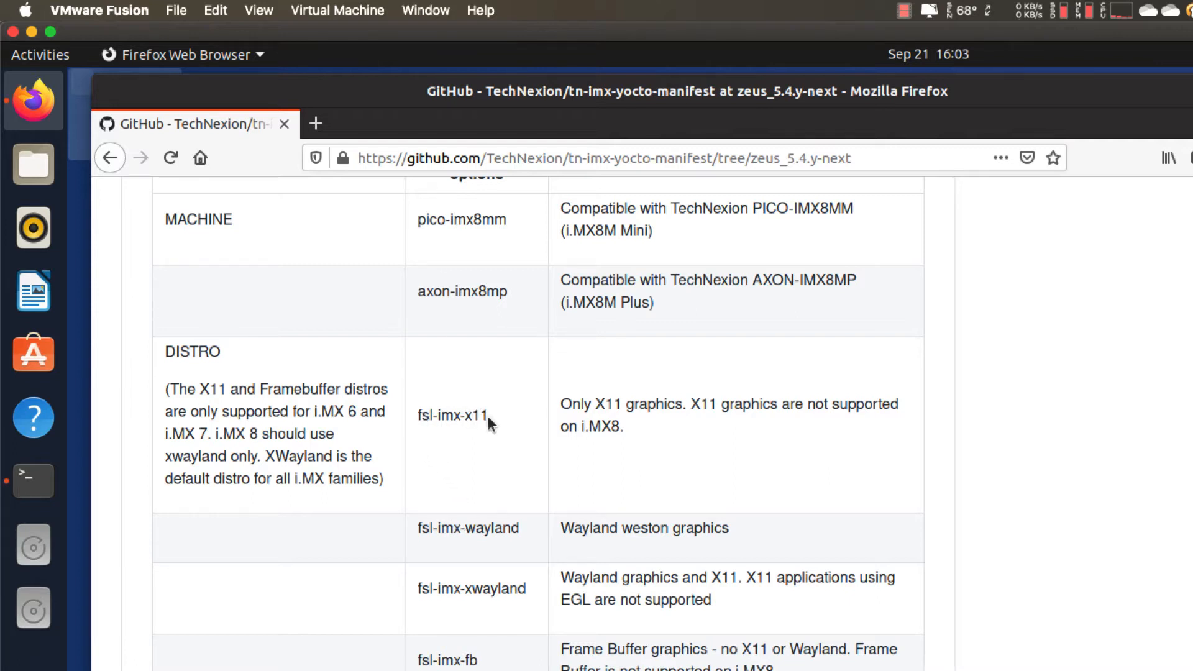
mouse_move(491, 418)
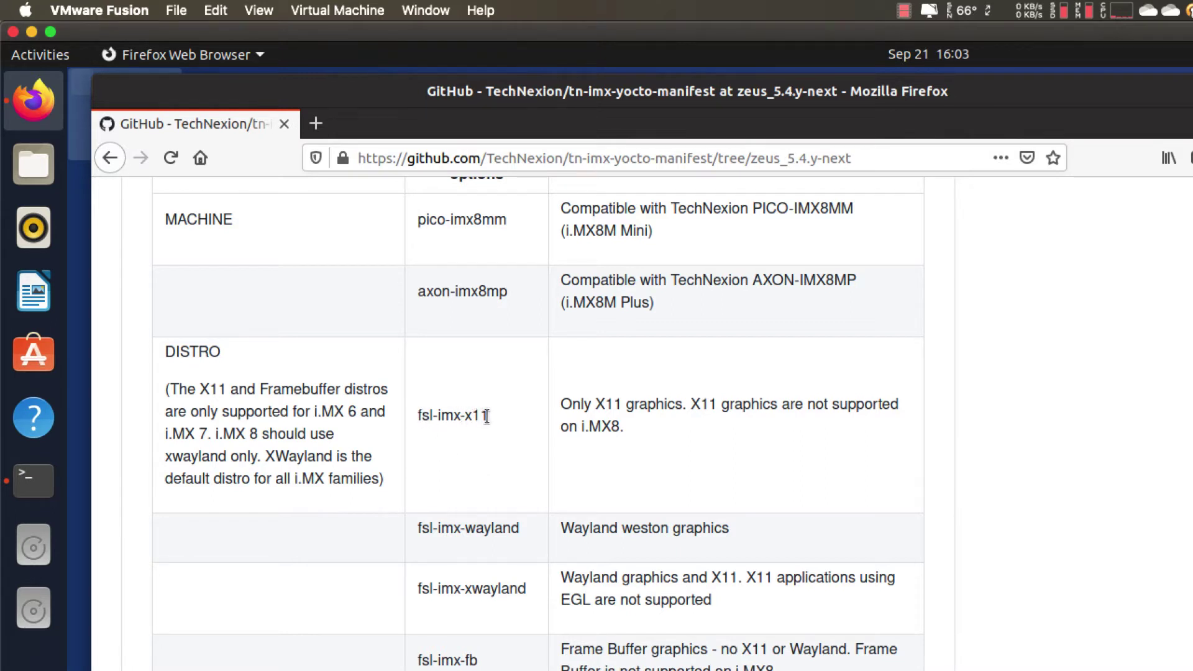
mouse_move(447, 658)
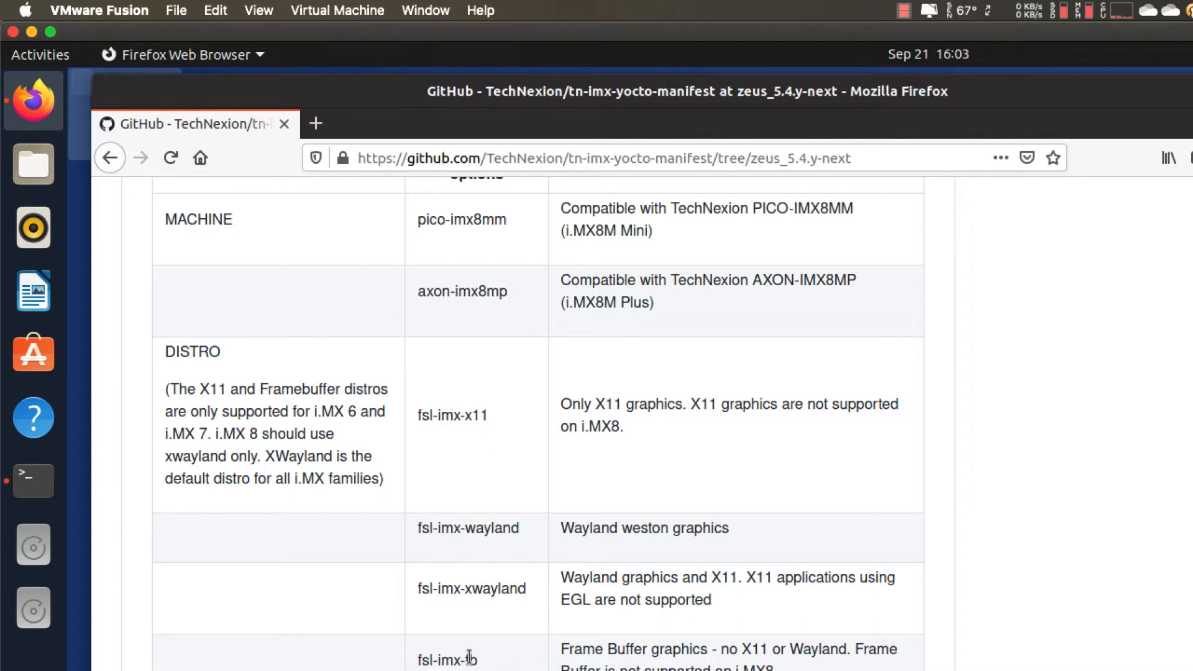
mouse_move(476, 549)
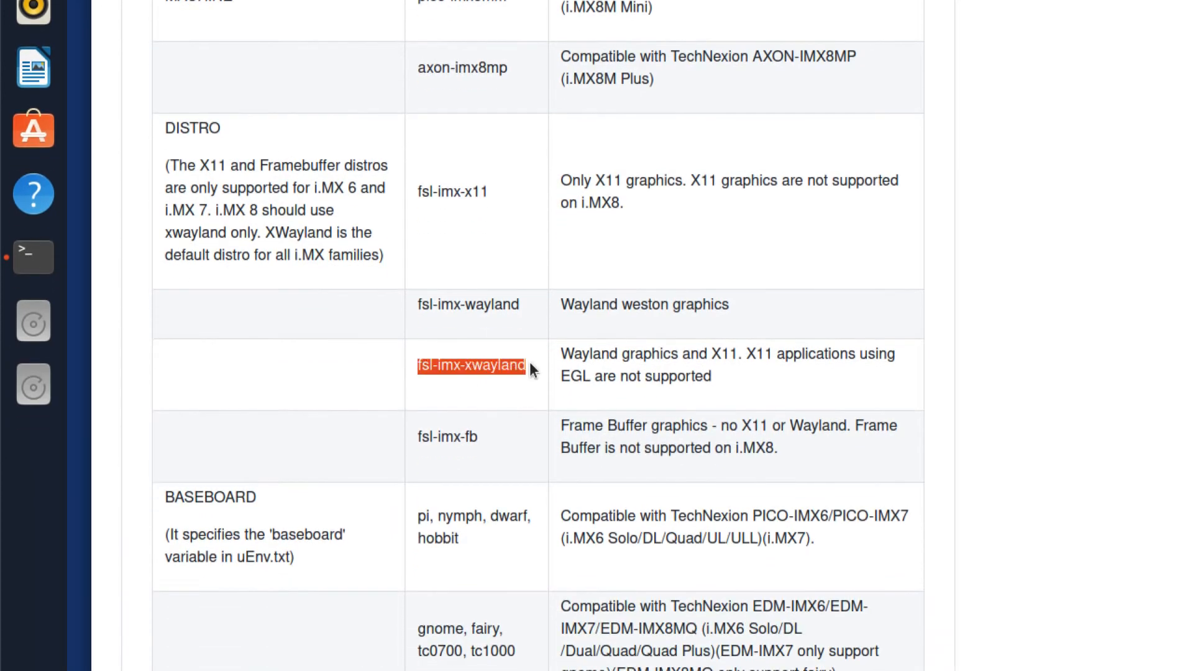
scroll("up", 3)
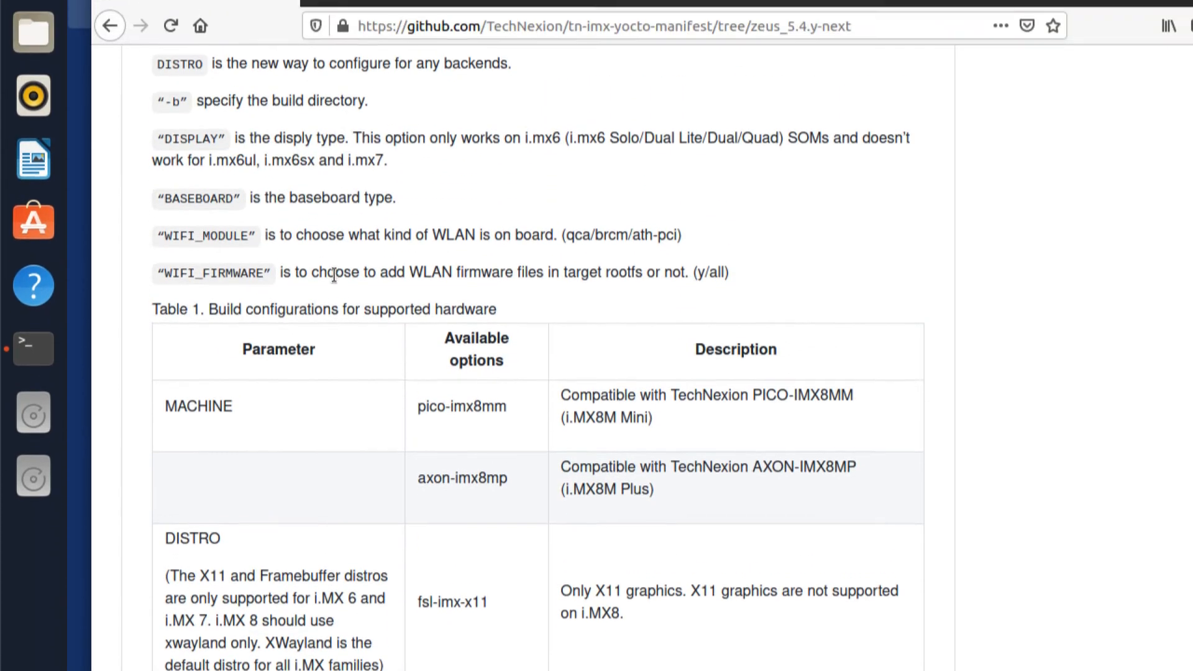
scroll("up", 3)
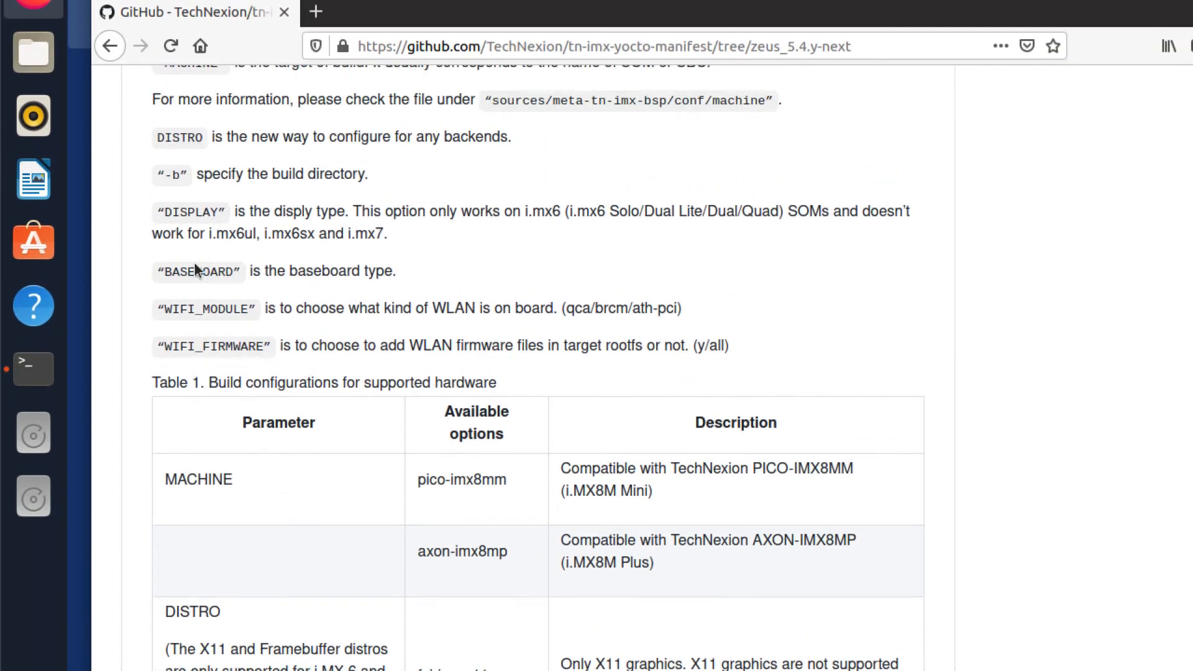
mouse_move(239, 273)
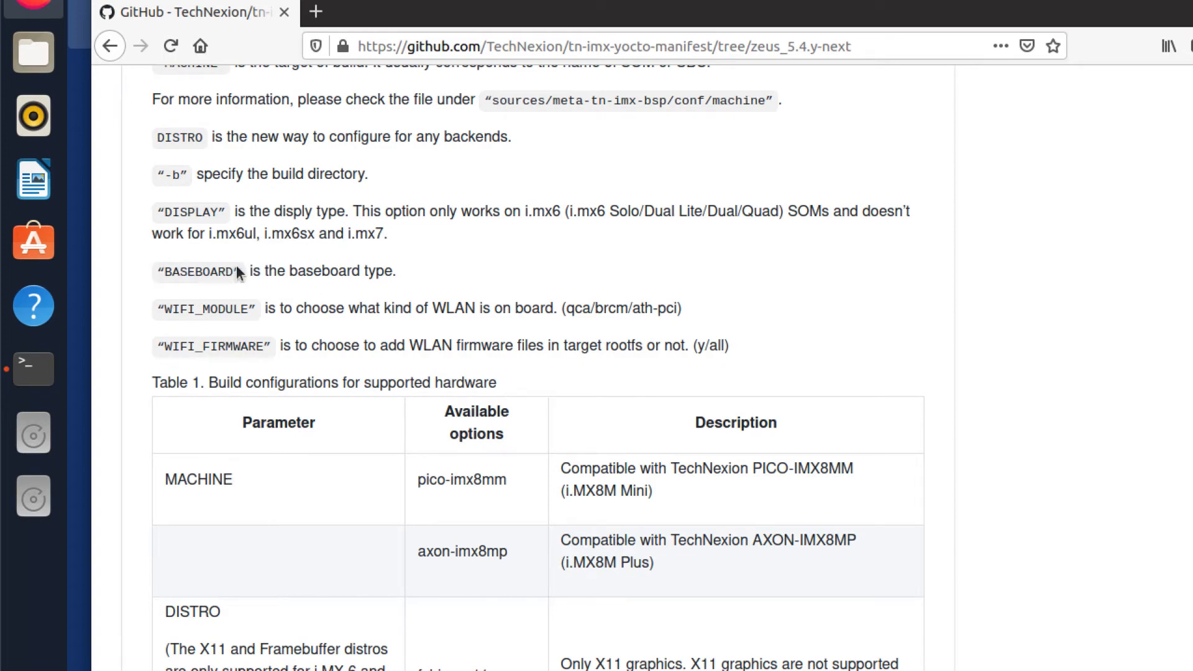
scroll("down", 3)
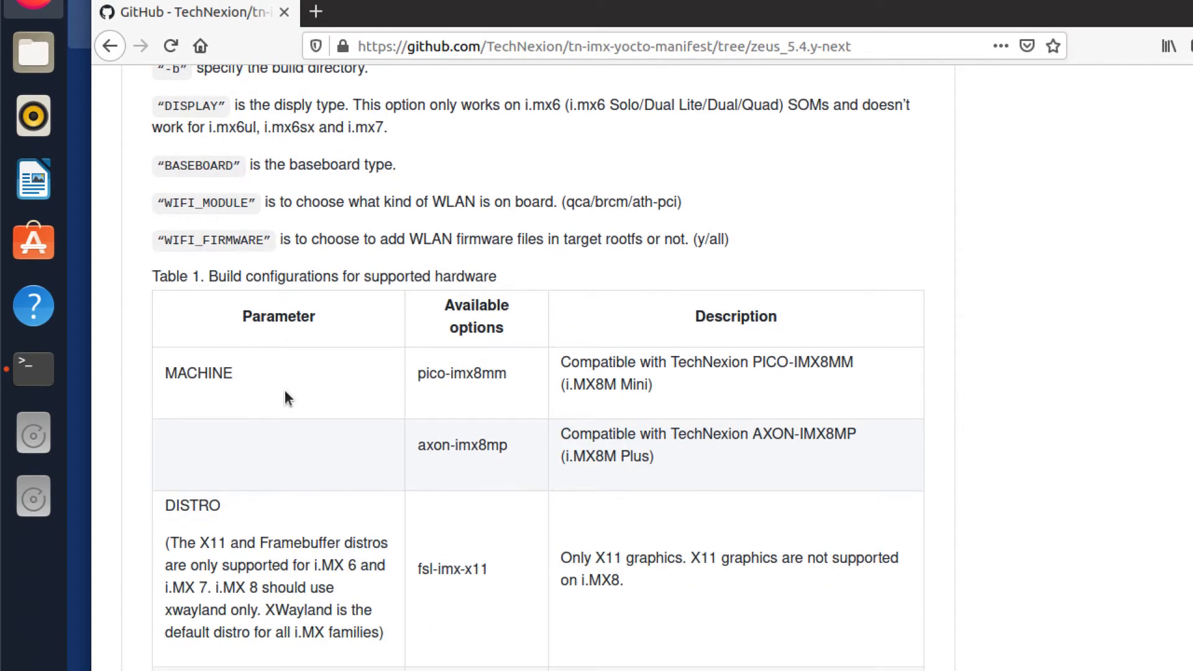
scroll("down", 3)
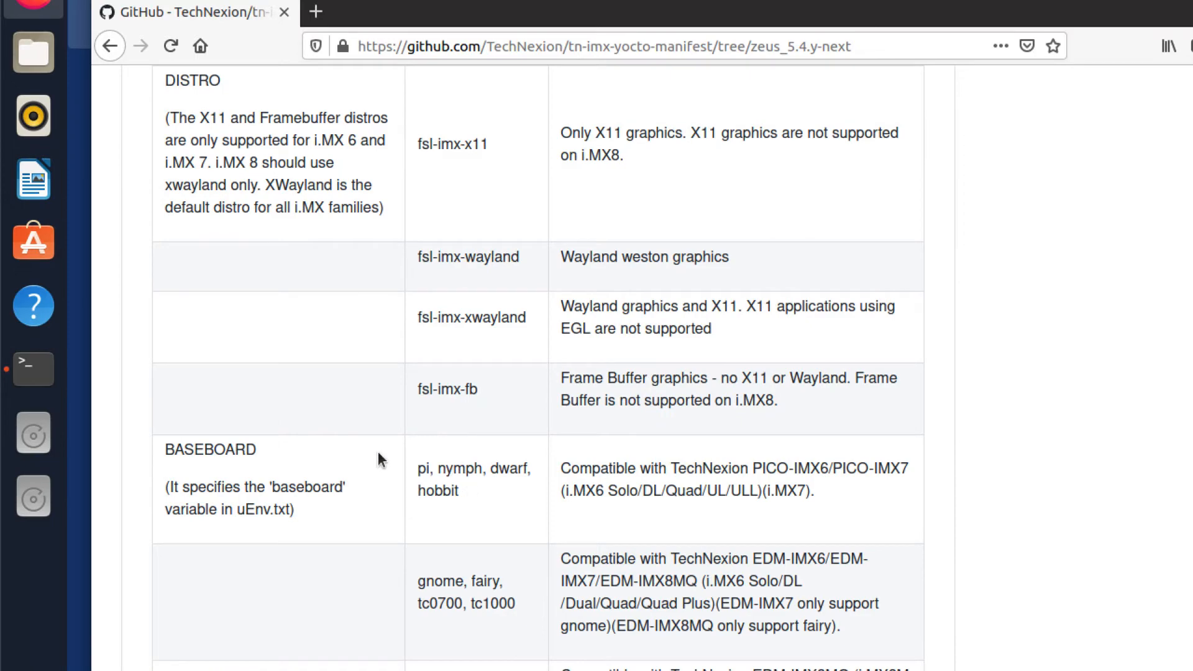
scroll("up", 3)
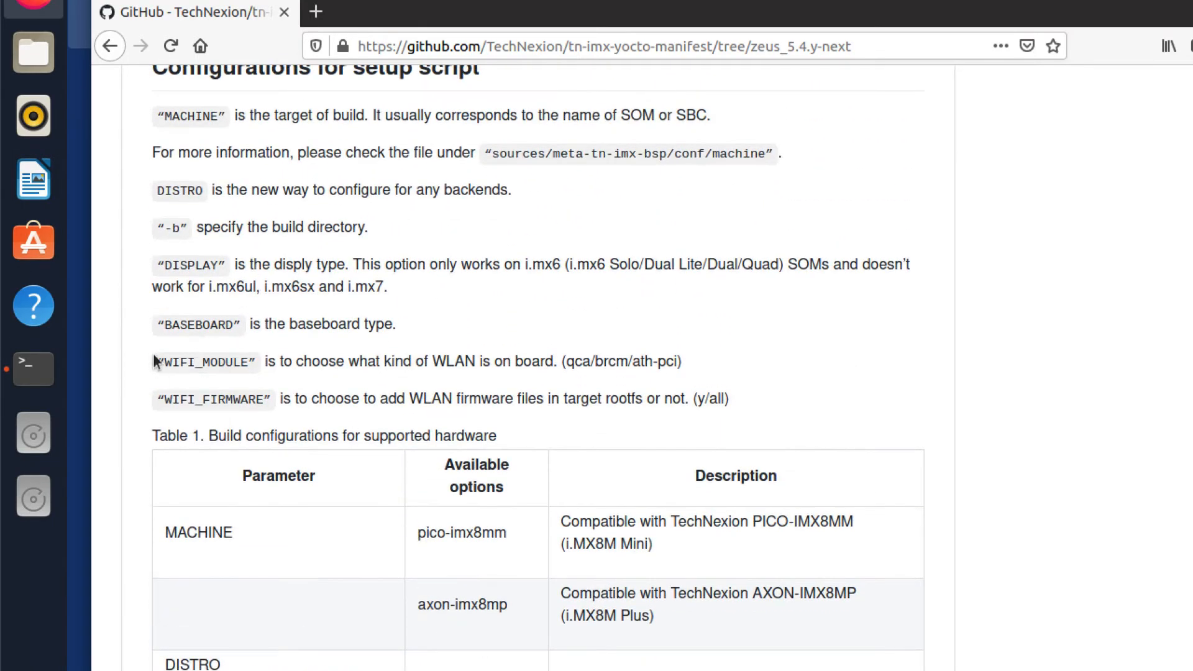
mouse_move(245, 361)
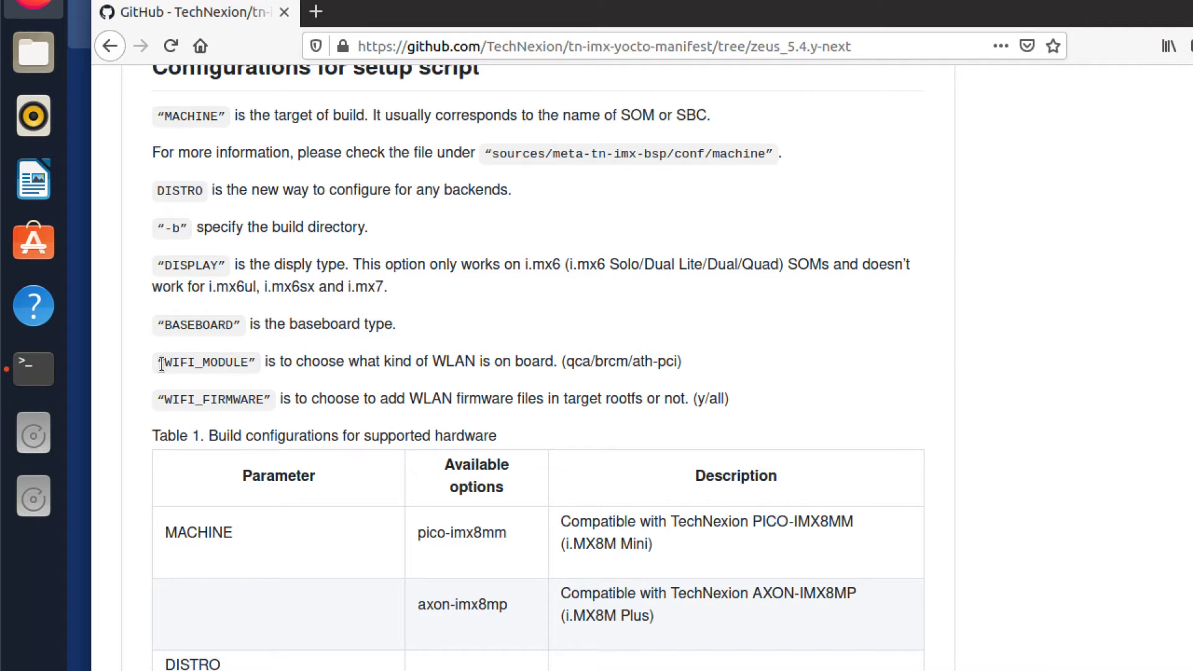
mouse_move(160, 399)
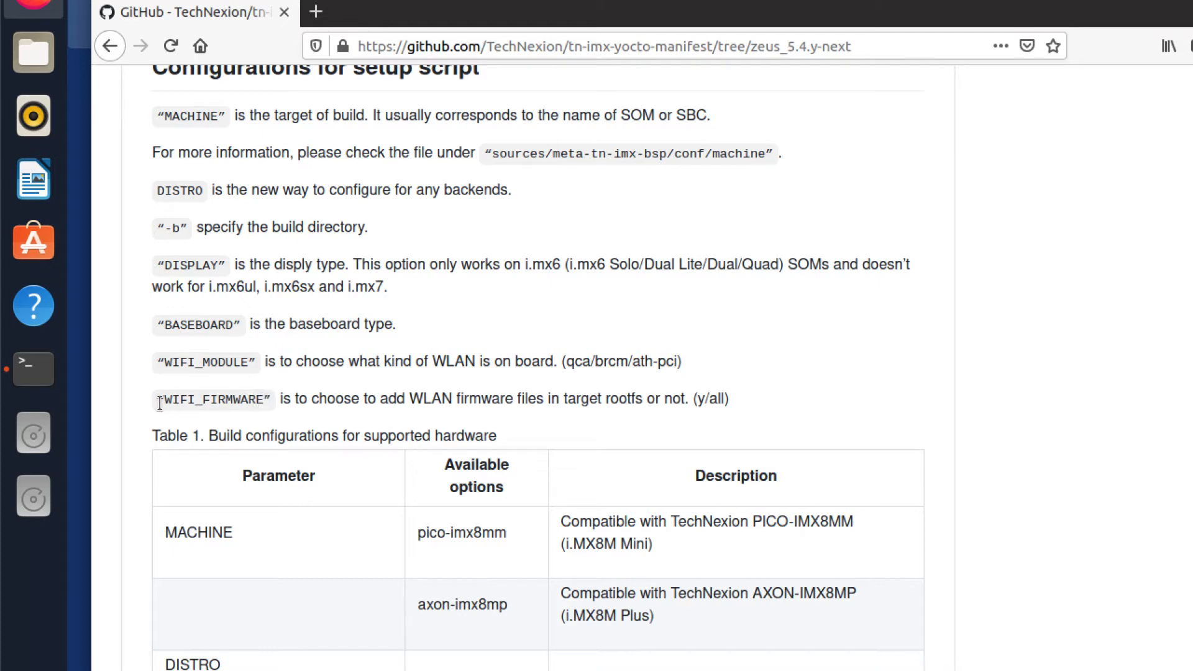
mouse_move(273, 408)
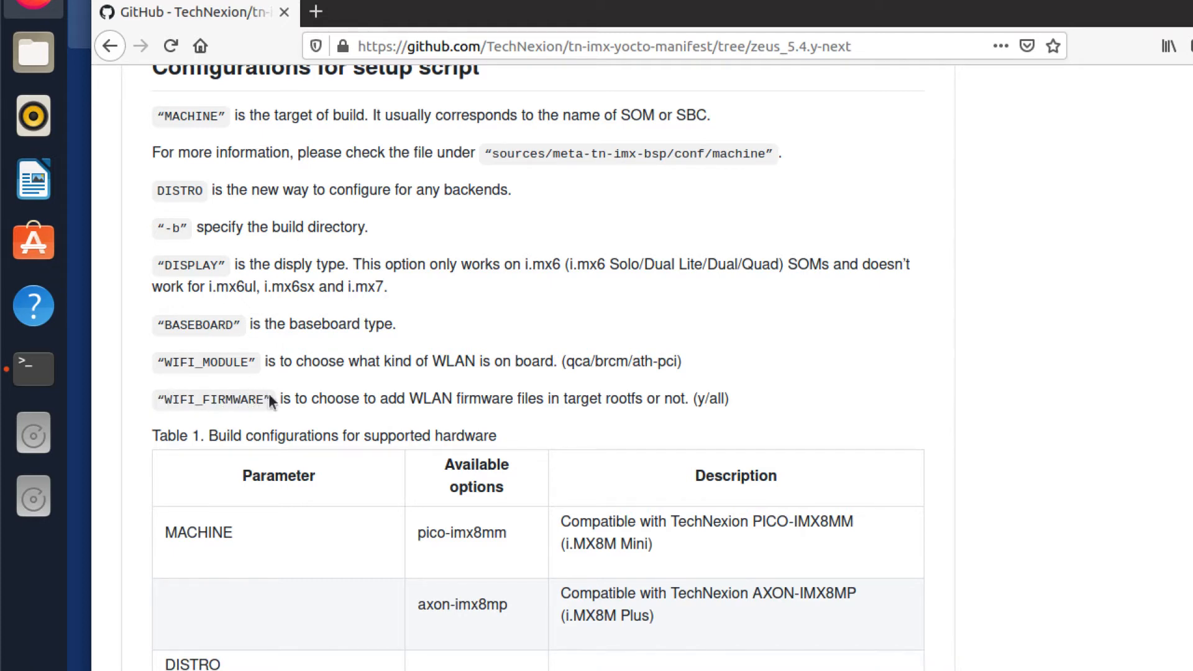
mouse_move(287, 407)
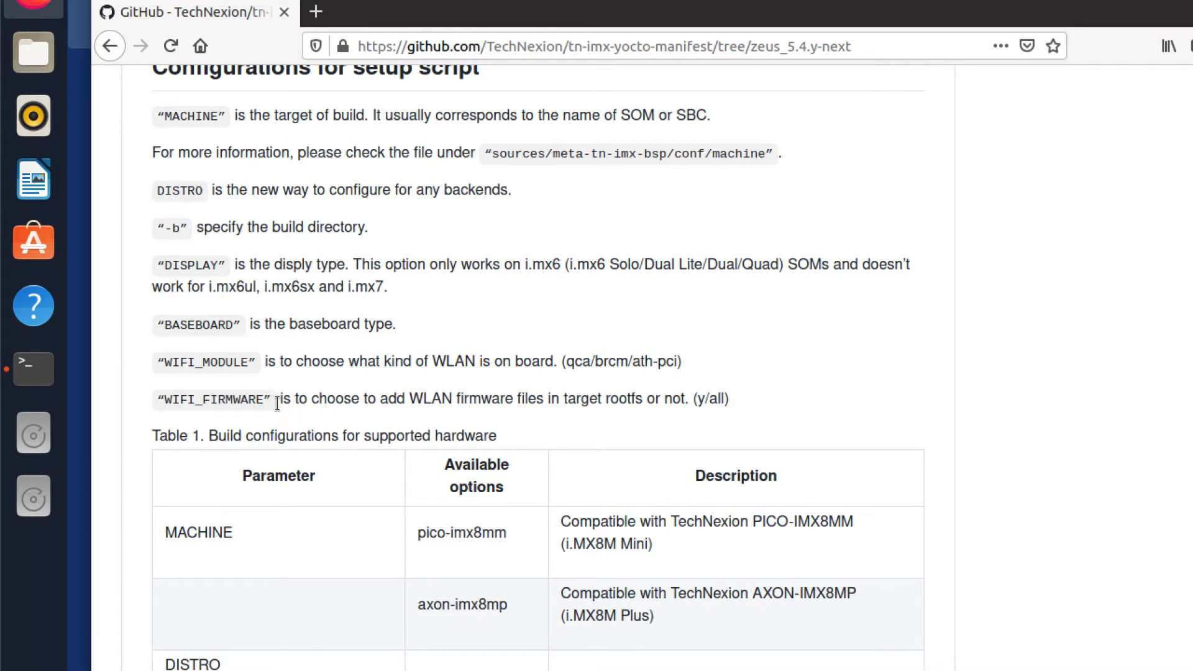
mouse_move(258, 391)
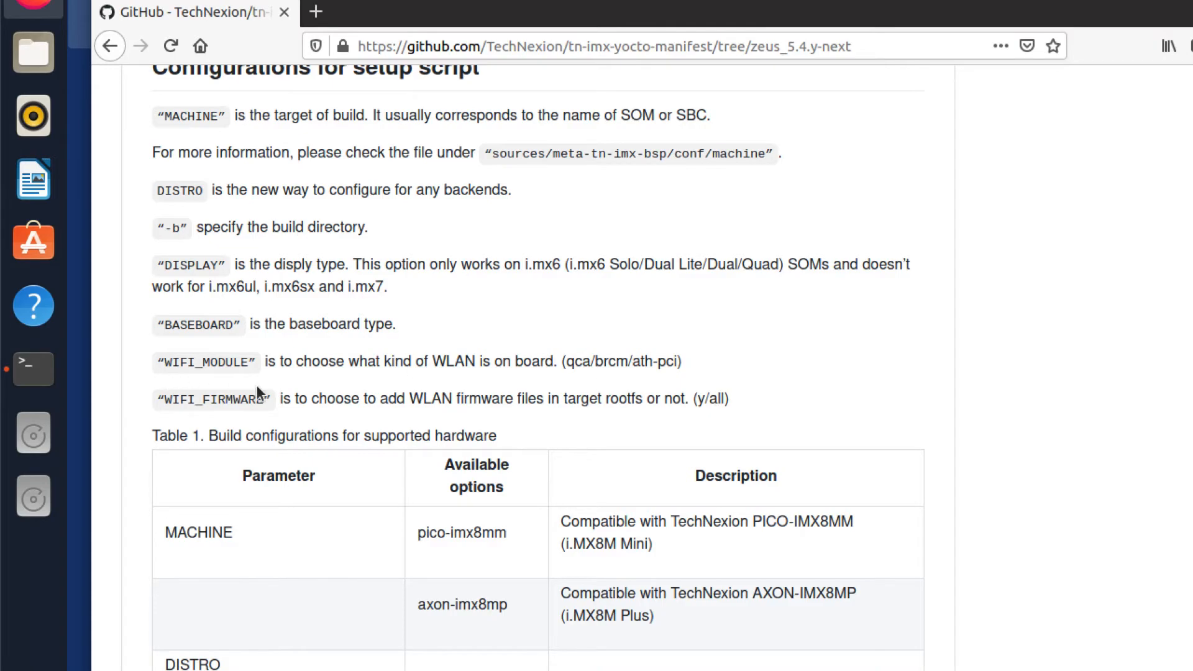
Select the PICO-IMX8MM WIFI_FIRMWARE=y DISTRO=fsl-imx-xwayland source tn-setup-release.sh line
scroll("down", 3)
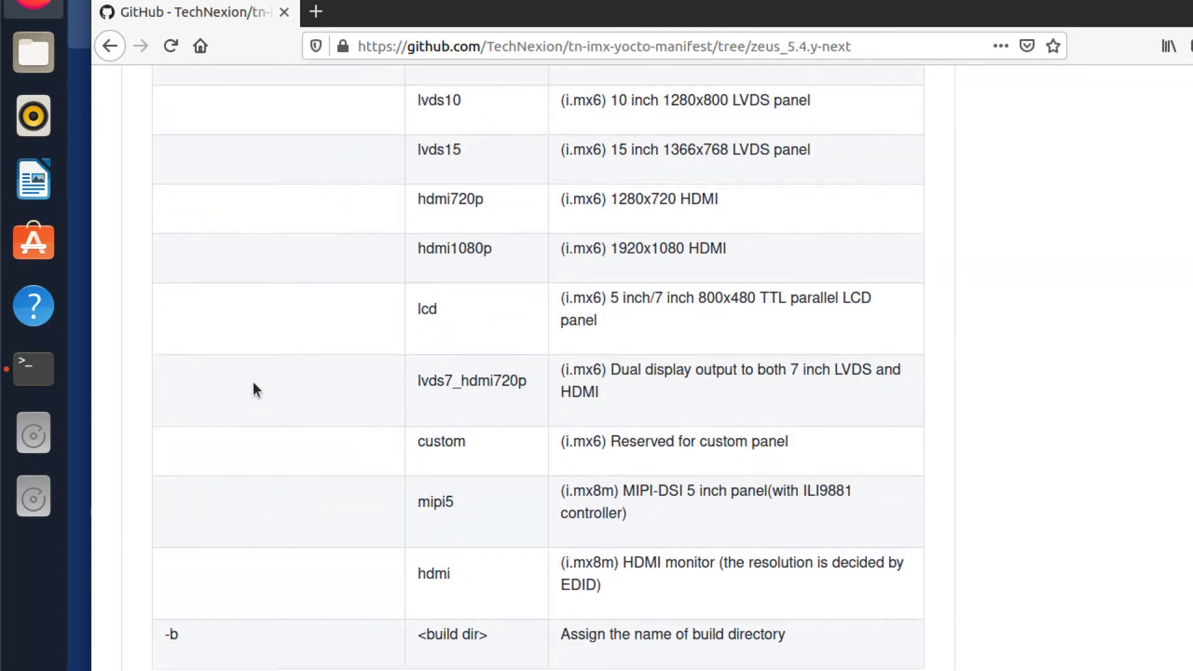
scroll("down", 3)
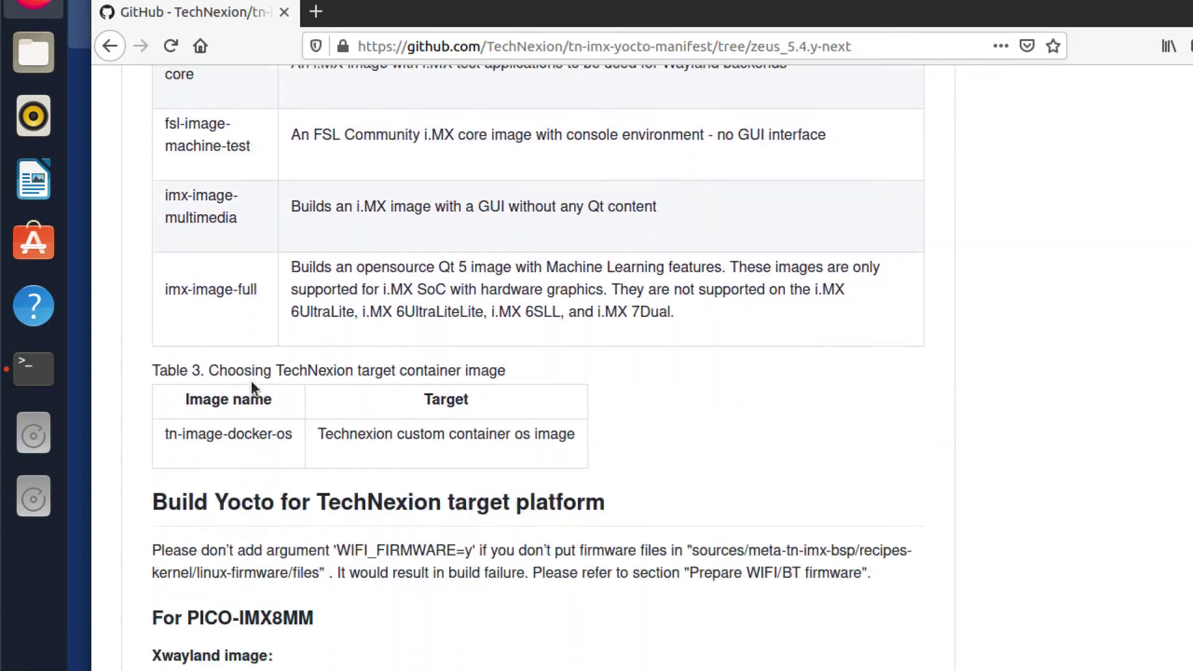
scroll("down", 3)
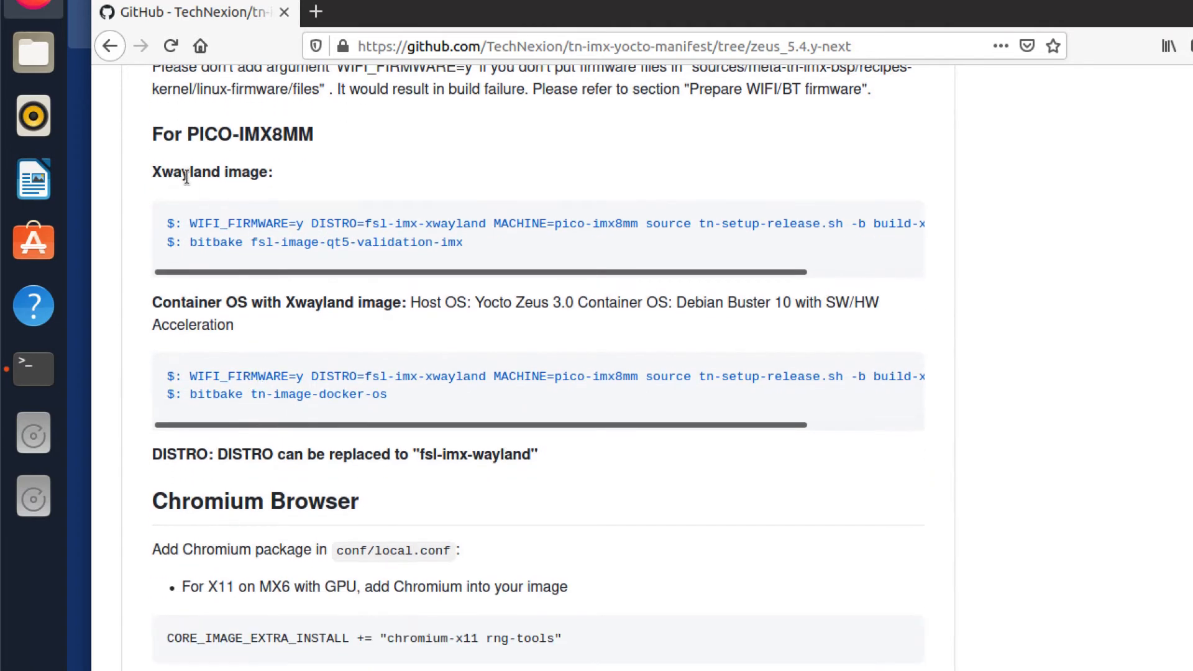
mouse_move(263, 250)
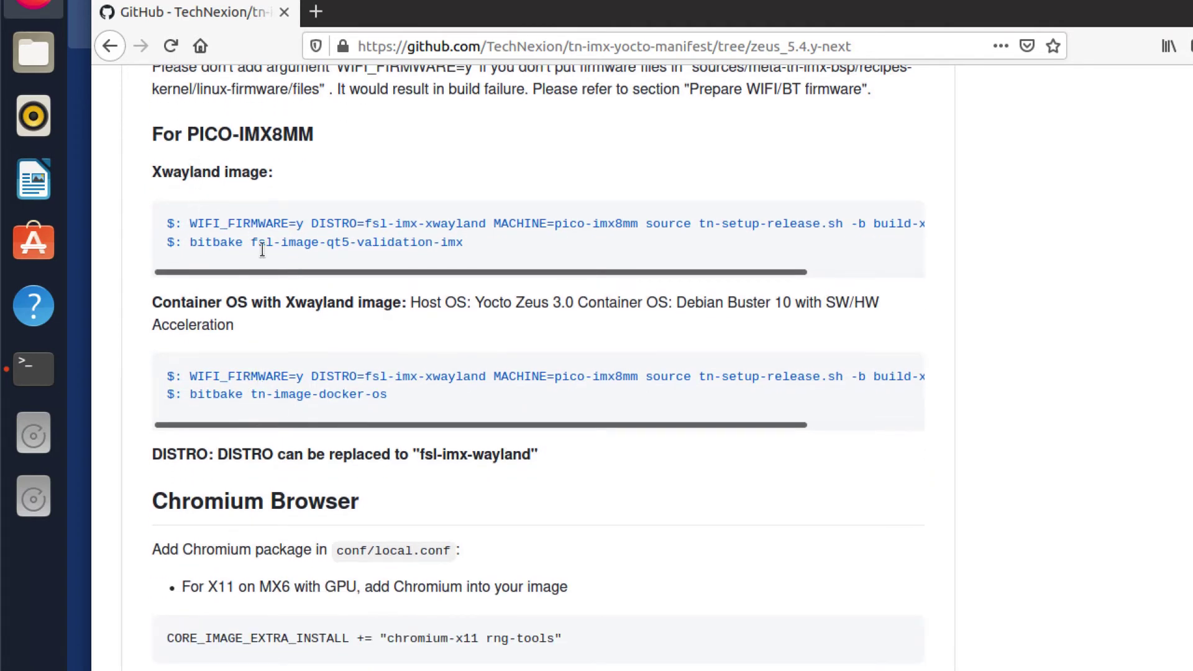
double_click(245, 336)
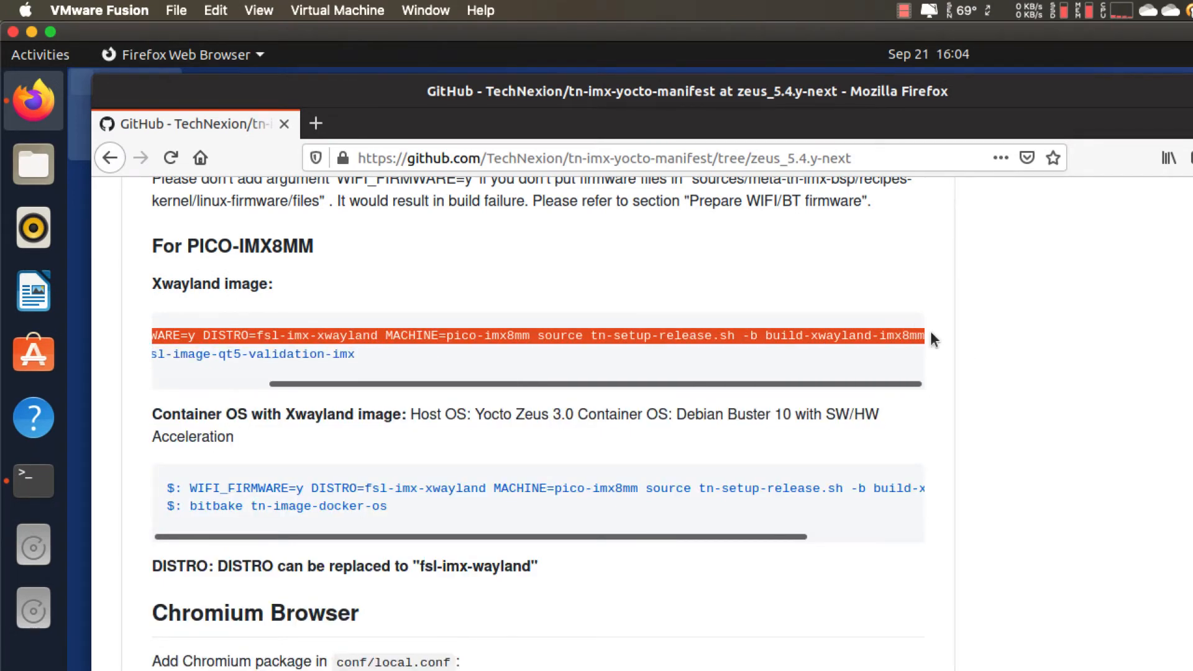
mouse_move(700, 358)
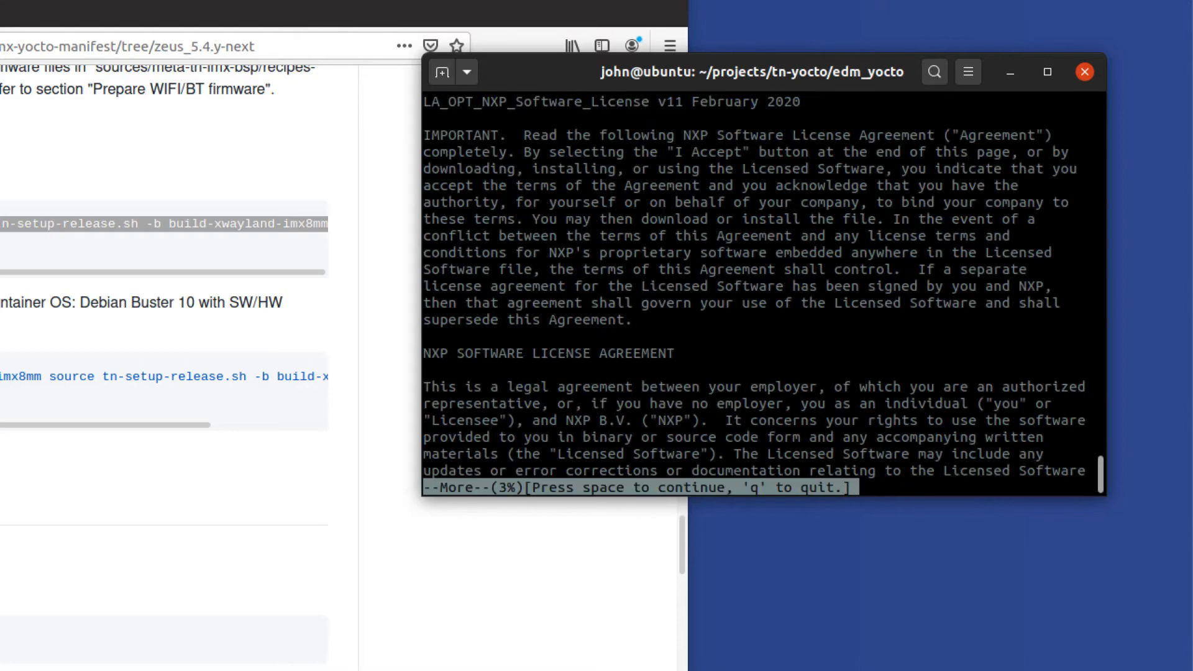
Page through the NXP EULA, answer y, and let tn-setup-release.sh create build-xwayland for pico-imx8mm
key("space")
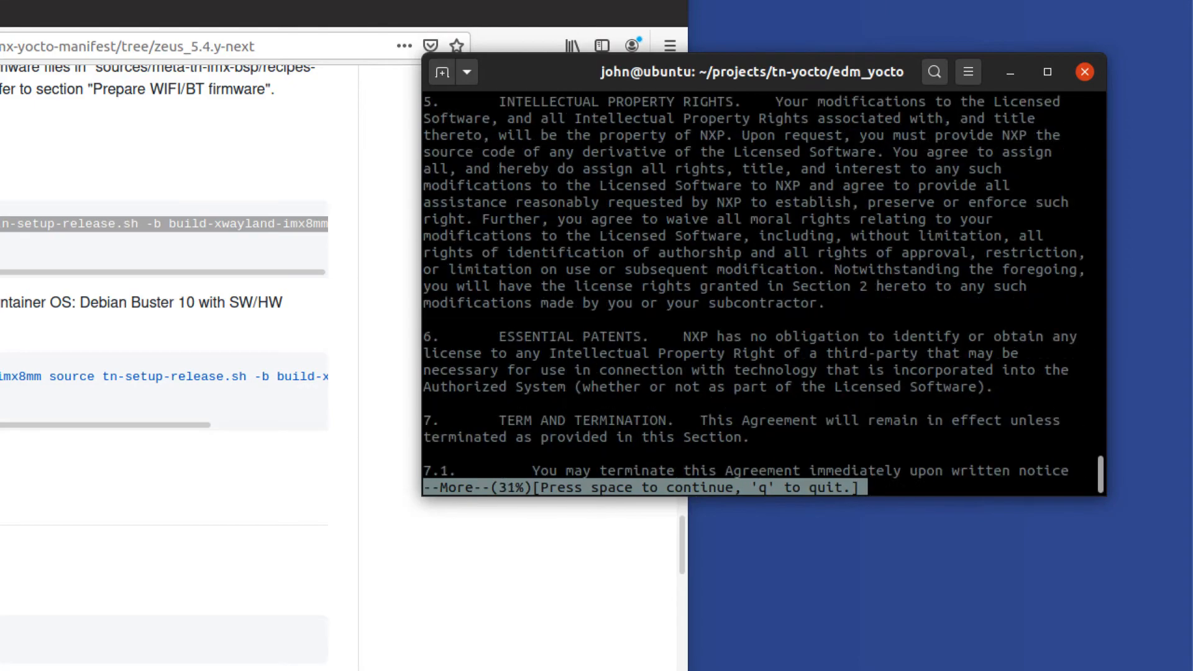
key("space")
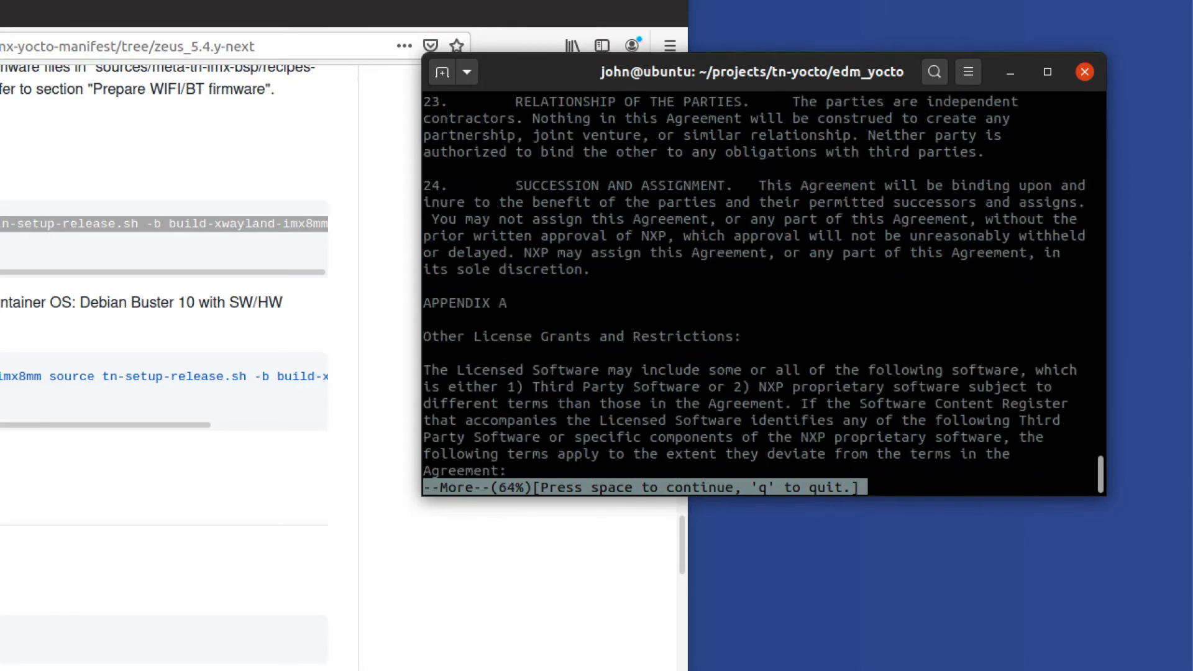
key("space")
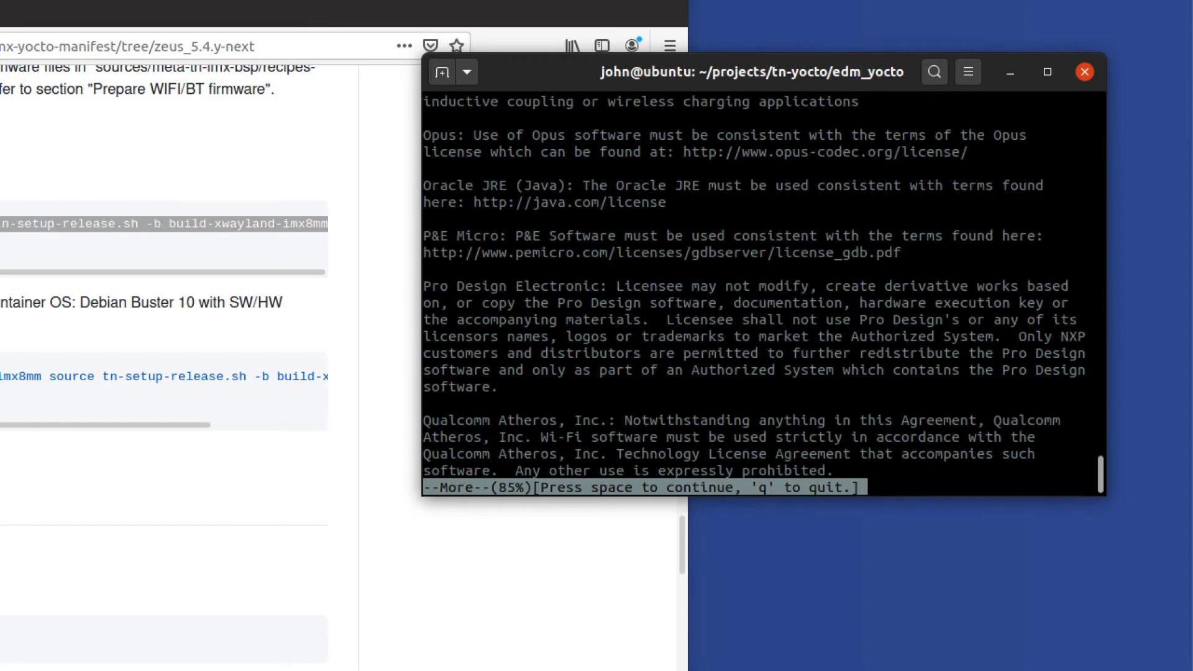
key("space")
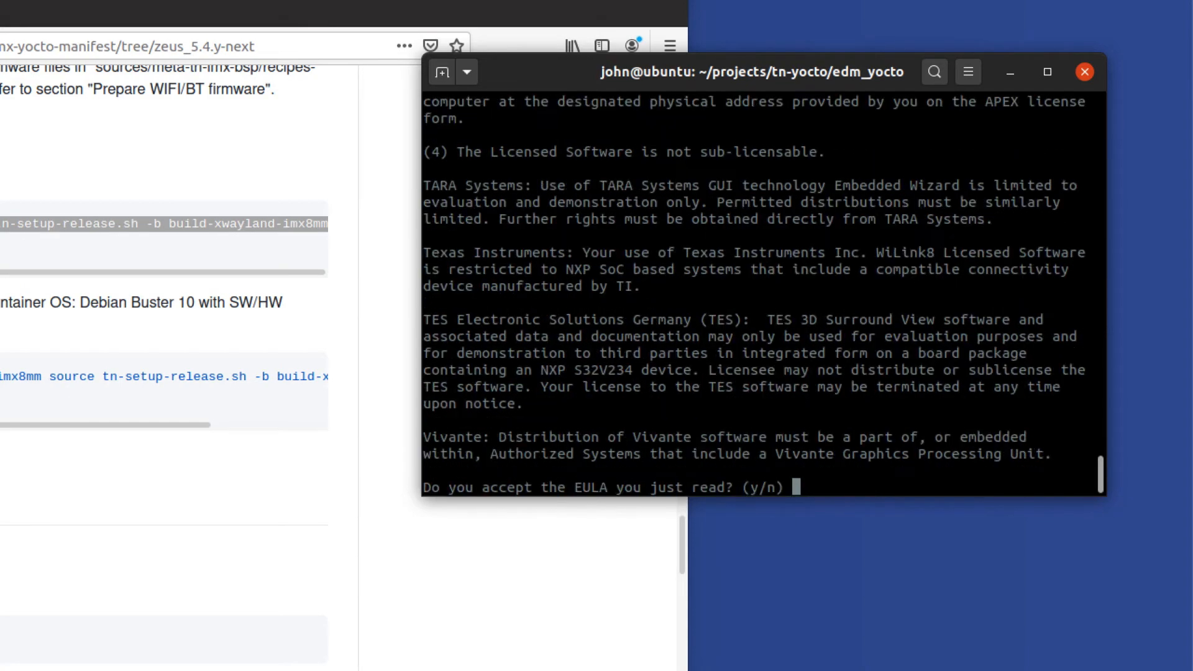
type("y")
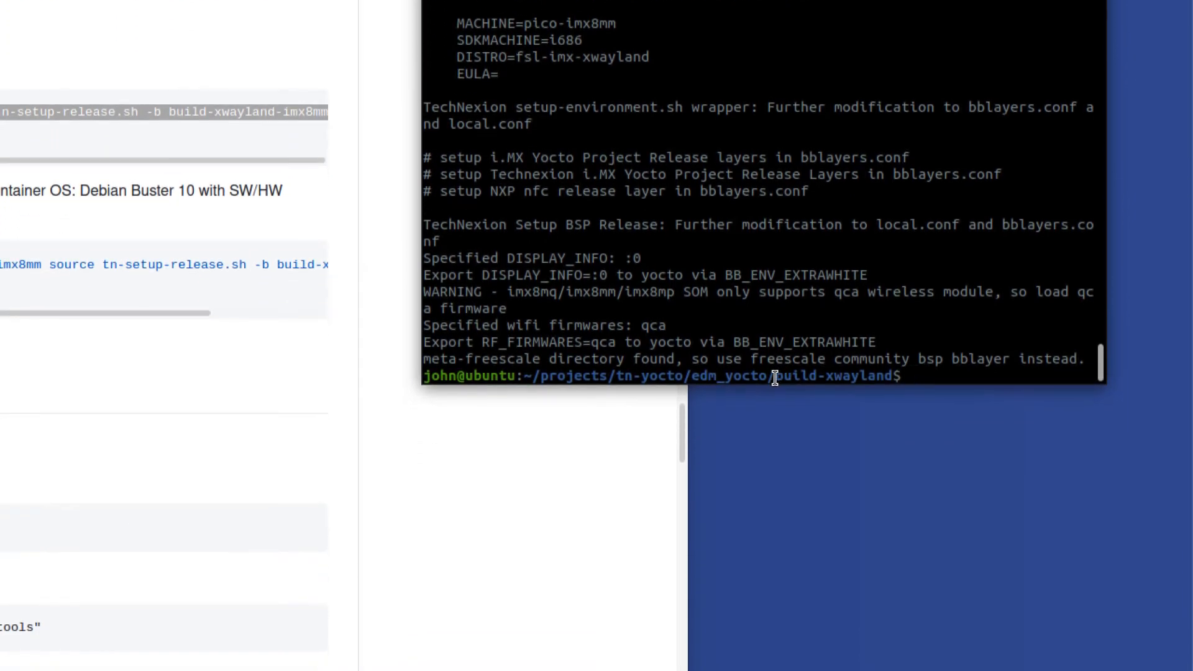
double_click(835, 375)
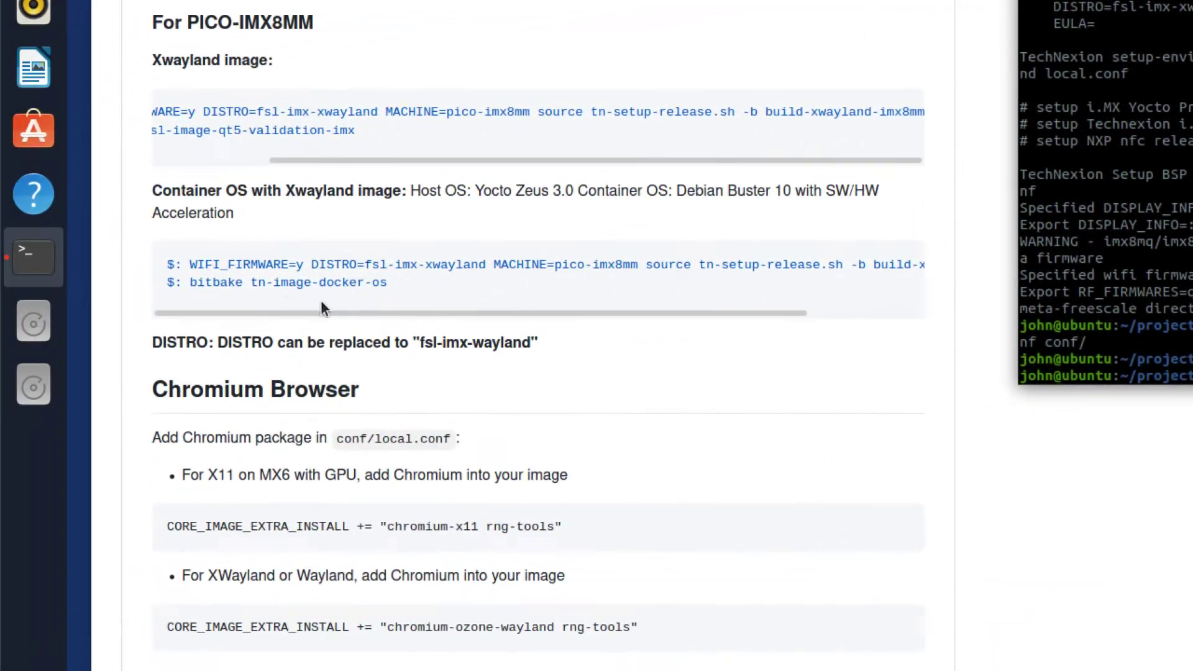
Scroll the README to the Yocto target image table and the TechNexion container image table
scroll("up", 3)
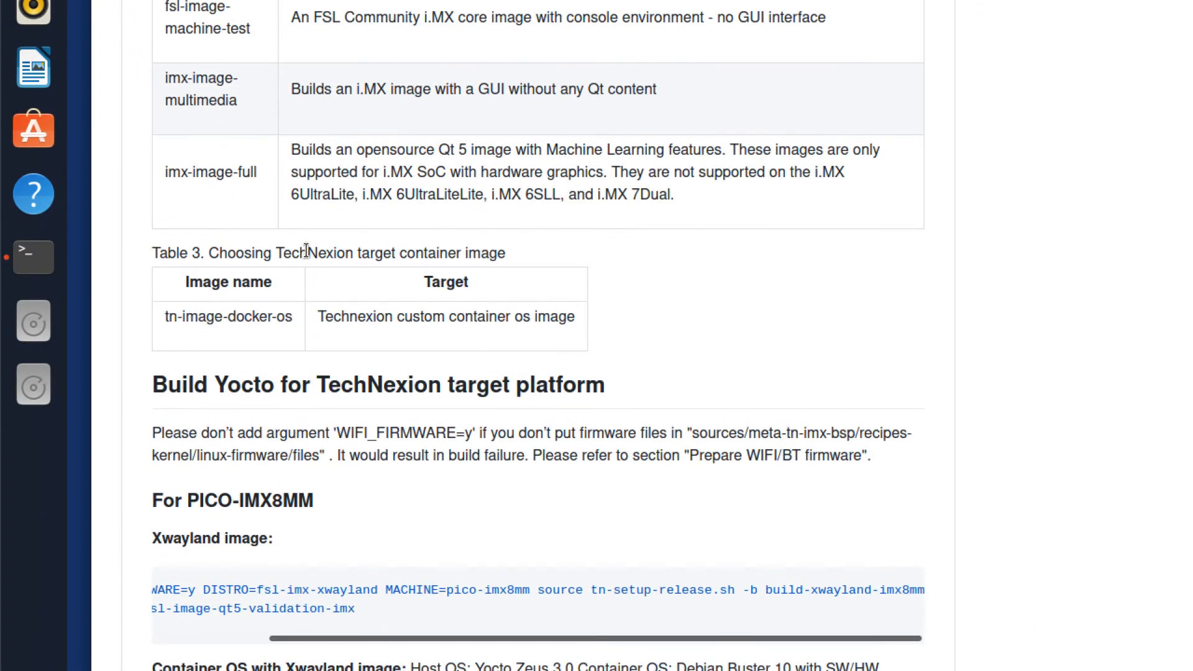
scroll("up", 3)
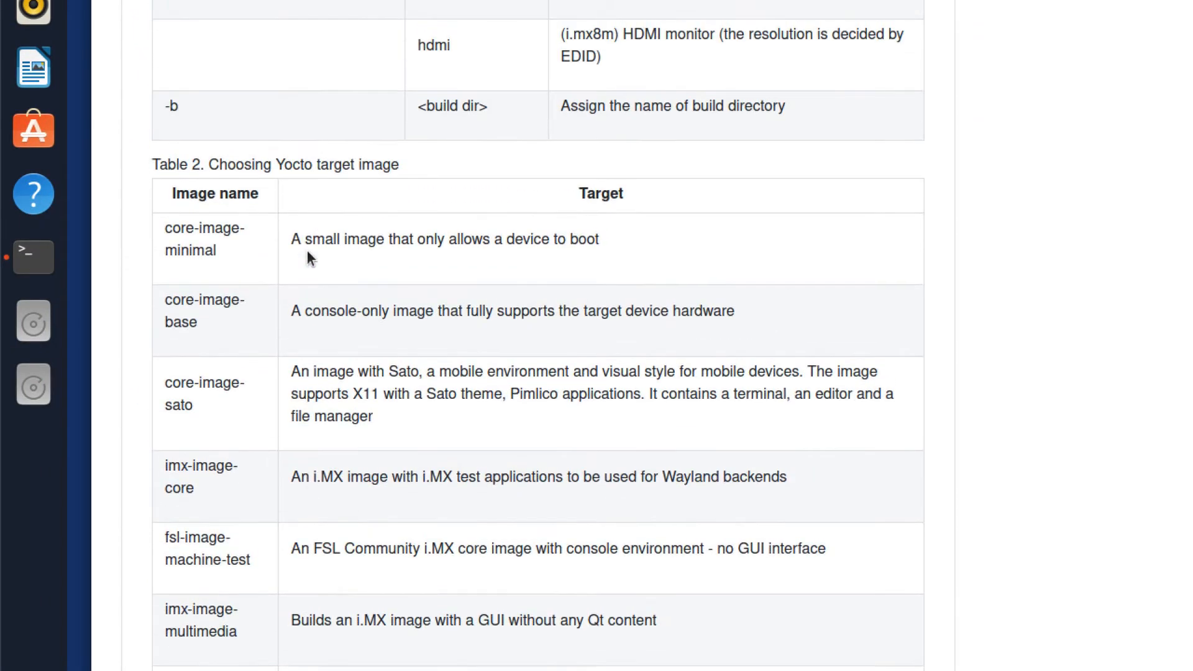
scroll("down", 3)
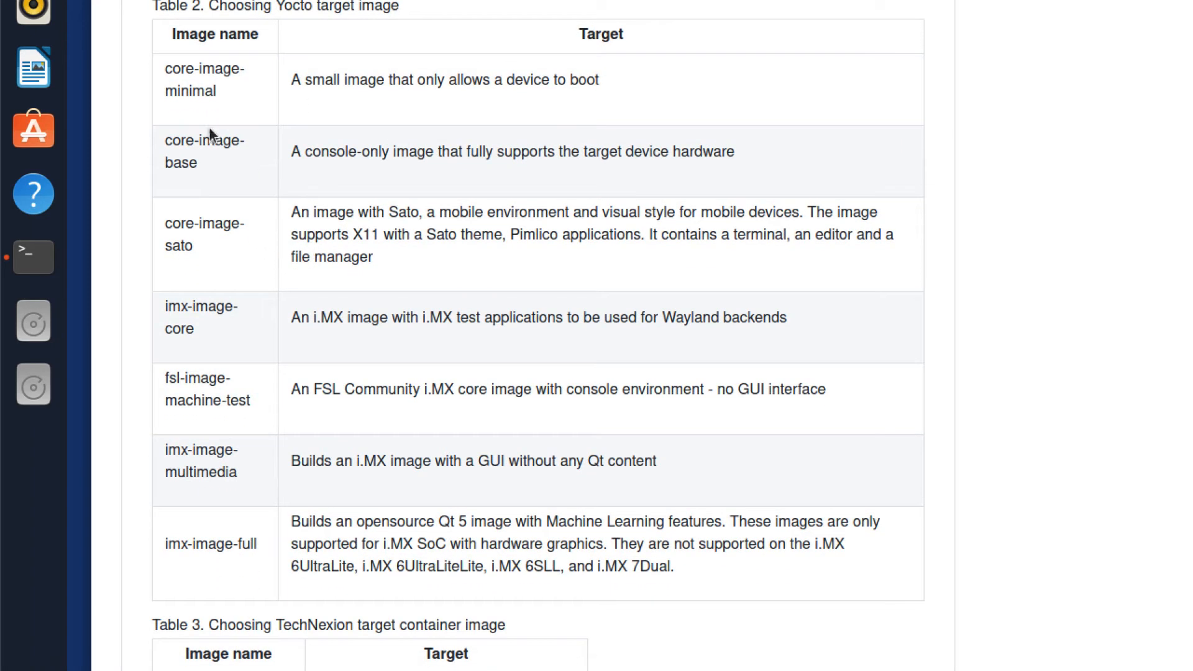
mouse_move(226, 97)
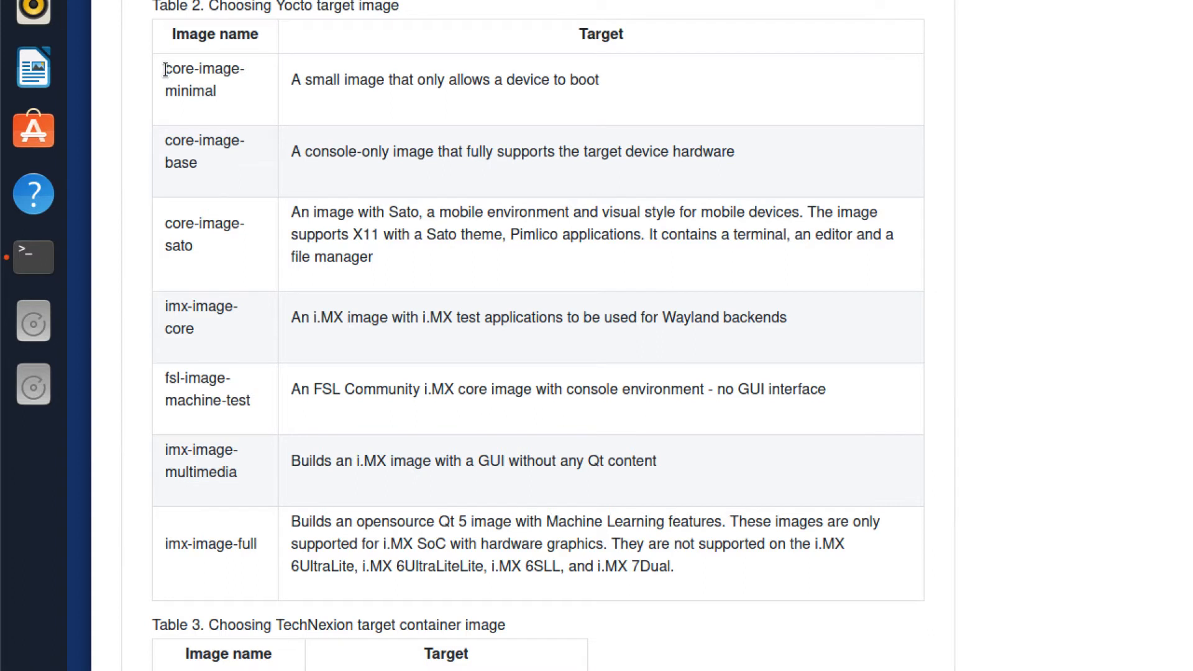
mouse_move(223, 95)
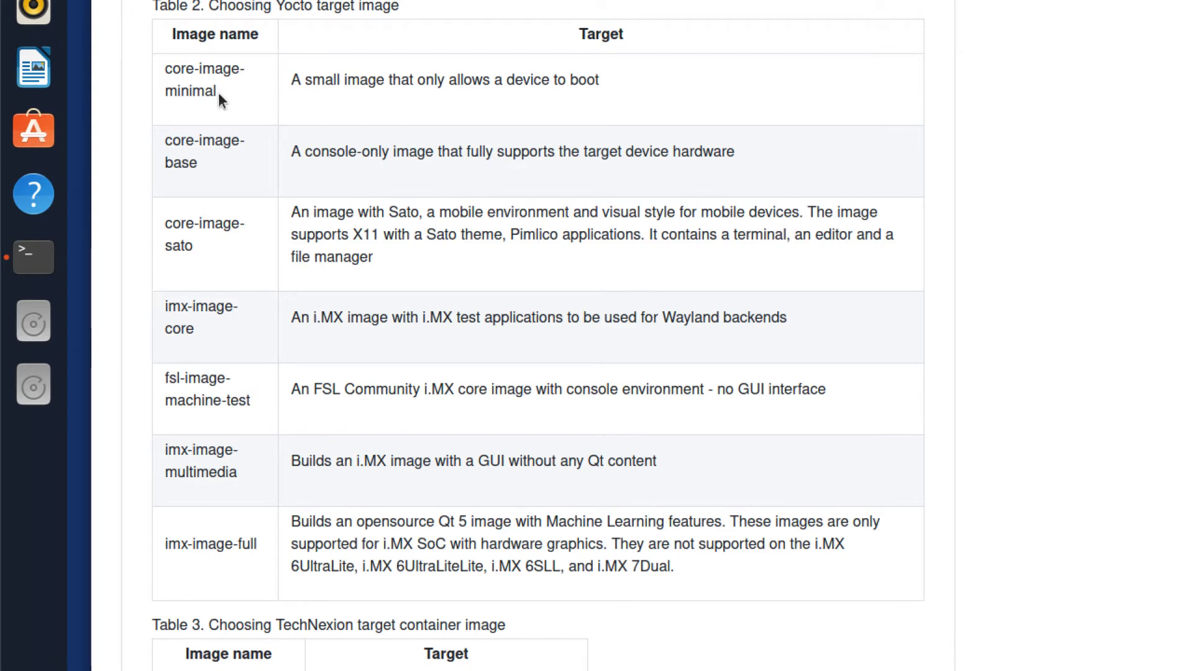
mouse_move(291, 80)
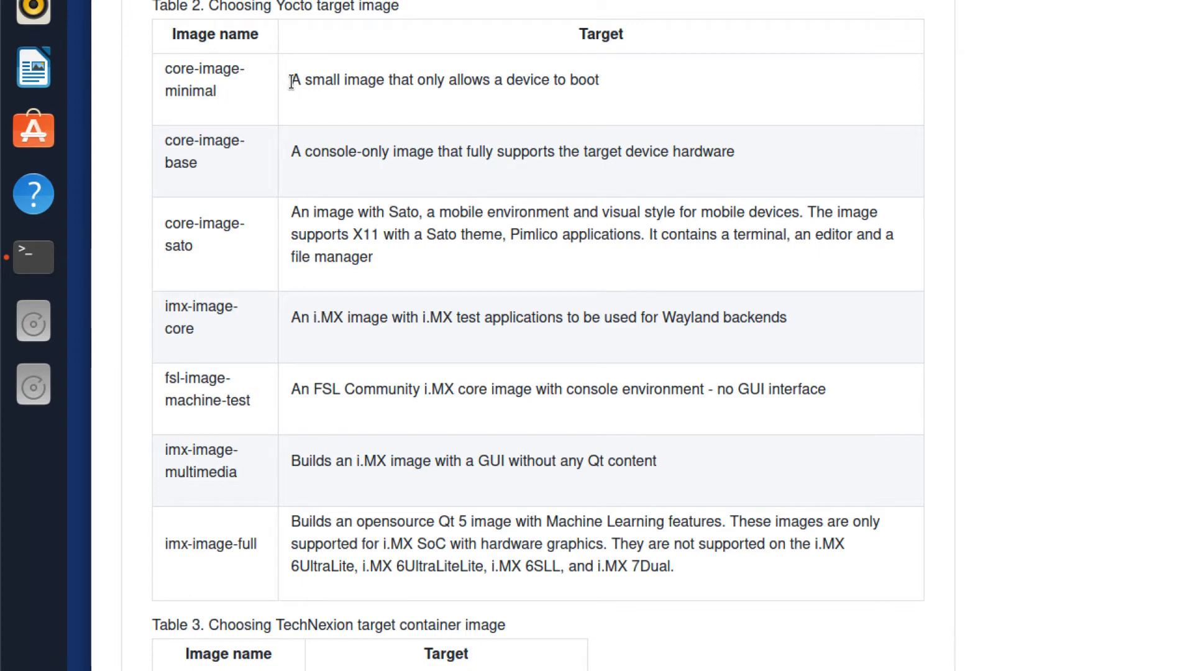
mouse_move(221, 99)
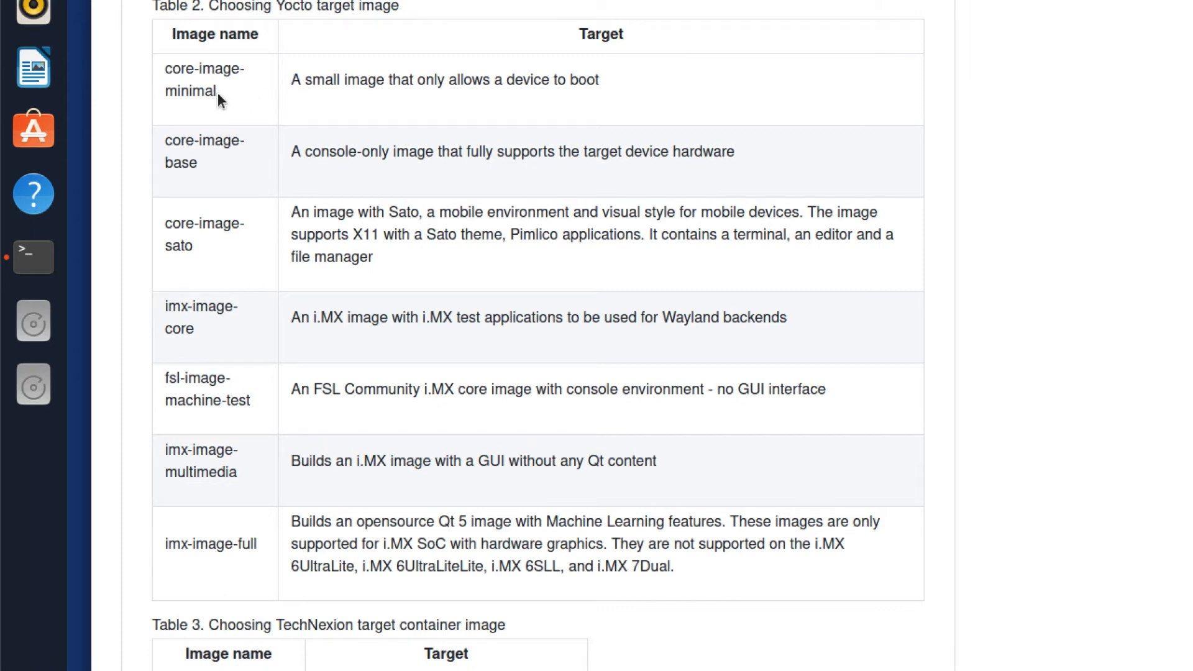
mouse_move(164, 80)
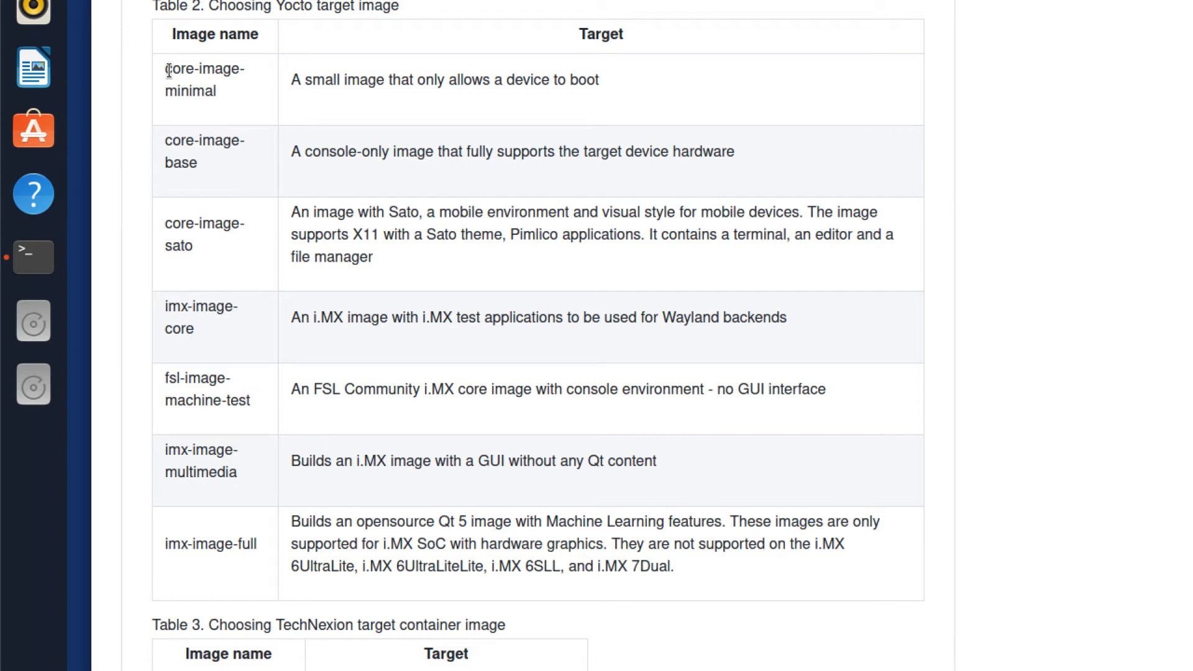
mouse_move(203, 86)
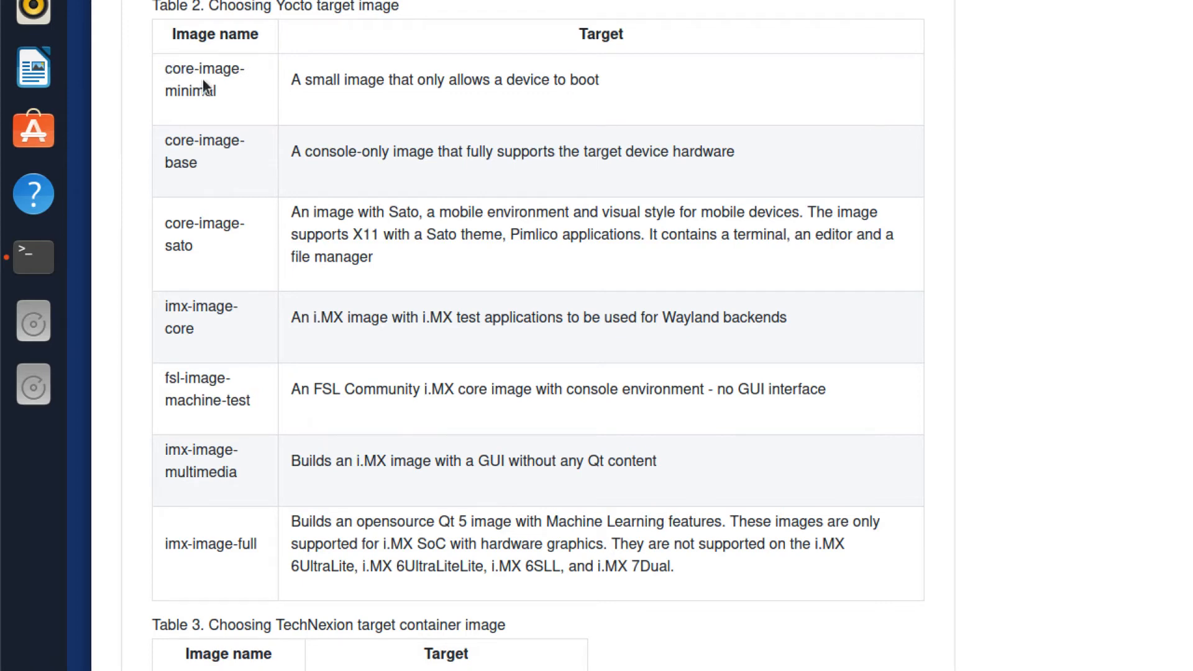
mouse_move(162, 82)
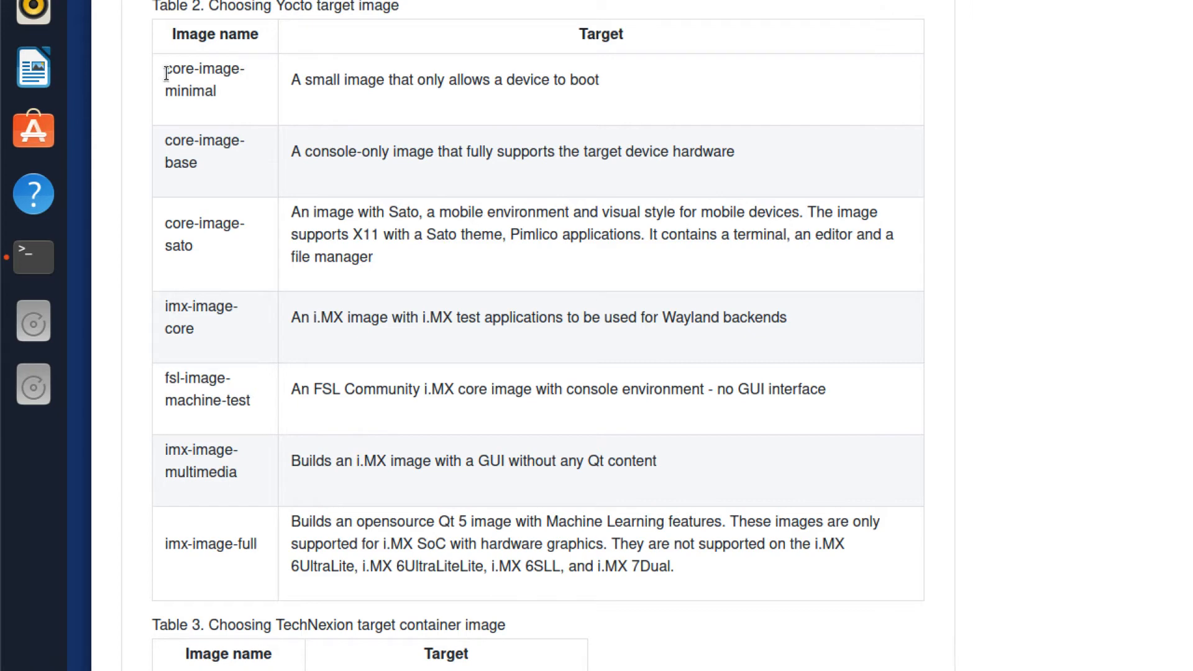
mouse_move(222, 216)
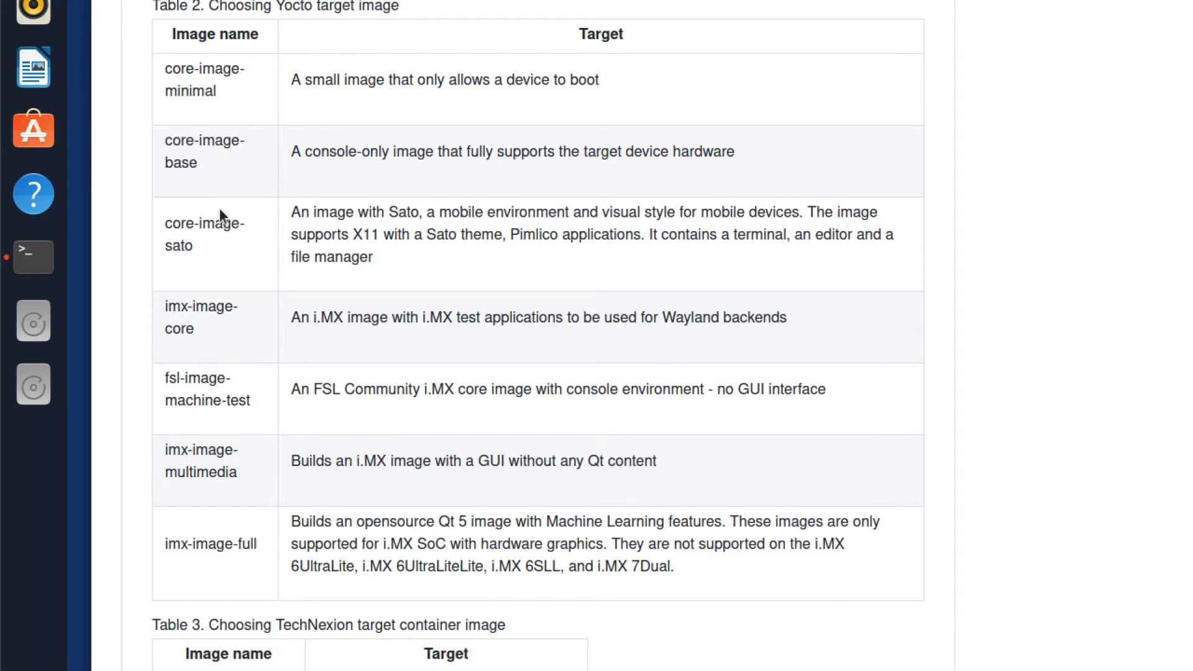
mouse_move(250, 552)
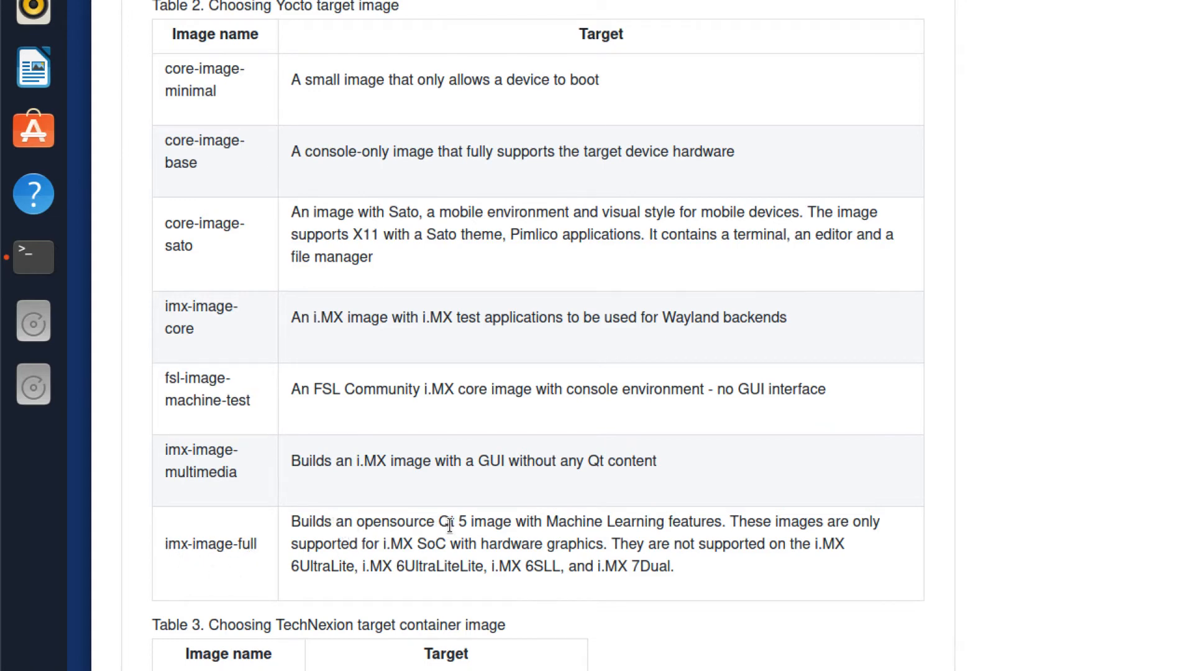
mouse_move(573, 547)
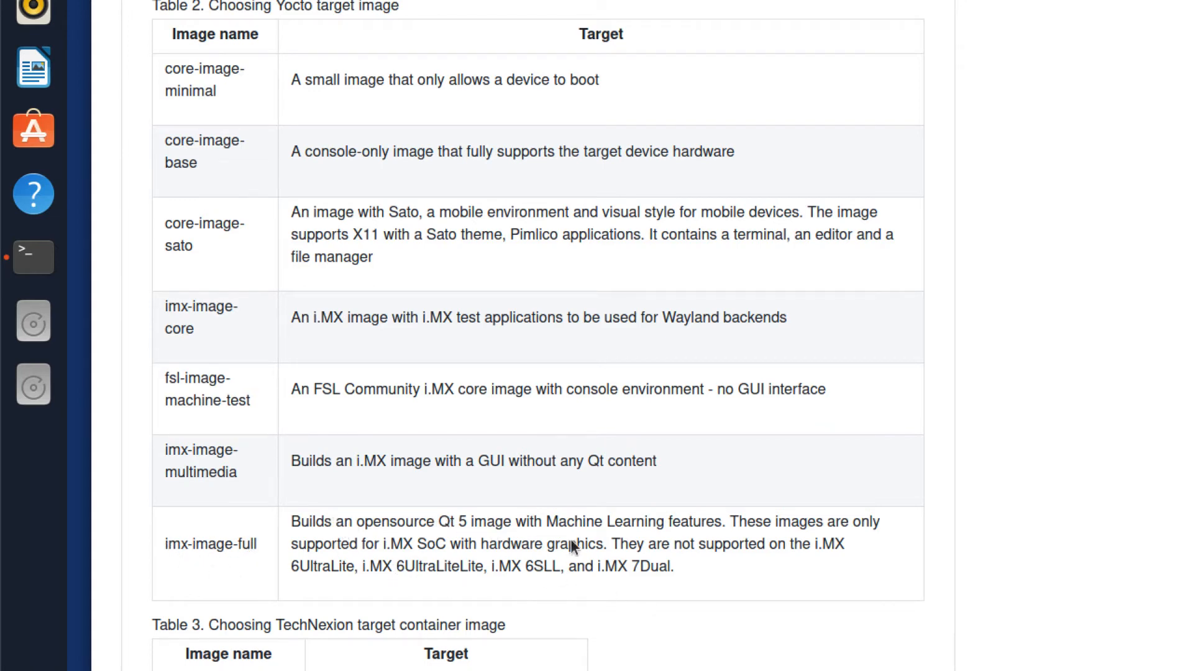
mouse_move(366, 552)
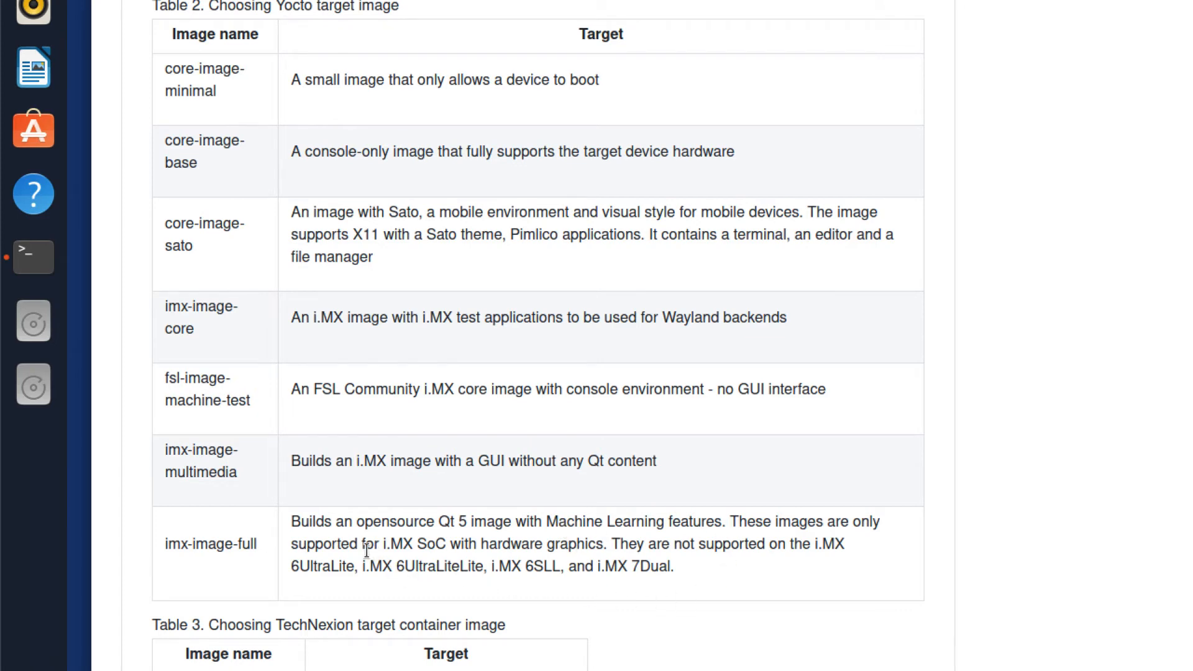
mouse_move(316, 540)
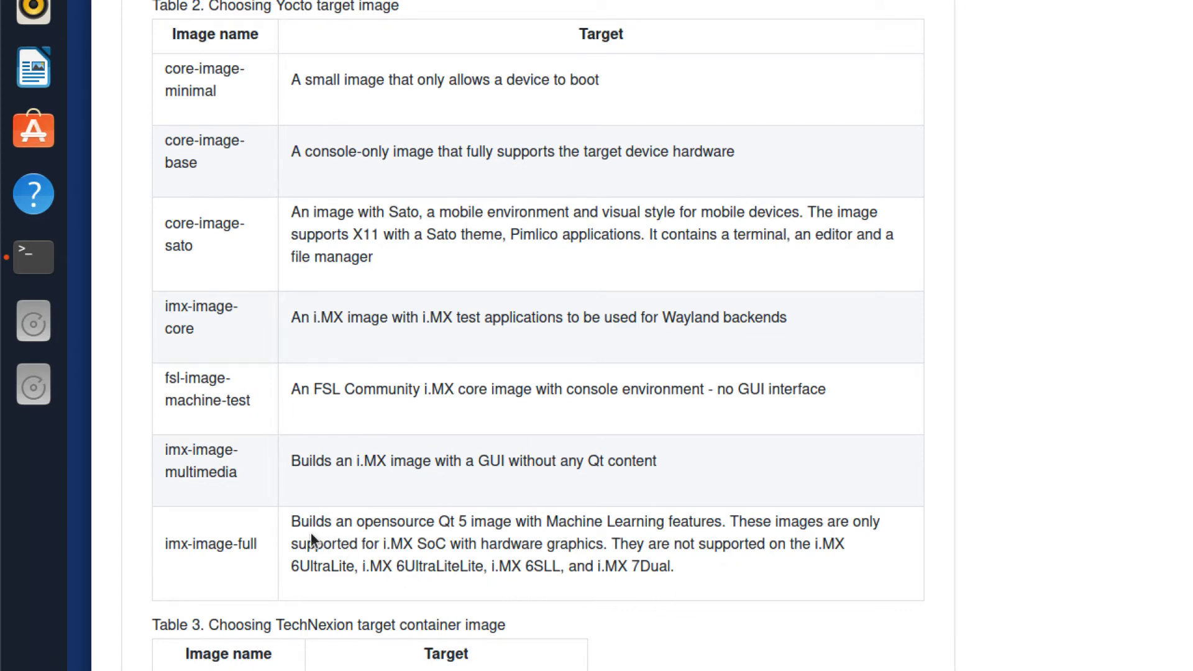
mouse_move(351, 503)
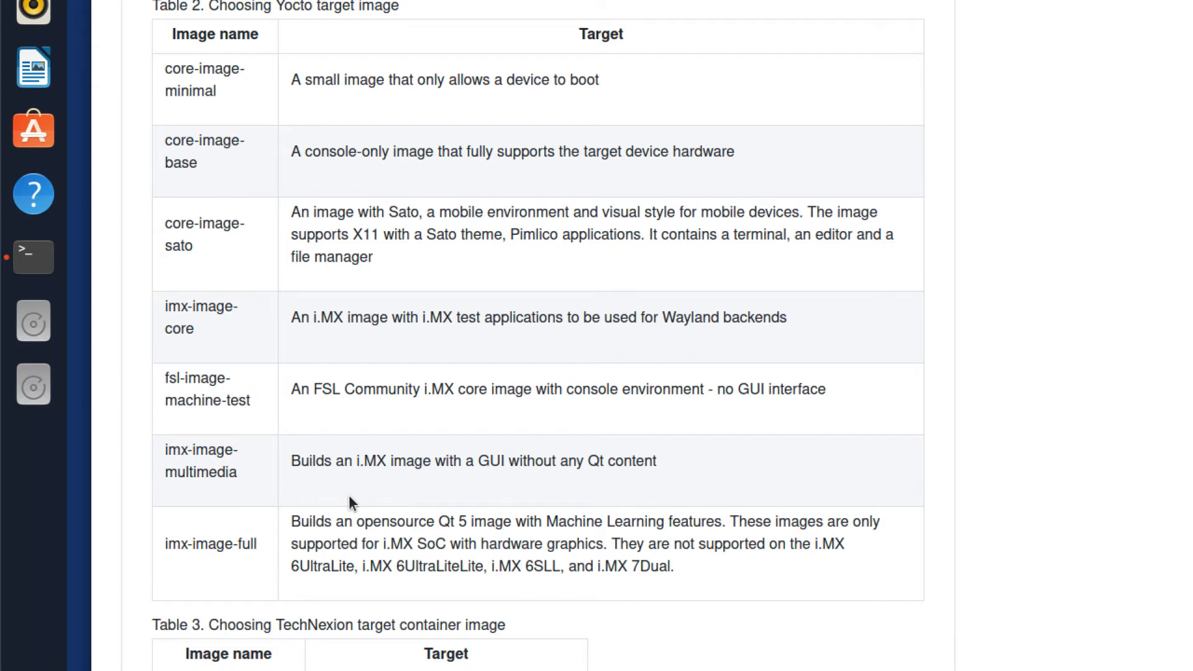
mouse_move(624, 565)
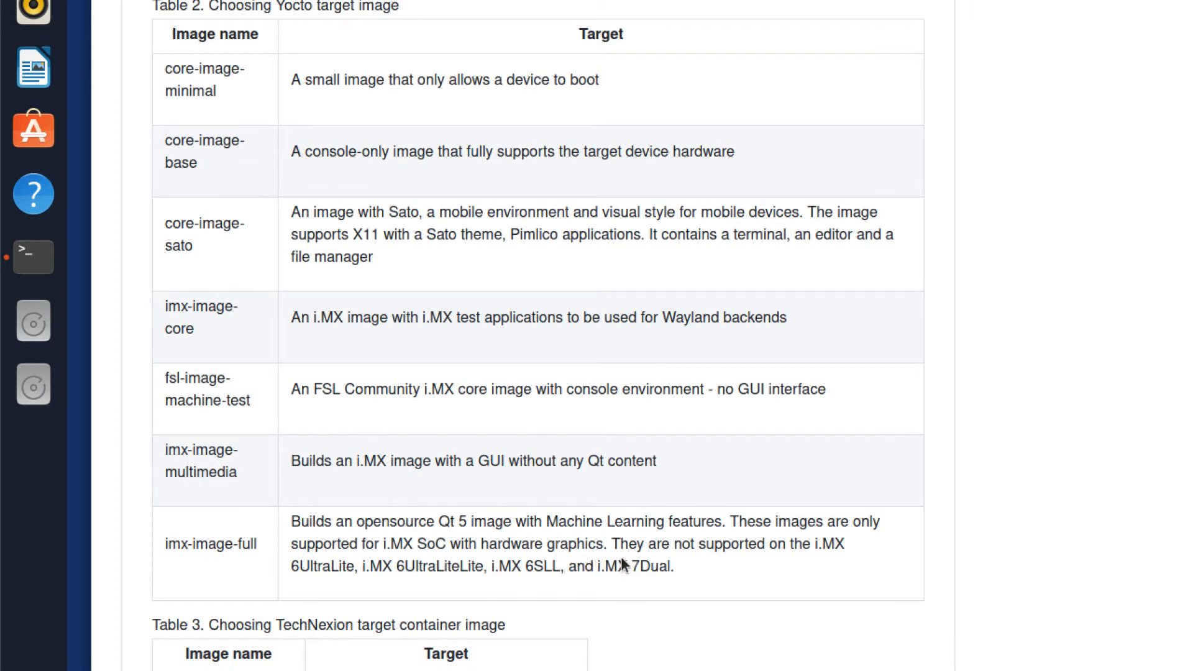
scroll("down", 3)
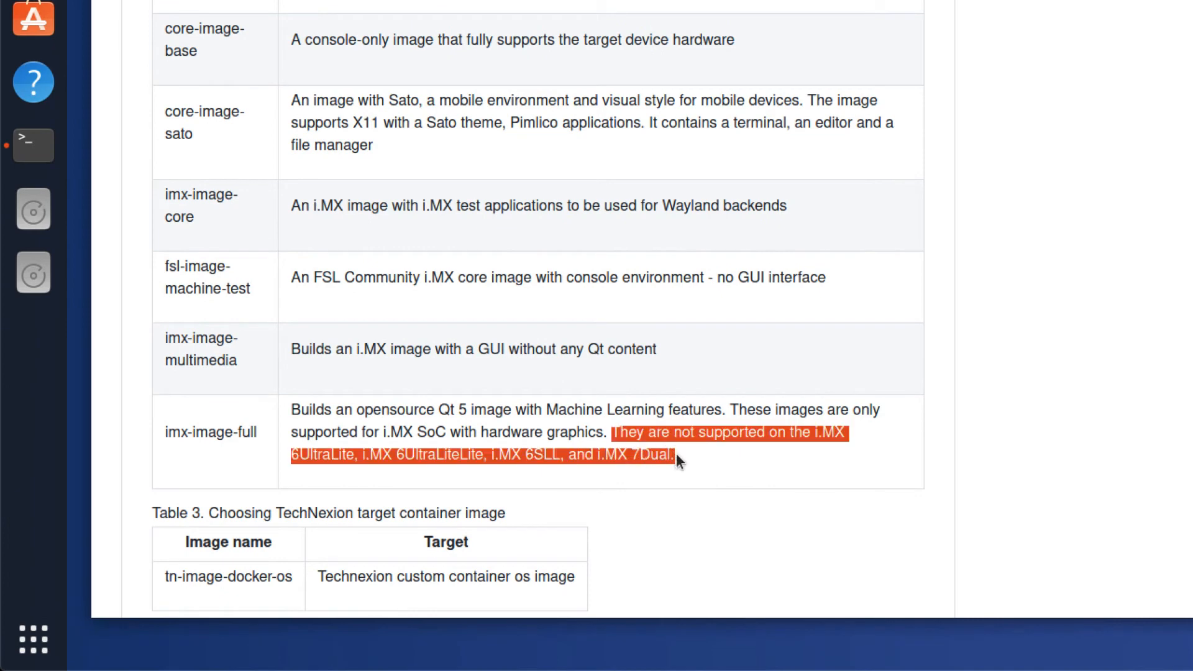
left_click(446, 455)
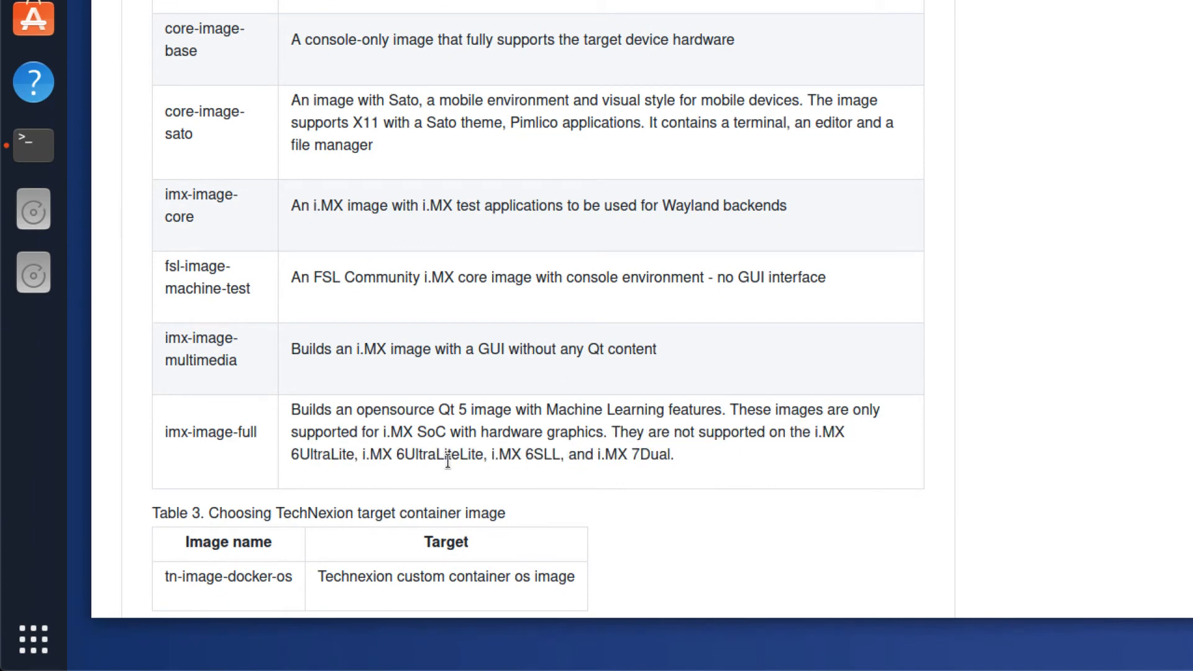
mouse_move(639, 456)
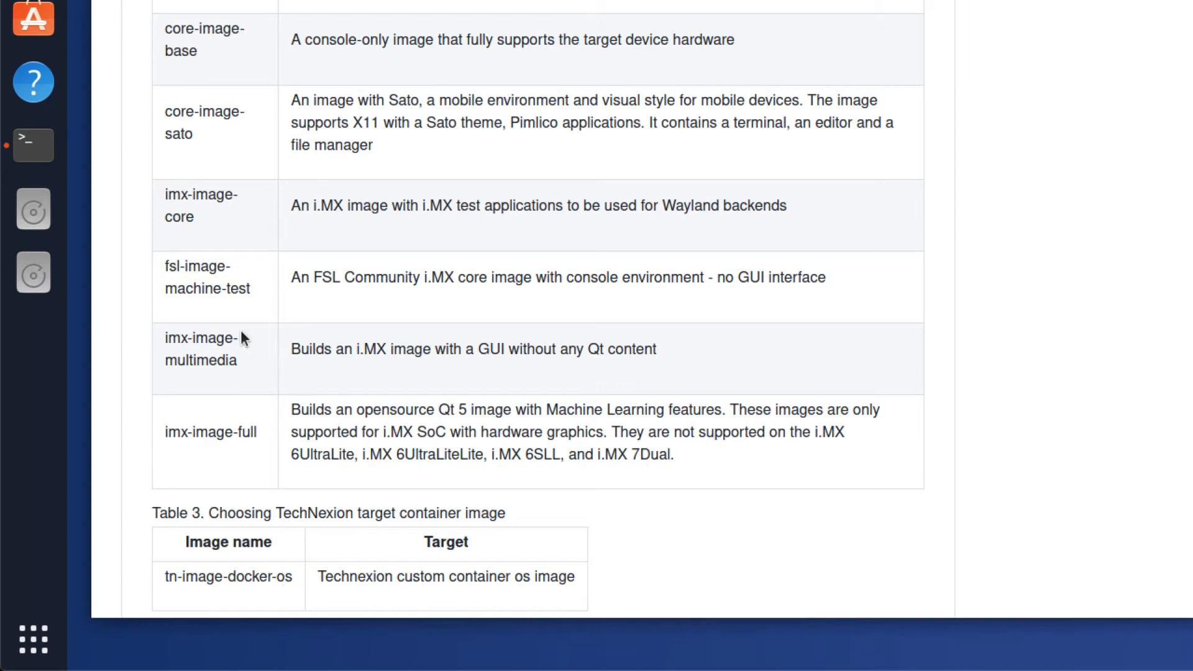
mouse_move(385, 148)
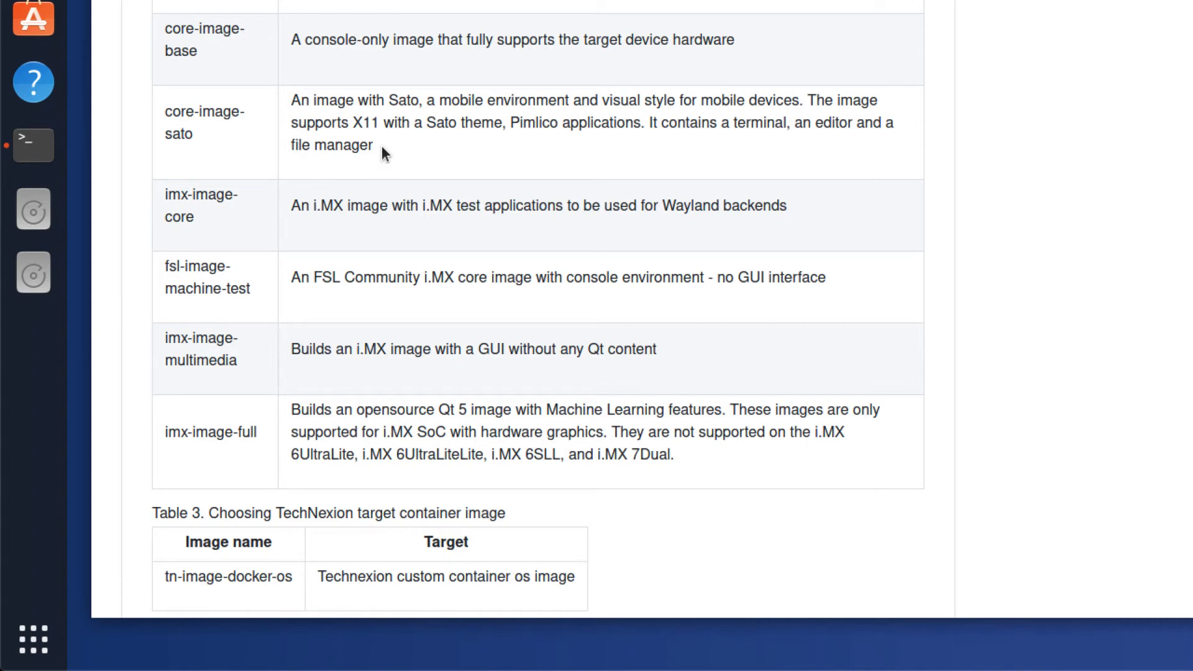
mouse_move(301, 111)
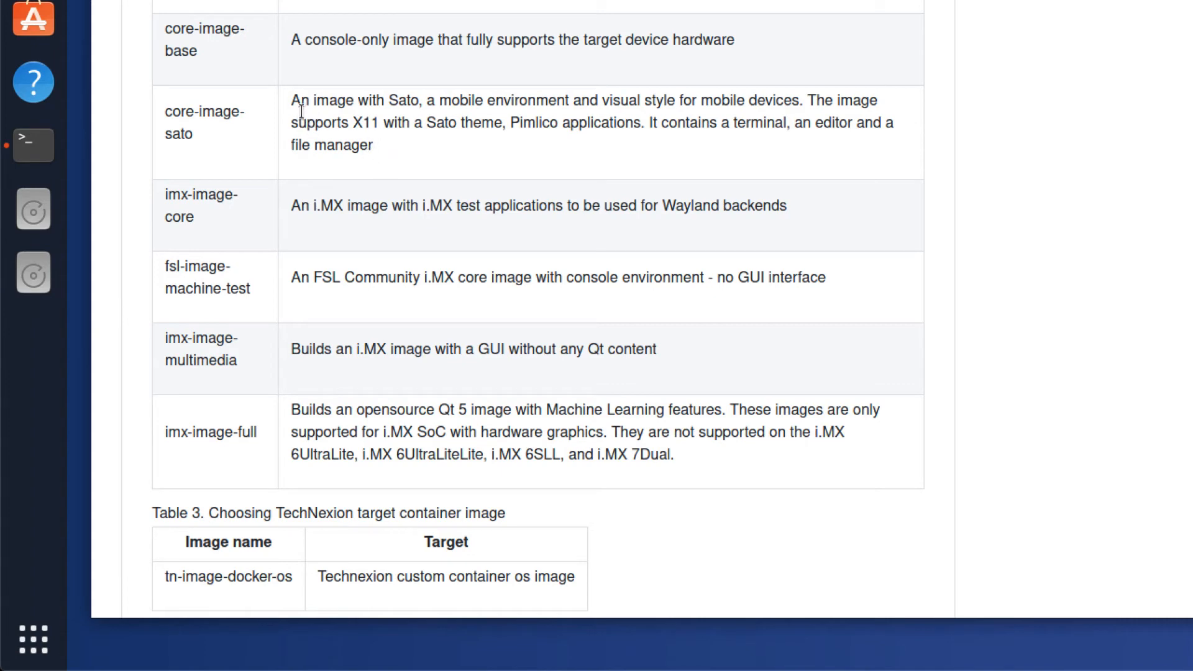
mouse_move(496, 315)
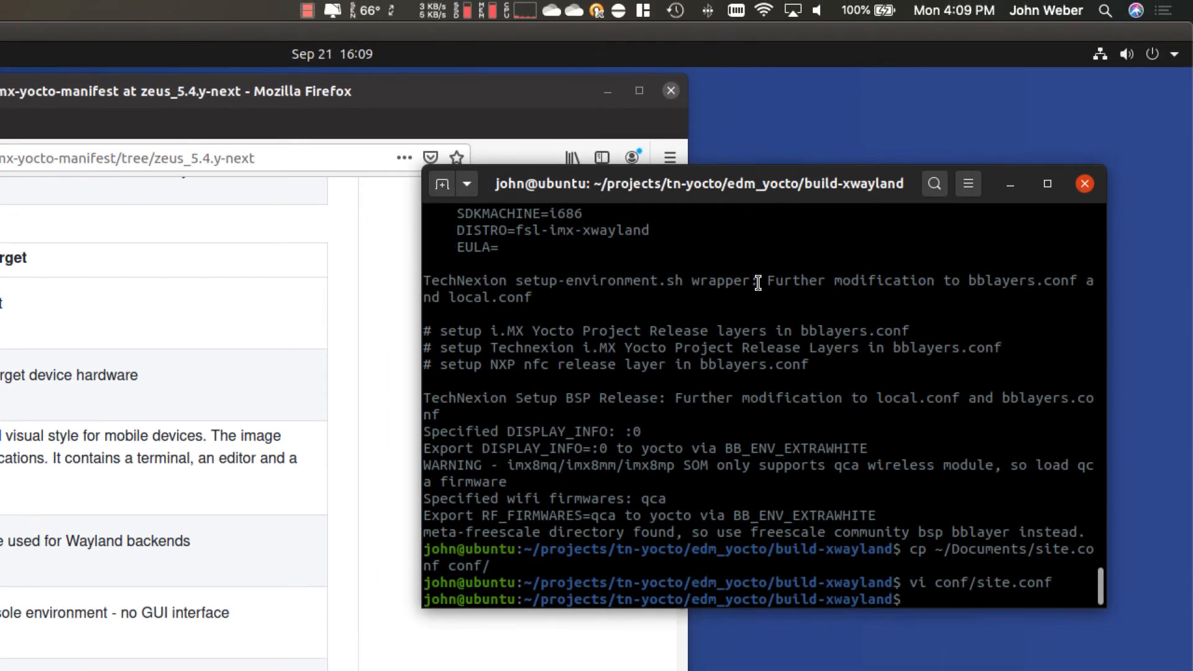
Run bitbake core-image-minimal to start building the image
type("bitbake")
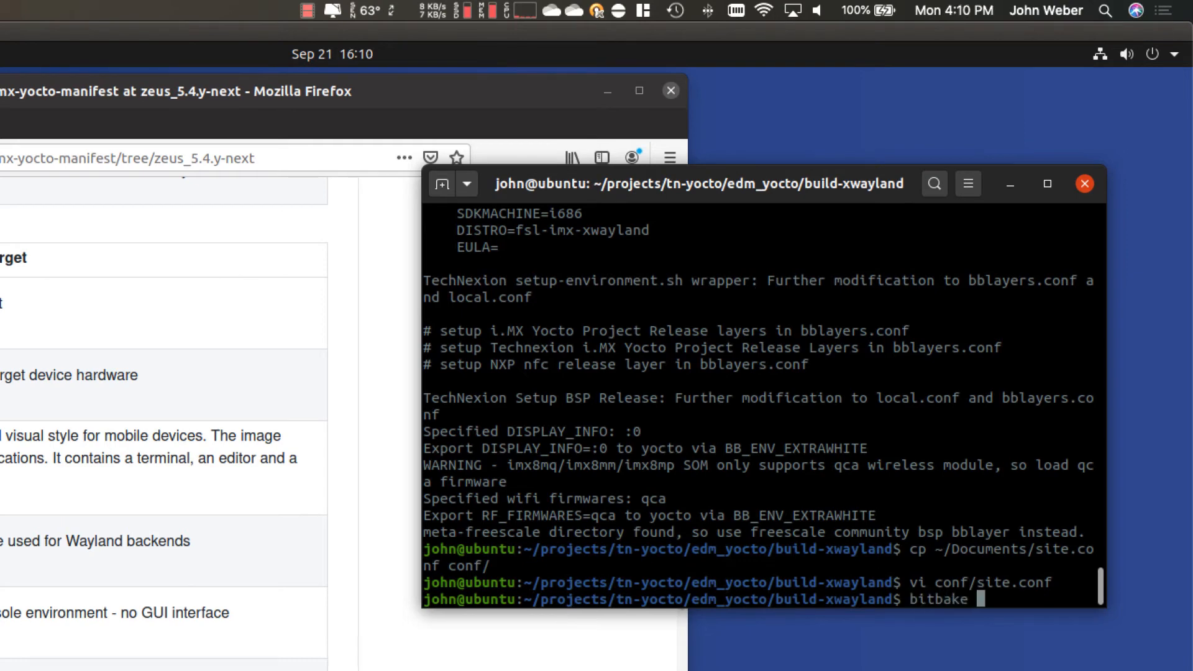
type("core-image-mini")
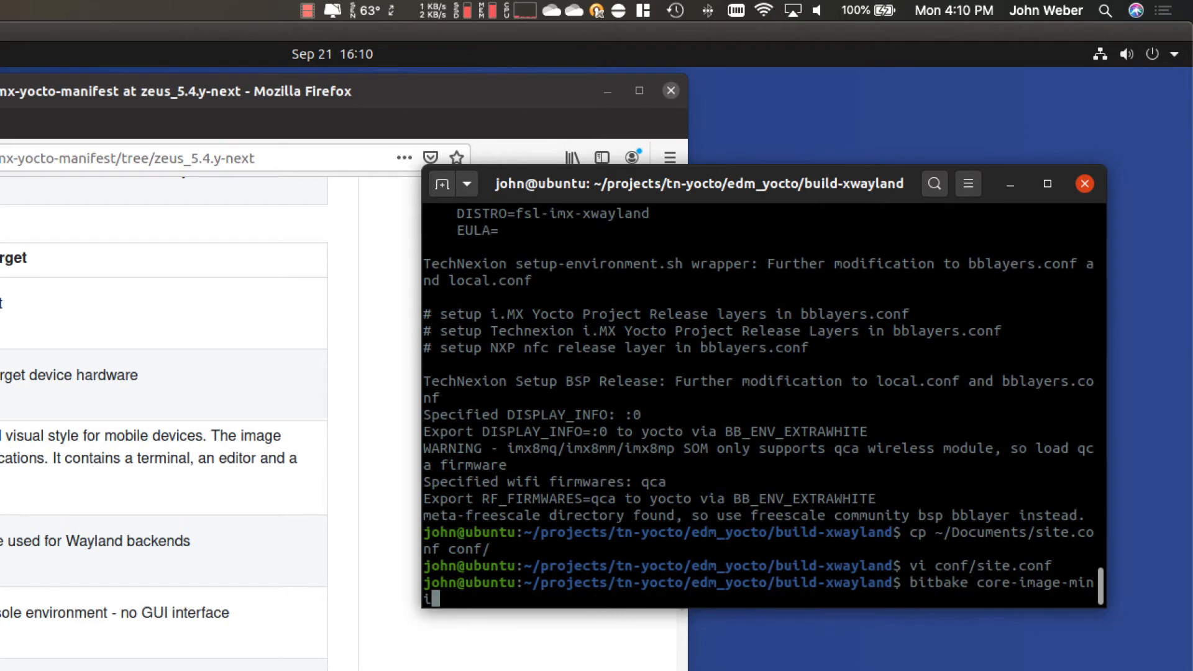
type("mal")
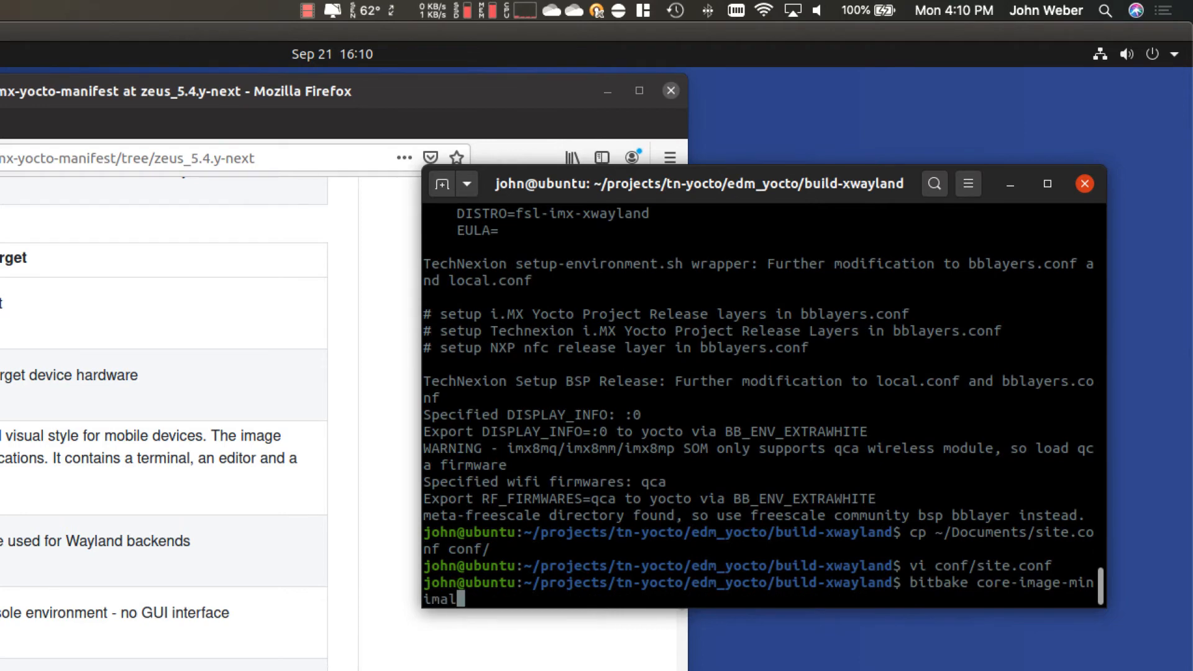
key("Return")
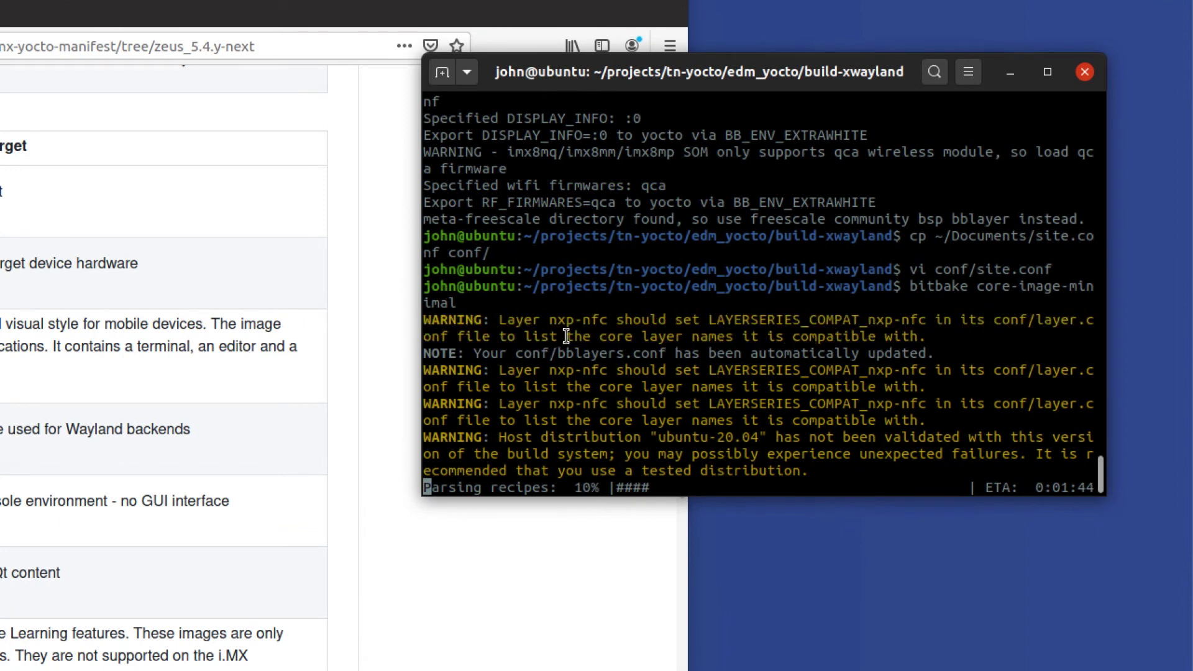
mouse_move(928, 336)
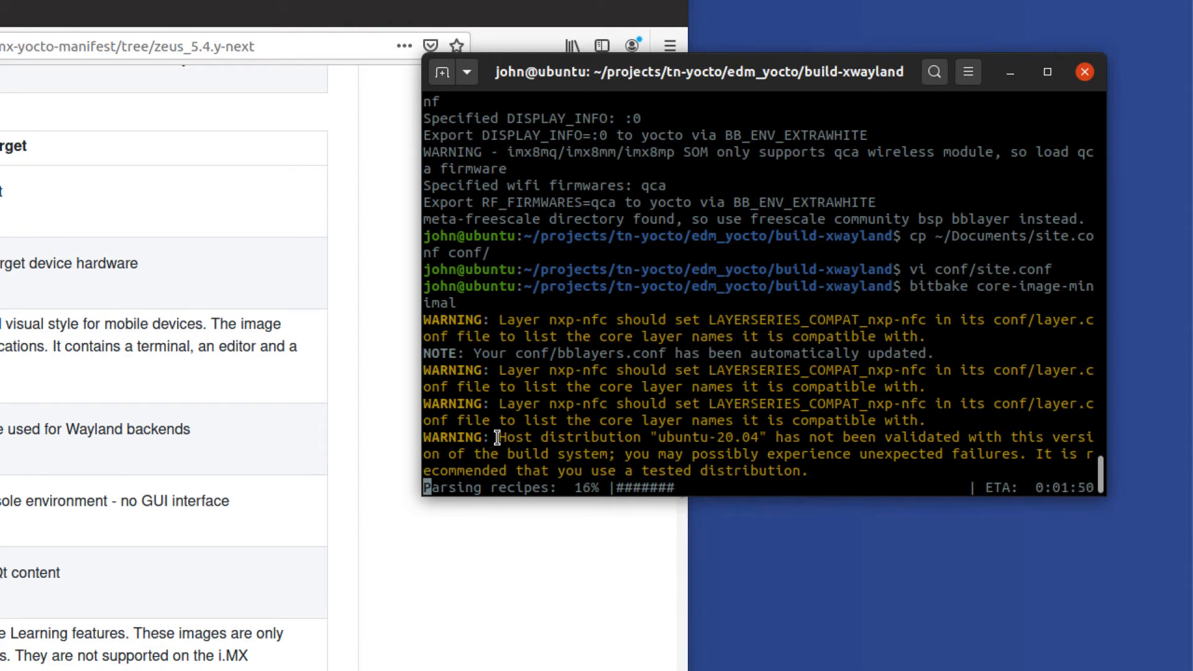
mouse_move(759, 443)
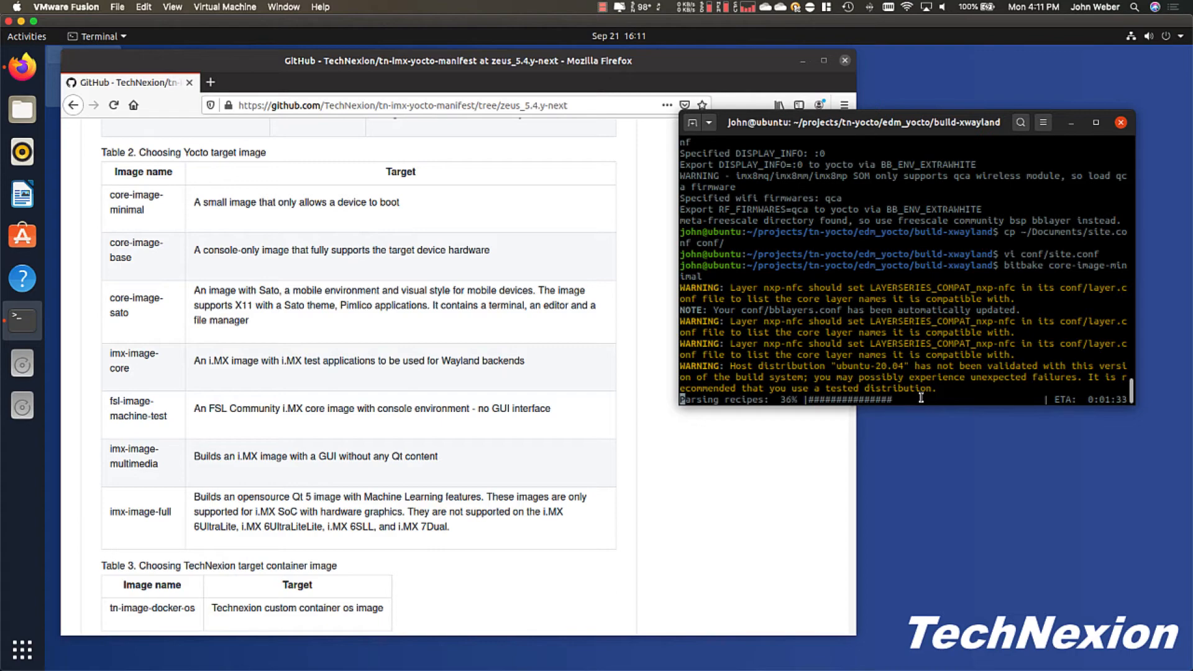
Scroll the GitHub README around the build-environment setup while bitbake parses recipes
scroll("up", 3)
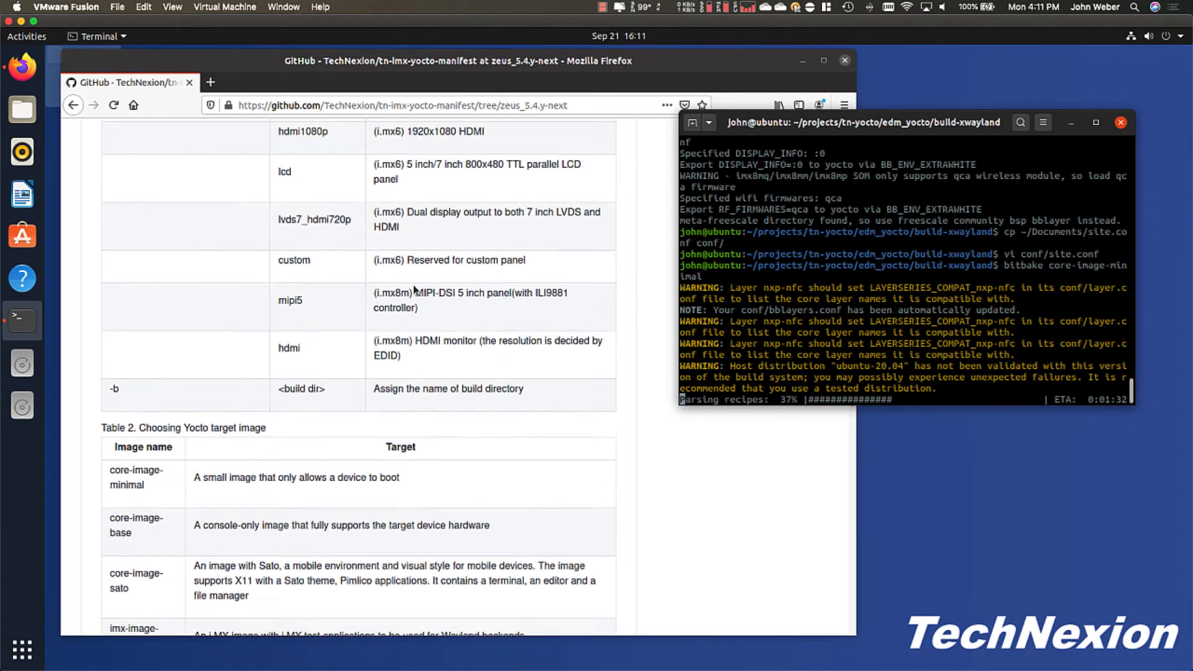
scroll("up", 3)
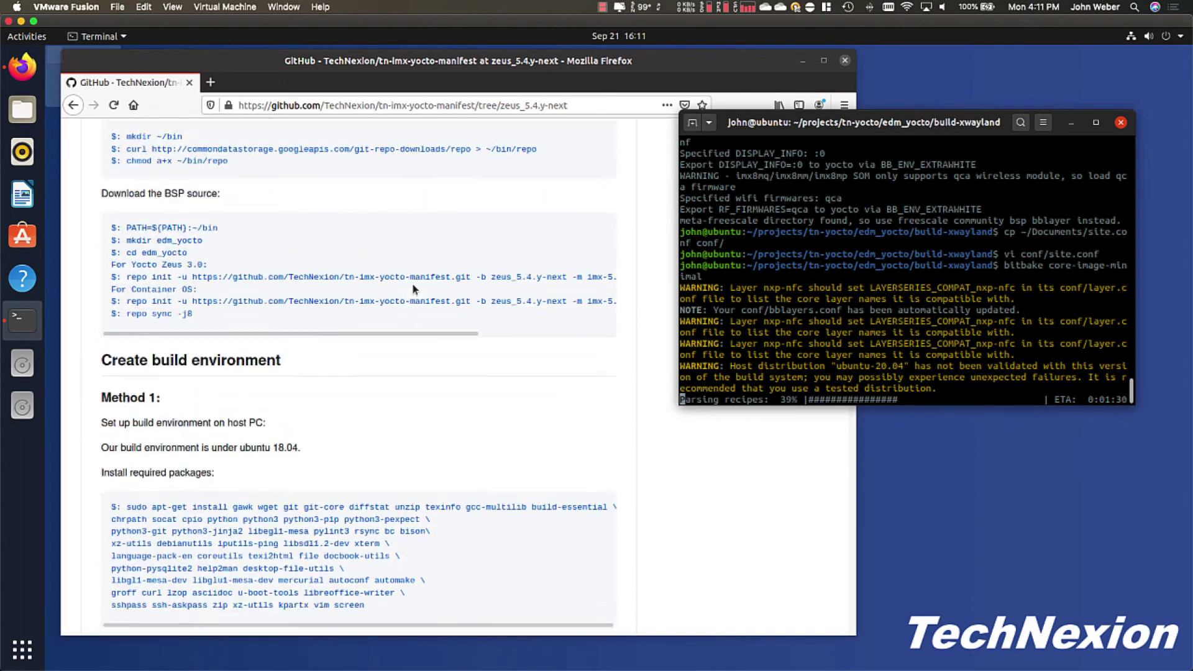
scroll("down", 3)
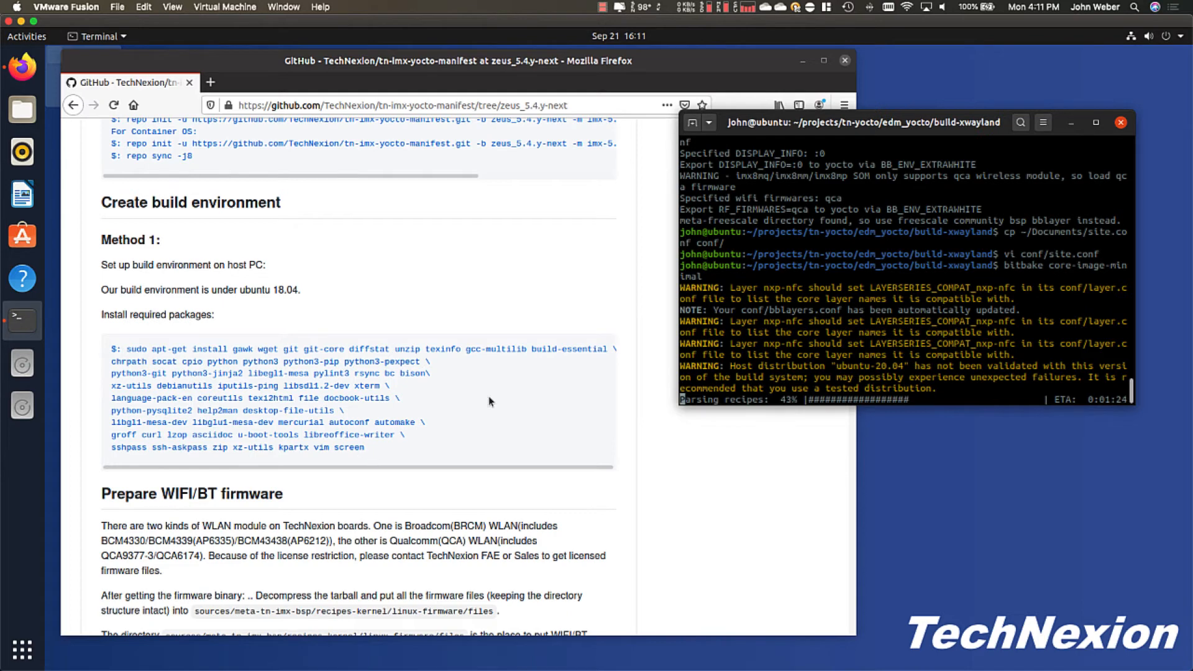
mouse_move(133, 359)
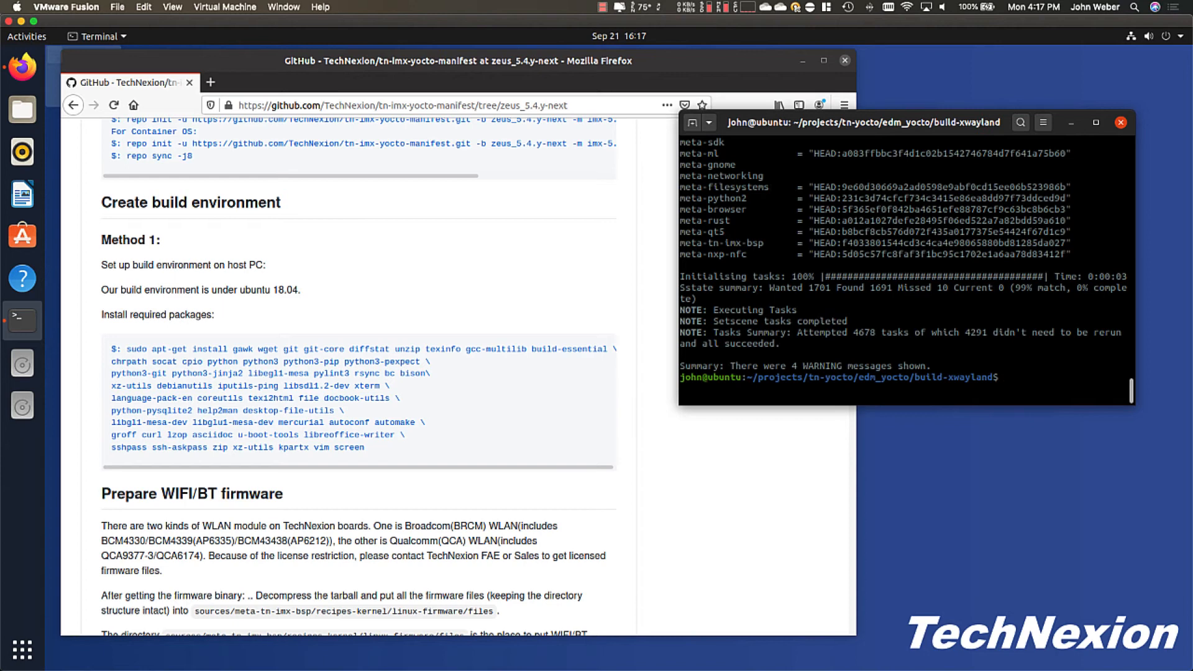
List the tmp folder and change into deploy, which holds deb, images and licenses
type("ls")
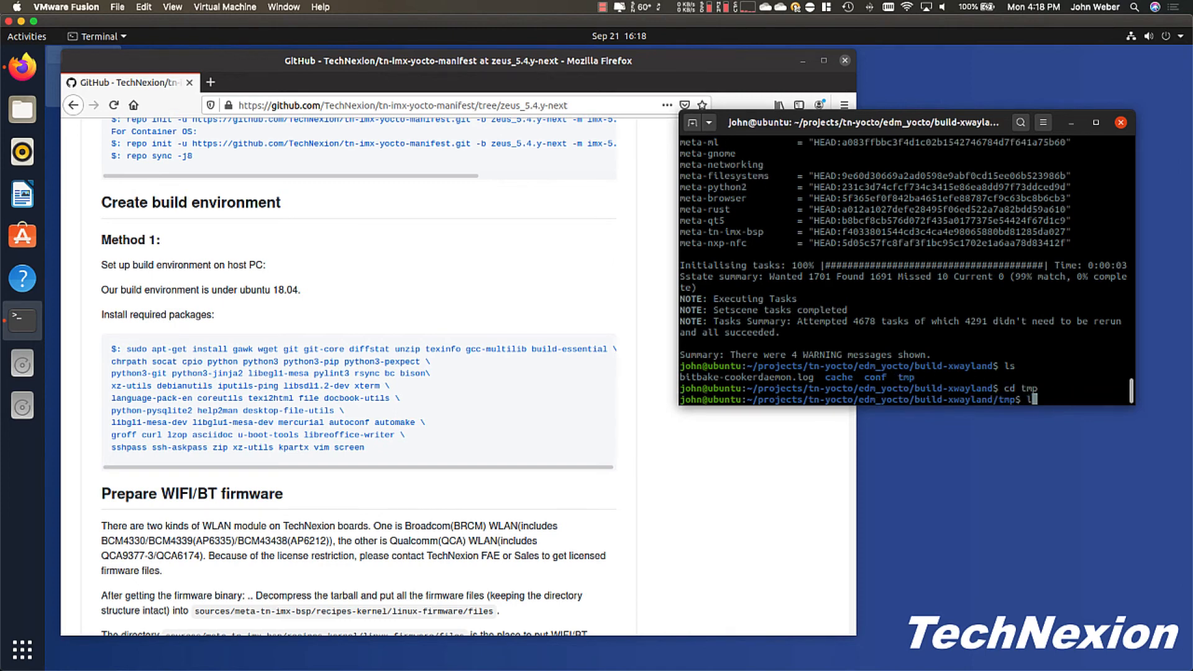
key("Return")
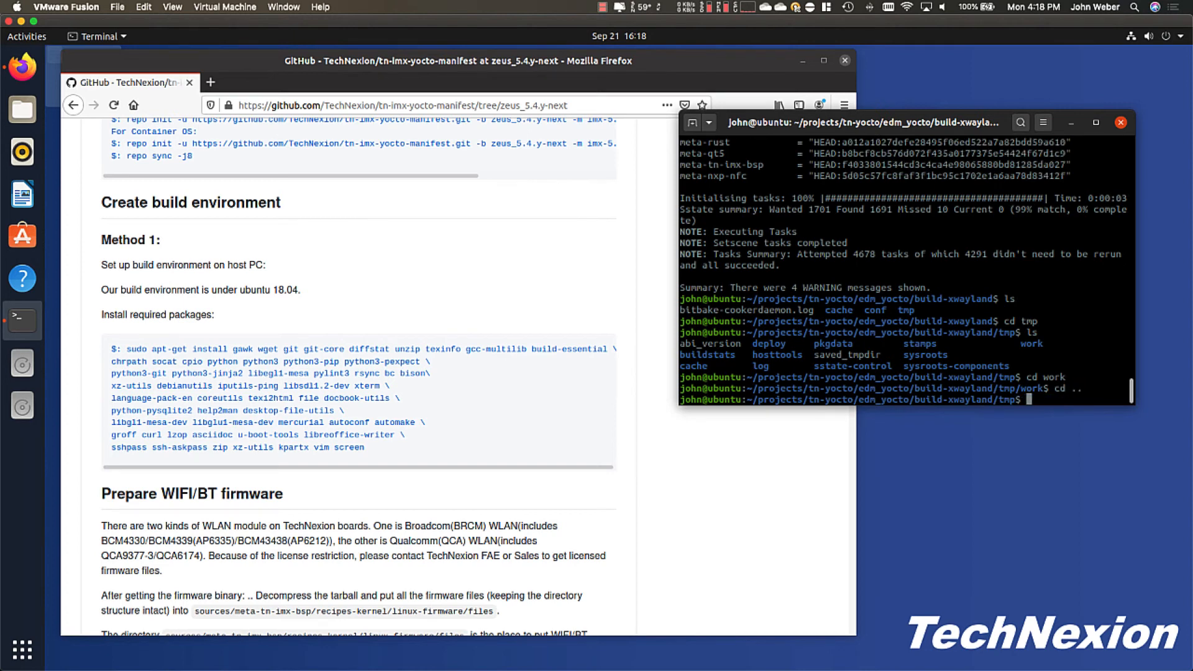
type("der")
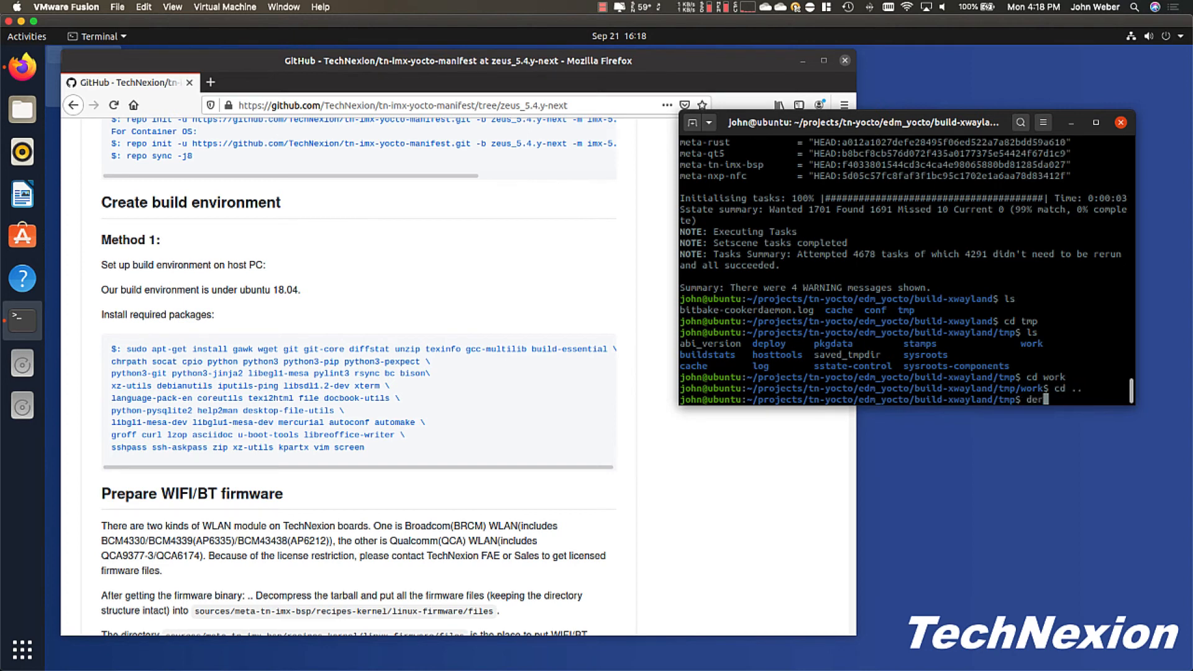
type("deploy/")
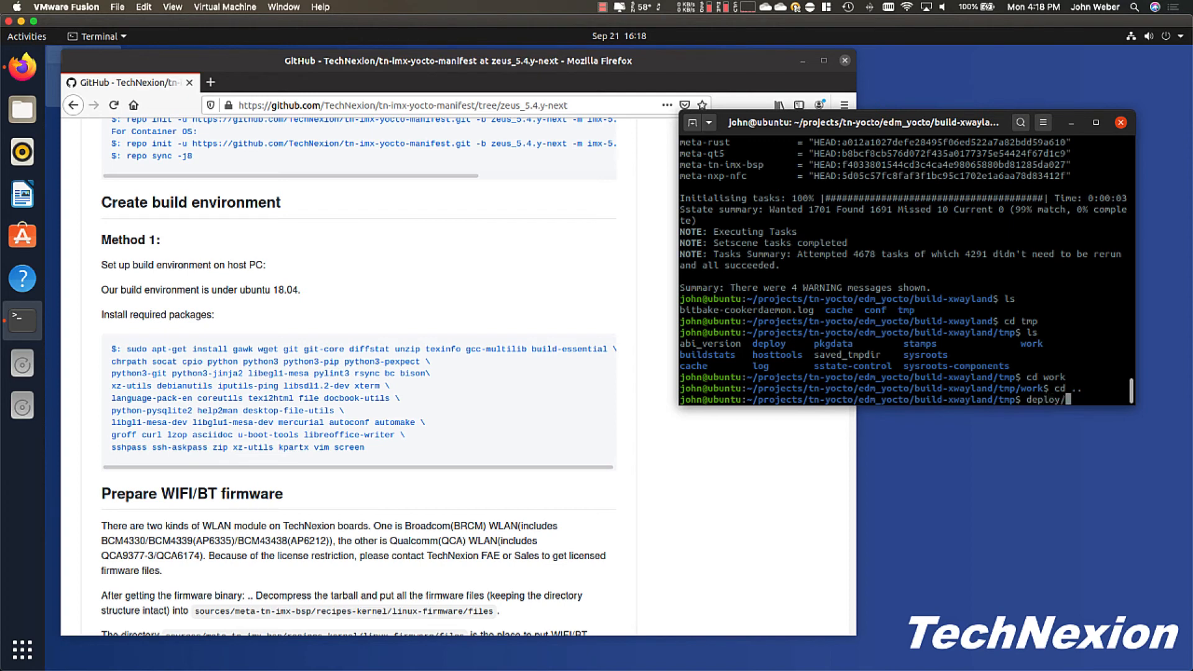
key("Return")
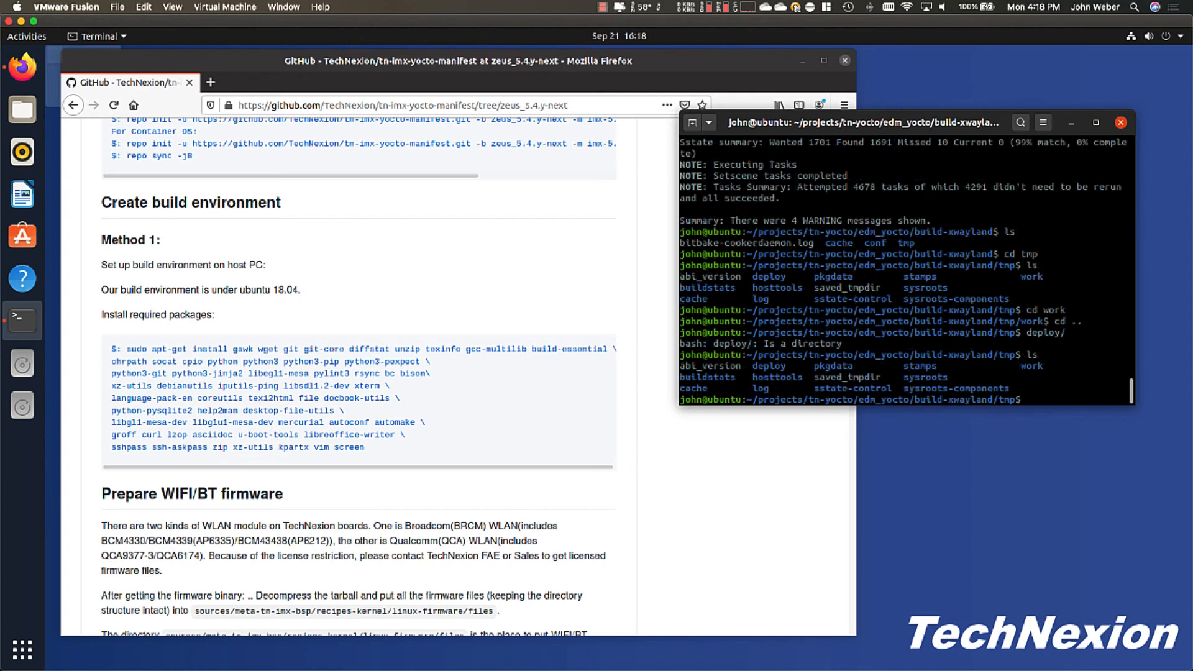
type("cd deploy/")
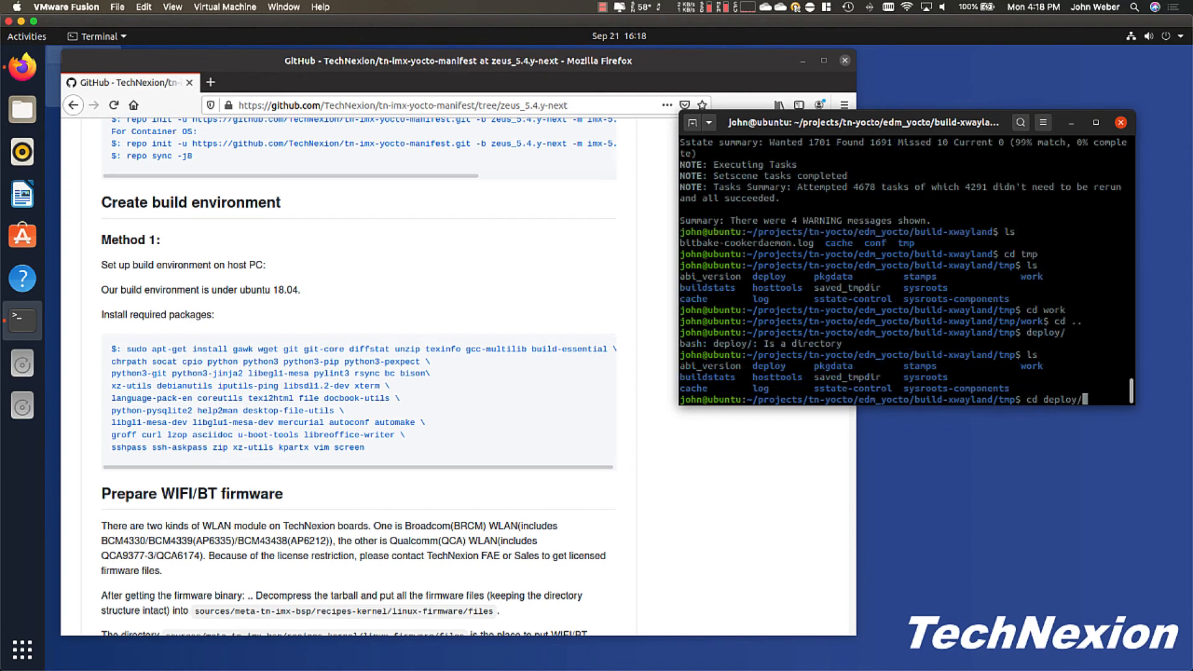
key("Return")
type("ls")
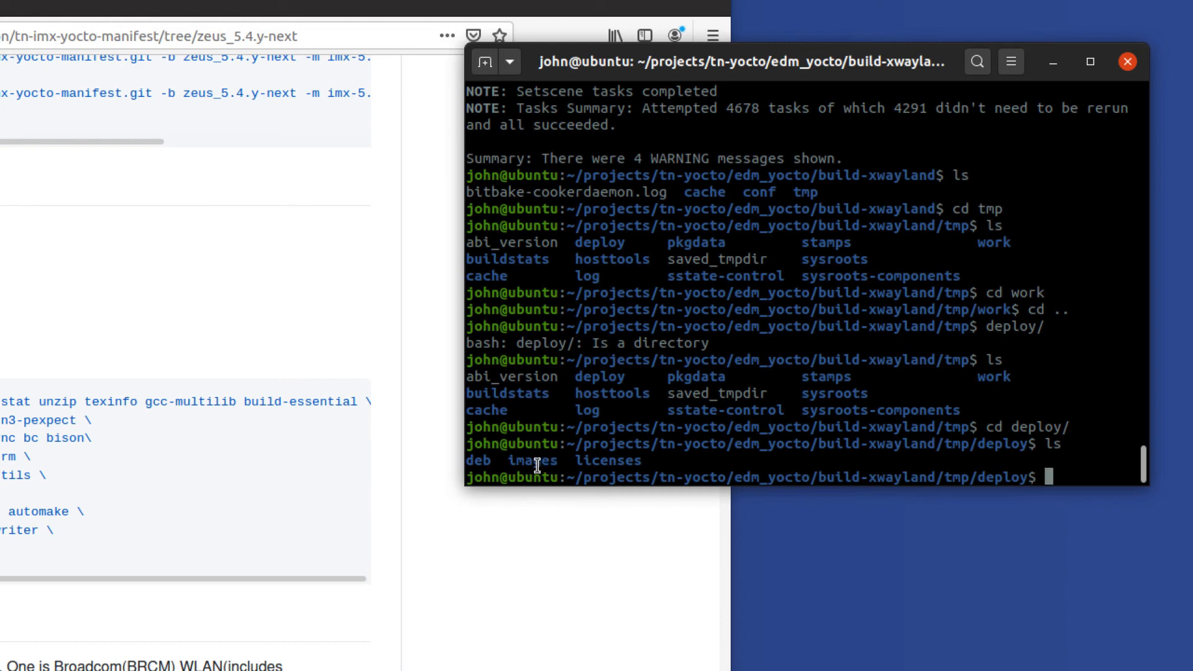
mouse_move(538, 464)
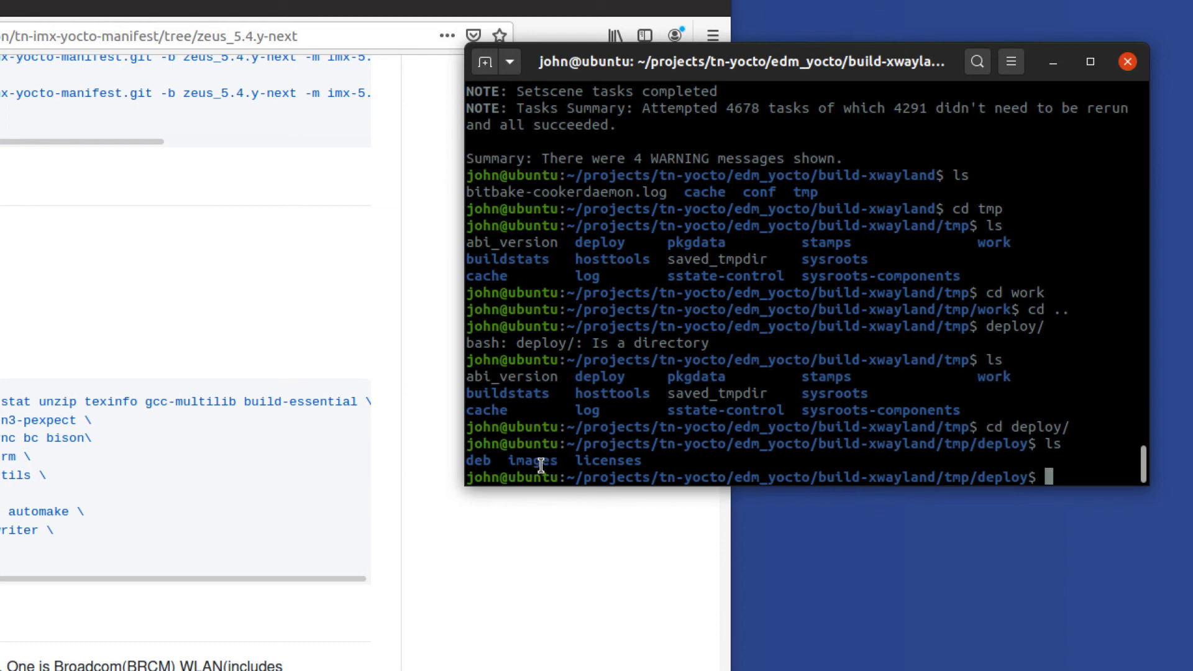
mouse_move(613, 460)
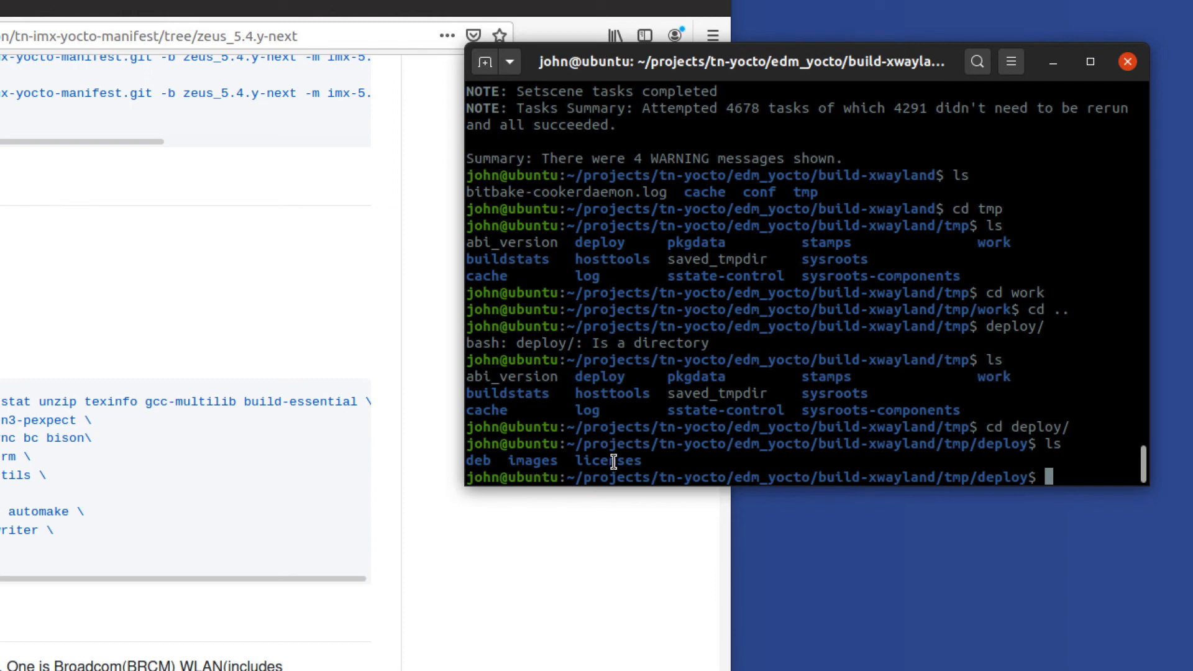
type("cd")
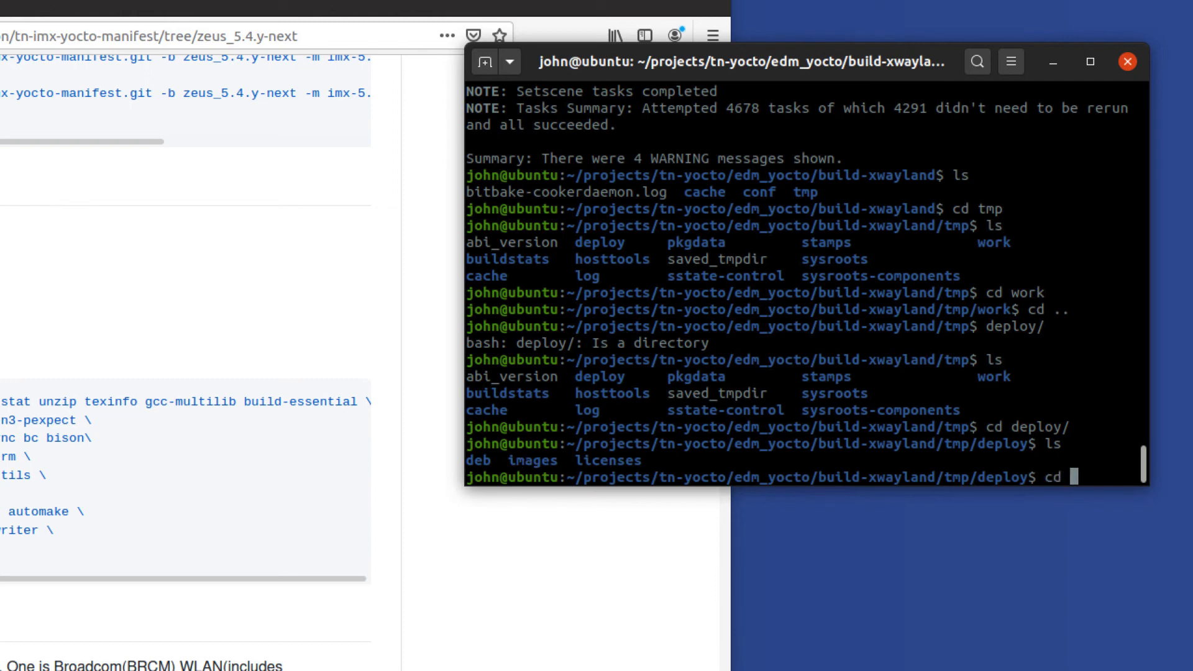
Enter images/pico-imx8mm and select the core-image-minimal-pico-imx8mm.sdcard.bz2 file name
type("images/")
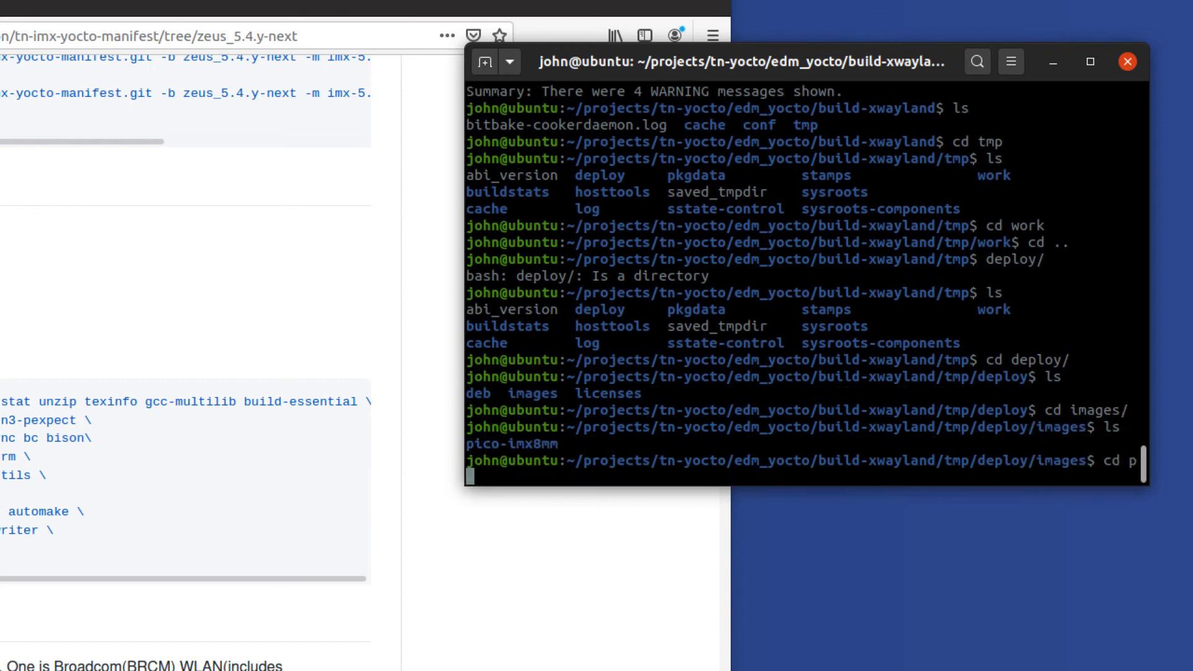
key("Tab")
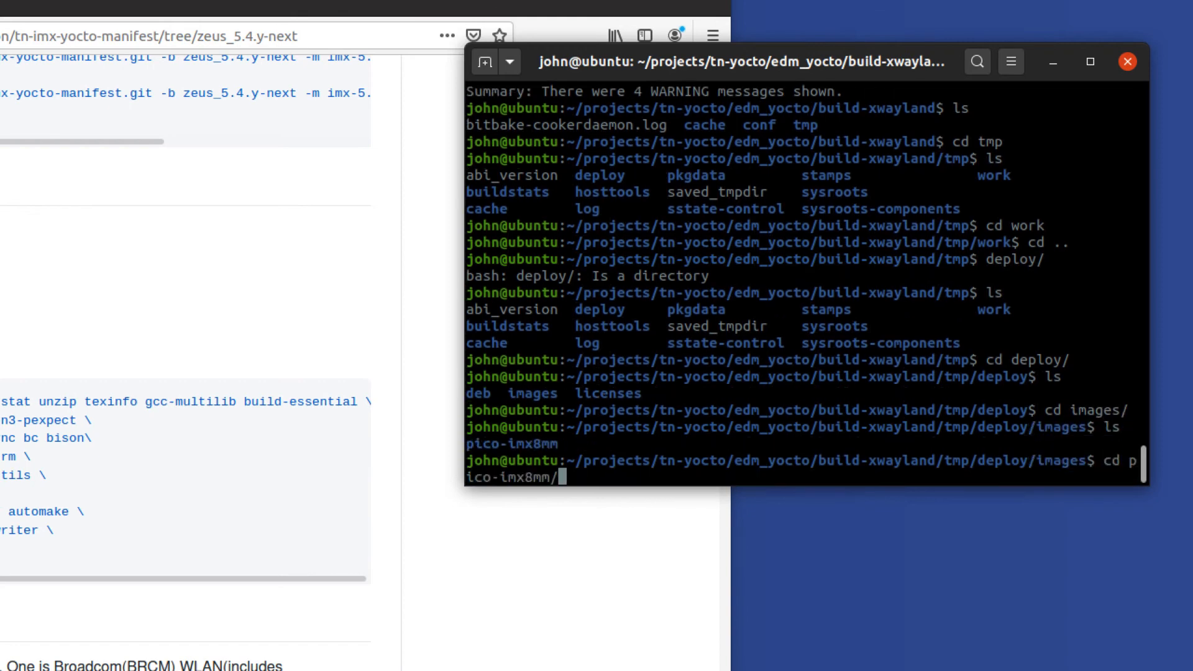
key("Return")
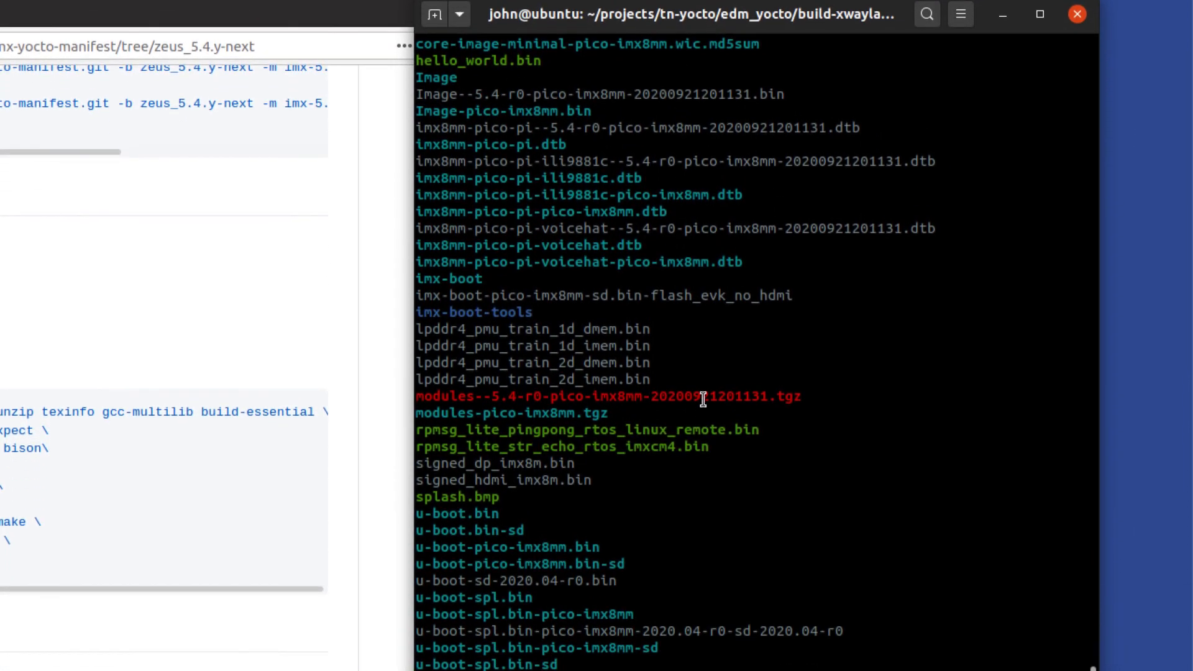
mouse_move(753, 362)
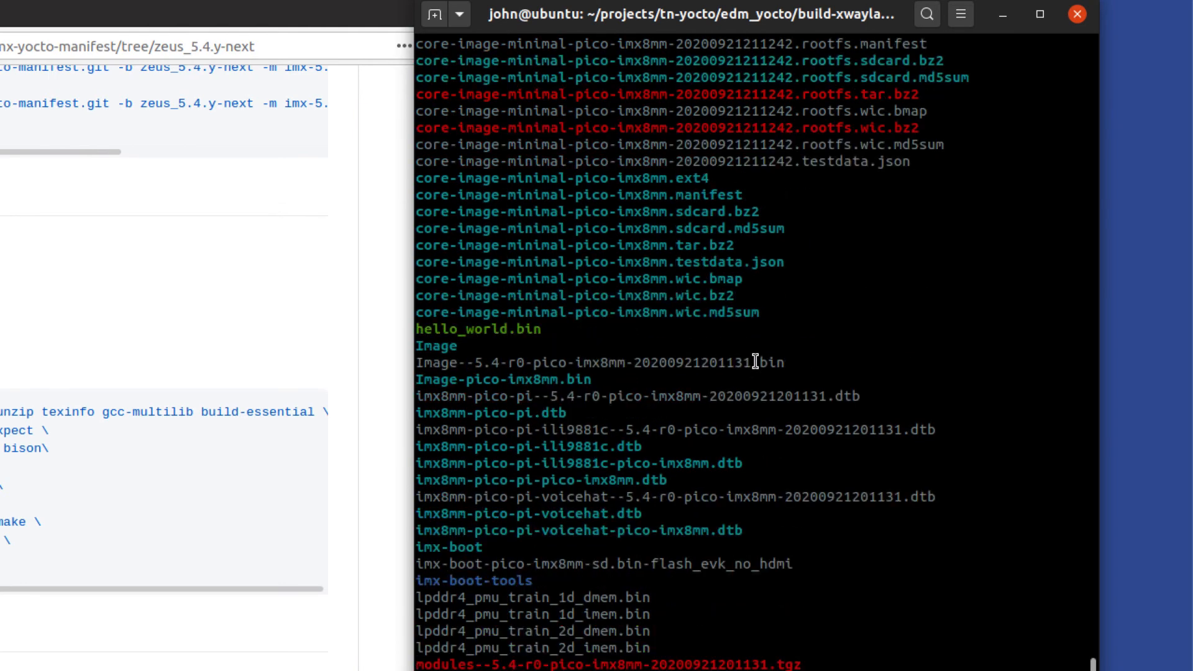
mouse_move(440, 212)
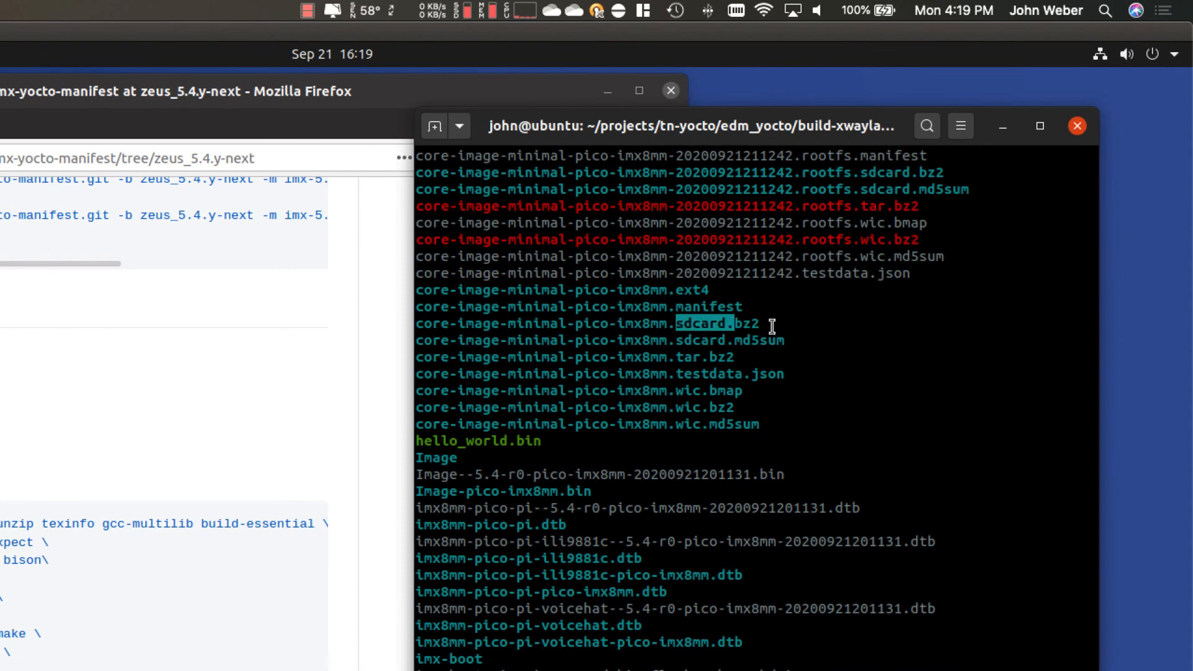
triple_click(586, 323)
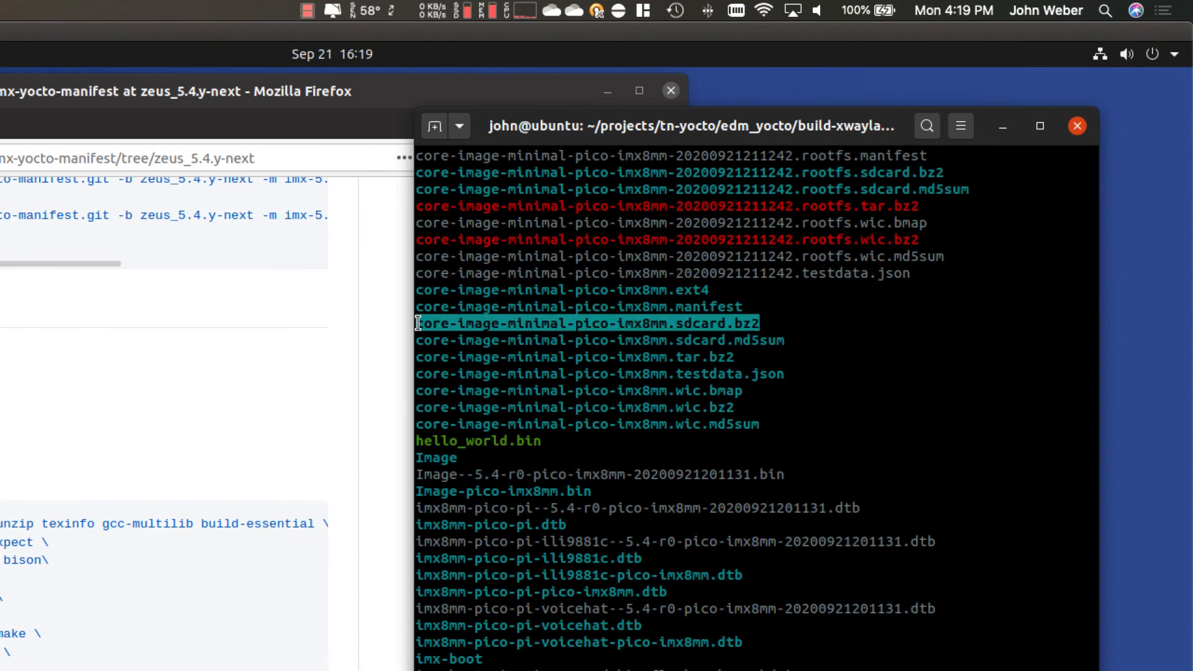